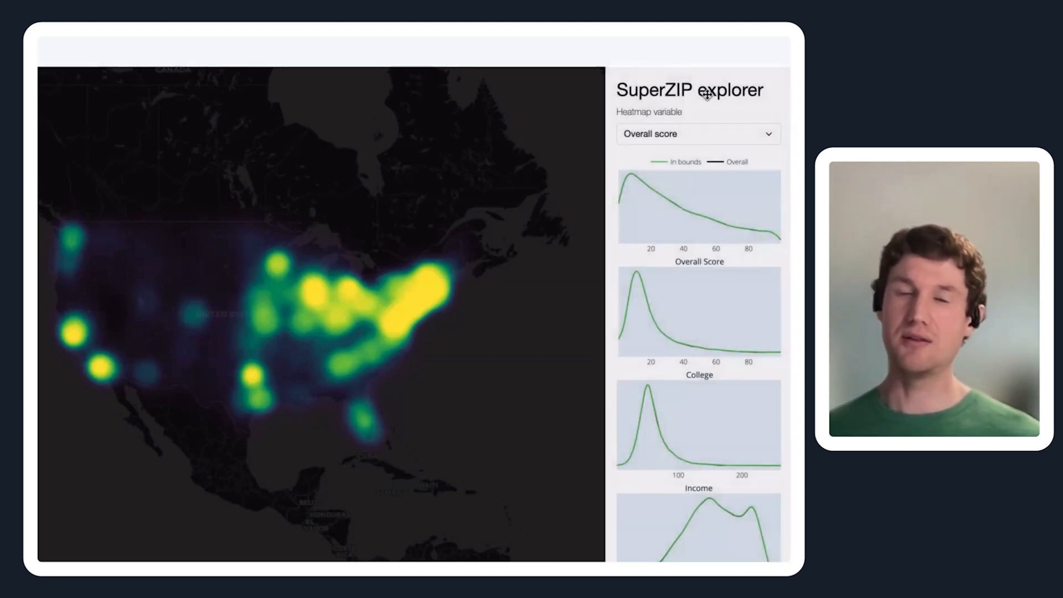
- Color the heatmap by '% college educated' from the Heatmap variable dropdown
click(696, 134)
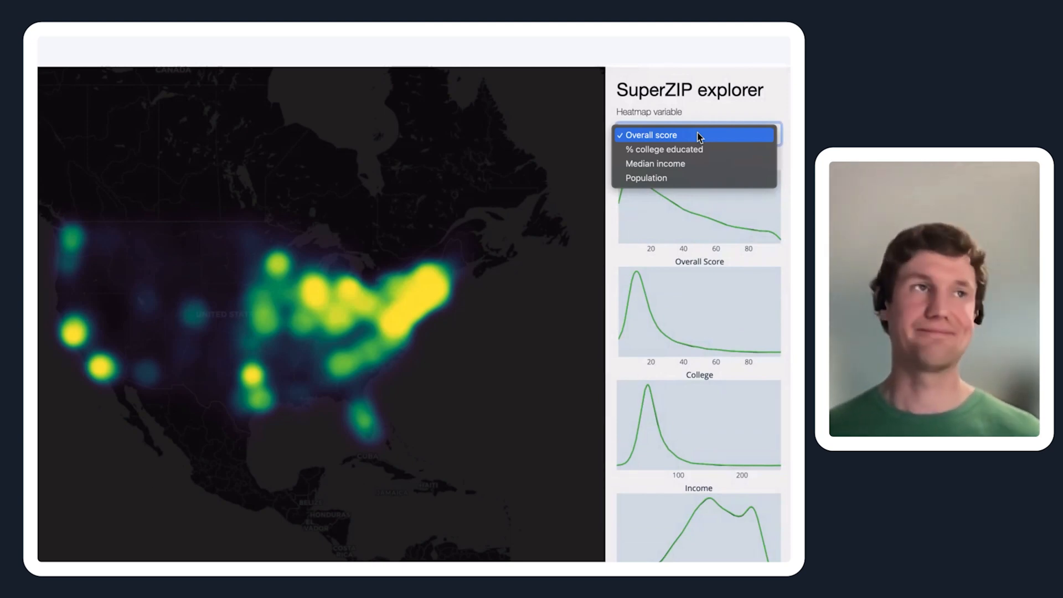
mouse_move(695, 140)
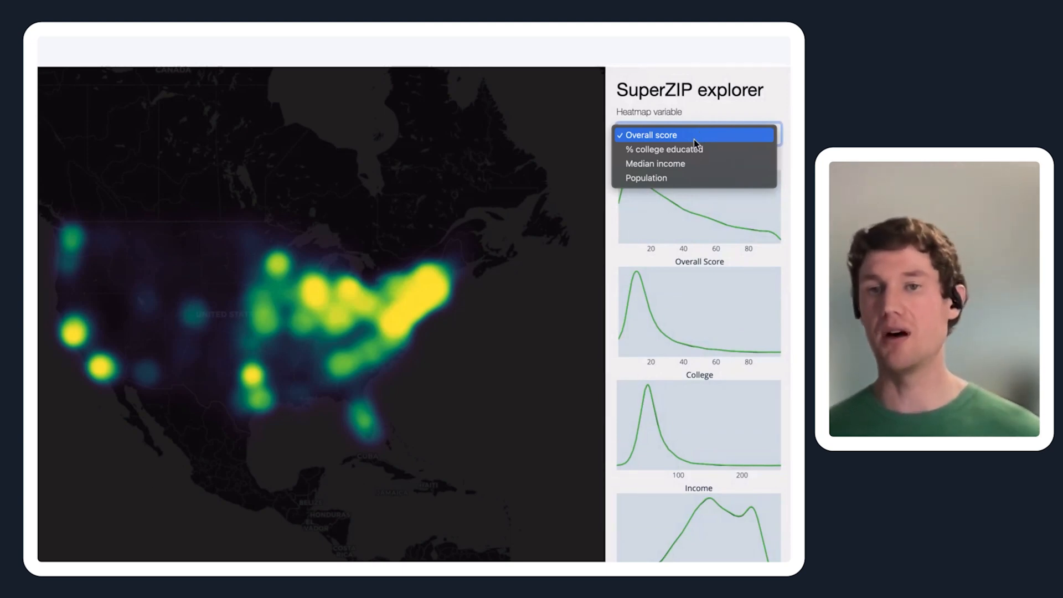
mouse_move(685, 149)
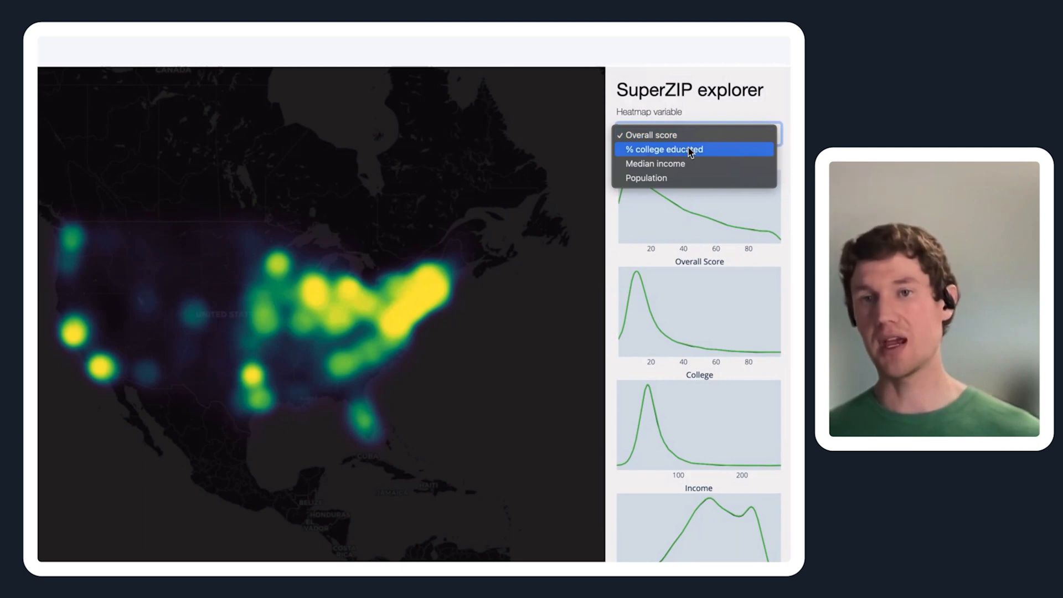
mouse_move(675, 163)
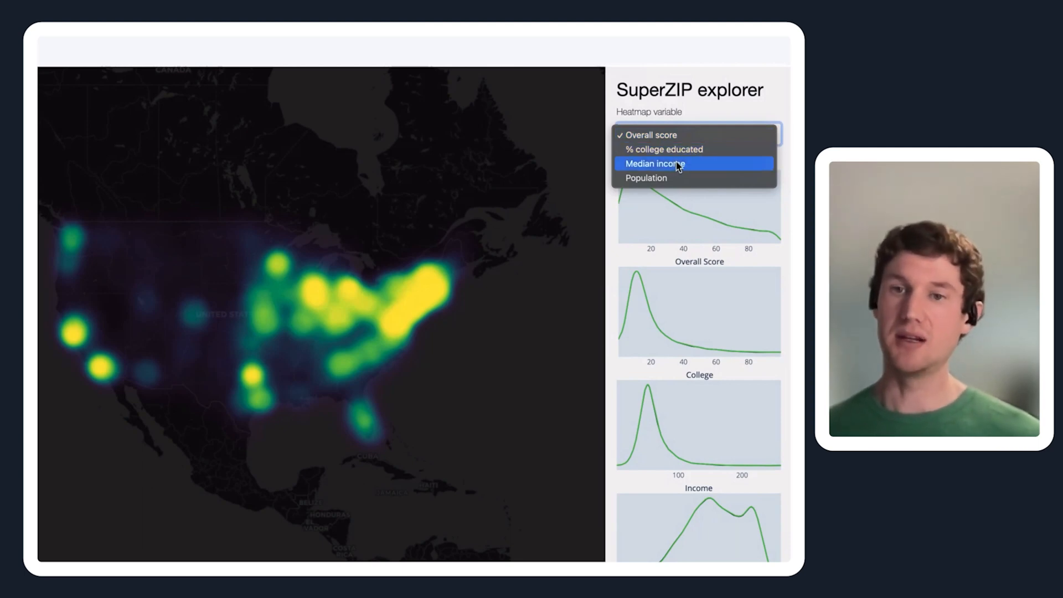
mouse_move(671, 177)
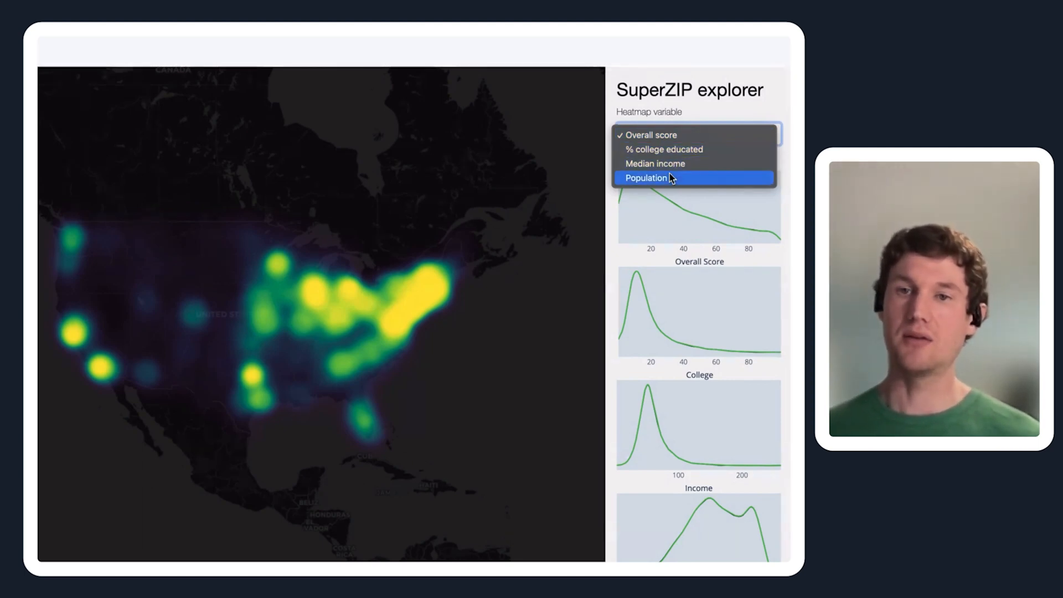
mouse_move(671, 149)
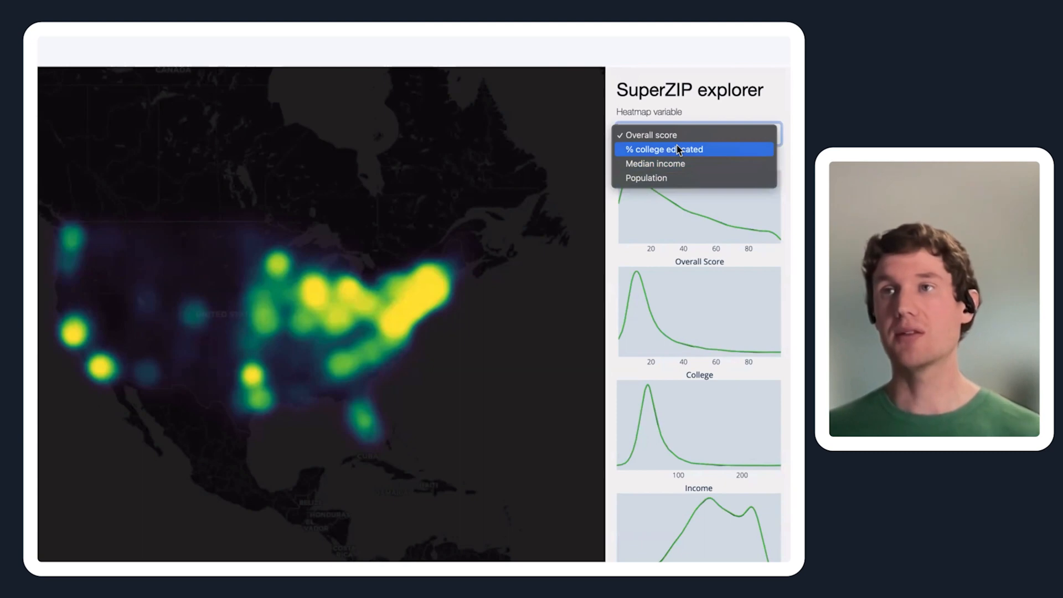
click(663, 150)
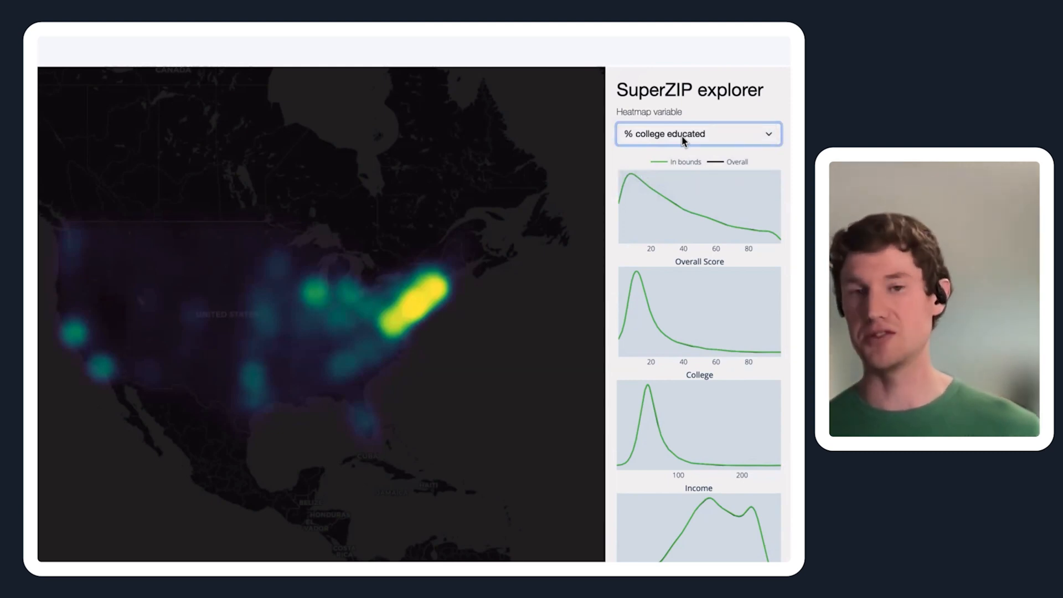
click(699, 134)
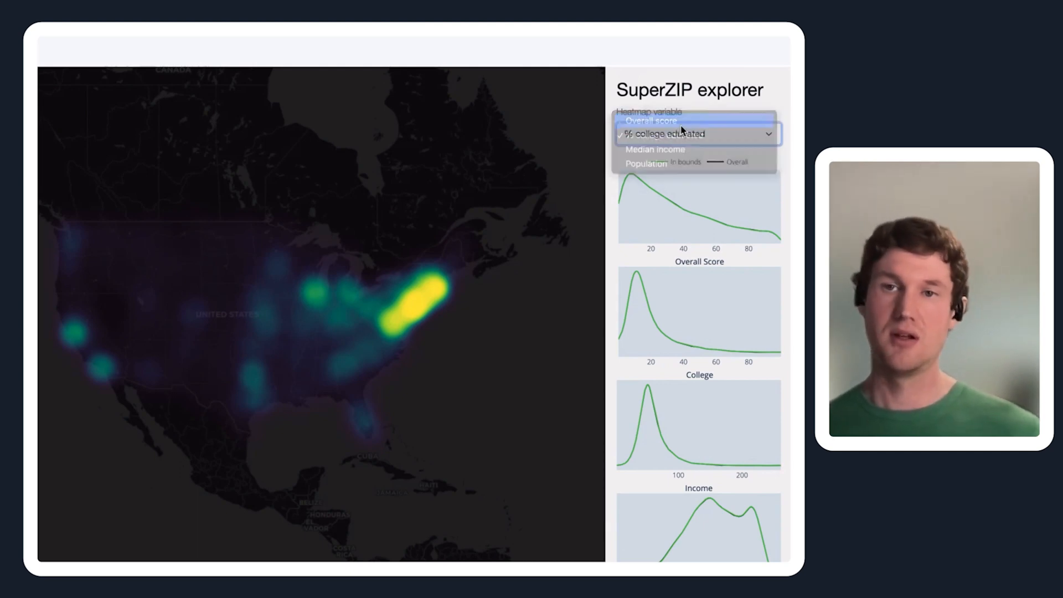
click(649, 121)
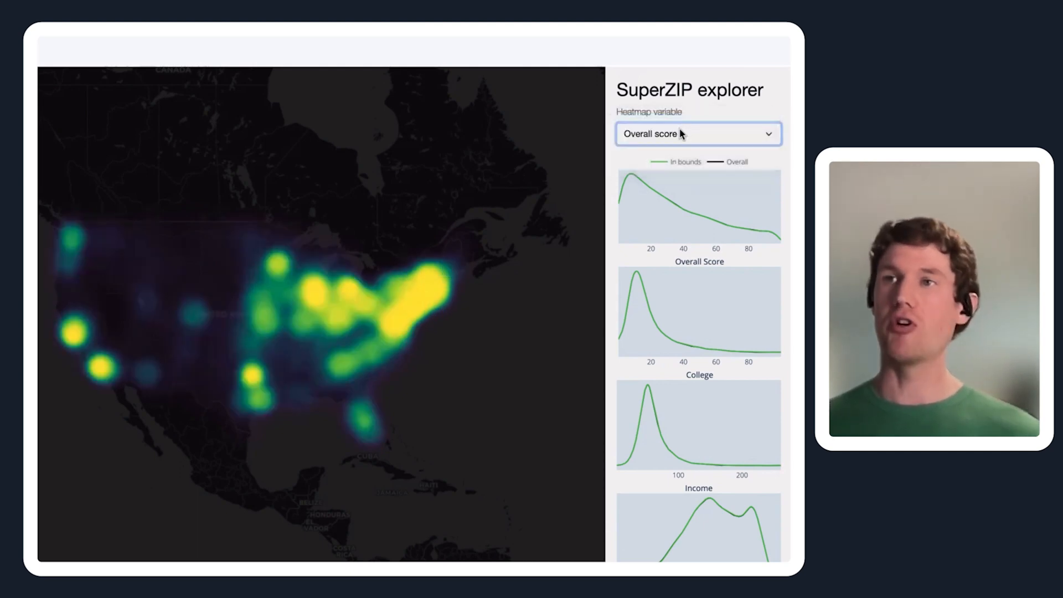
click(697, 134)
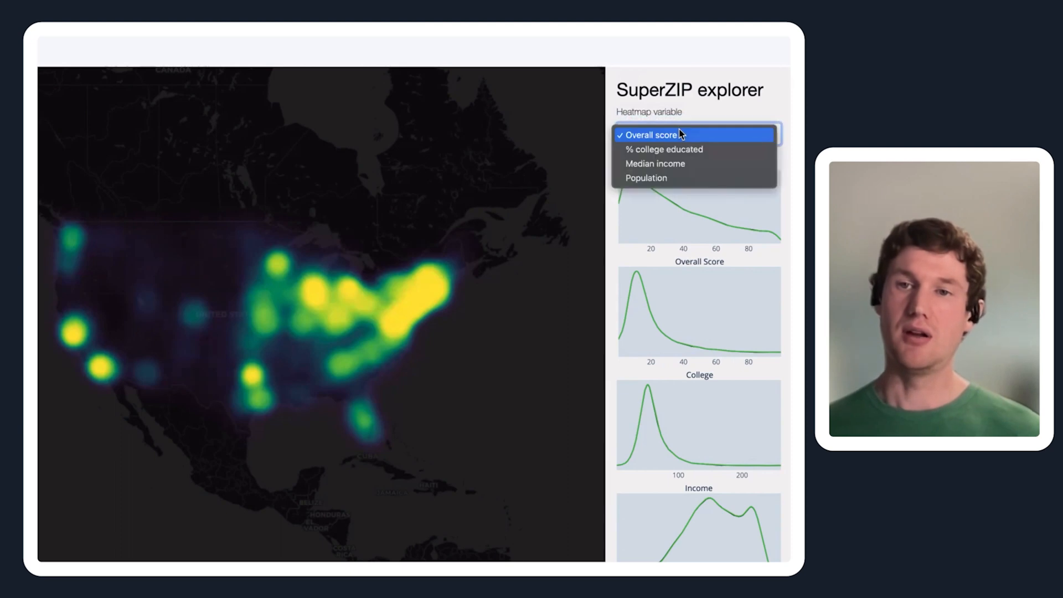
click(663, 149)
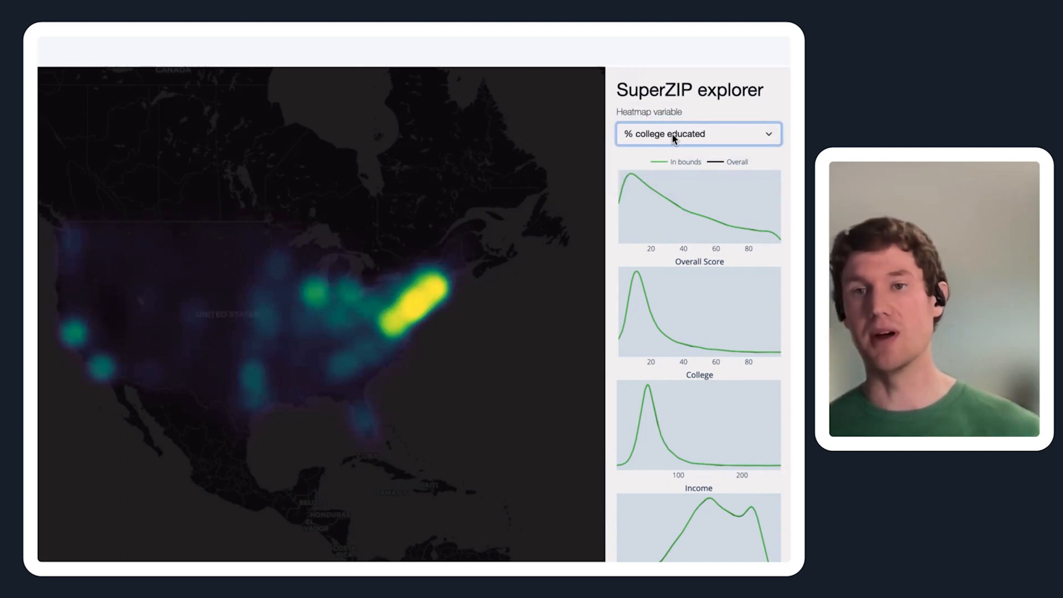
click(699, 134)
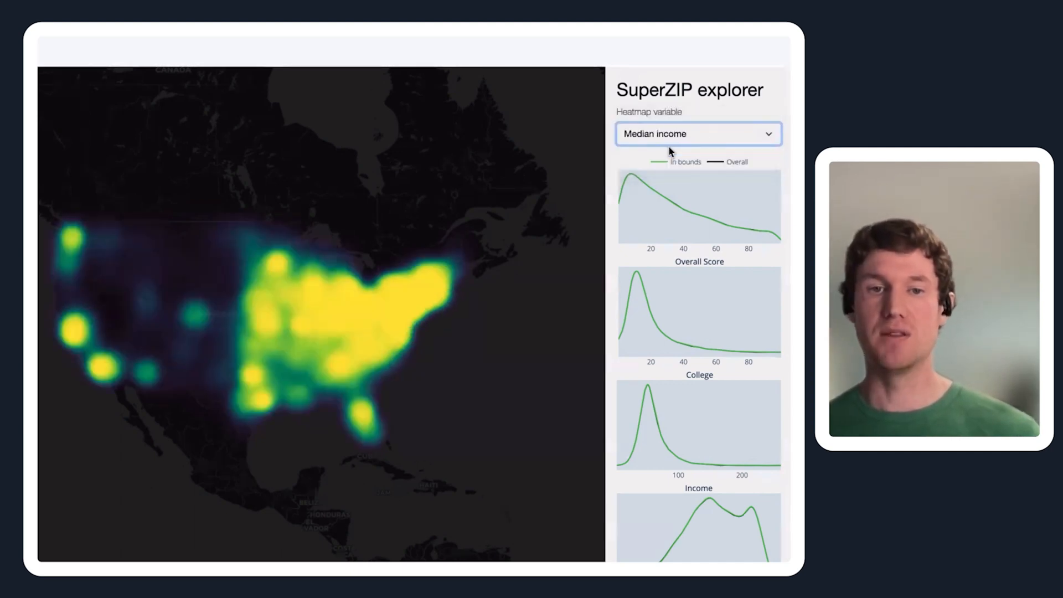
click(698, 134)
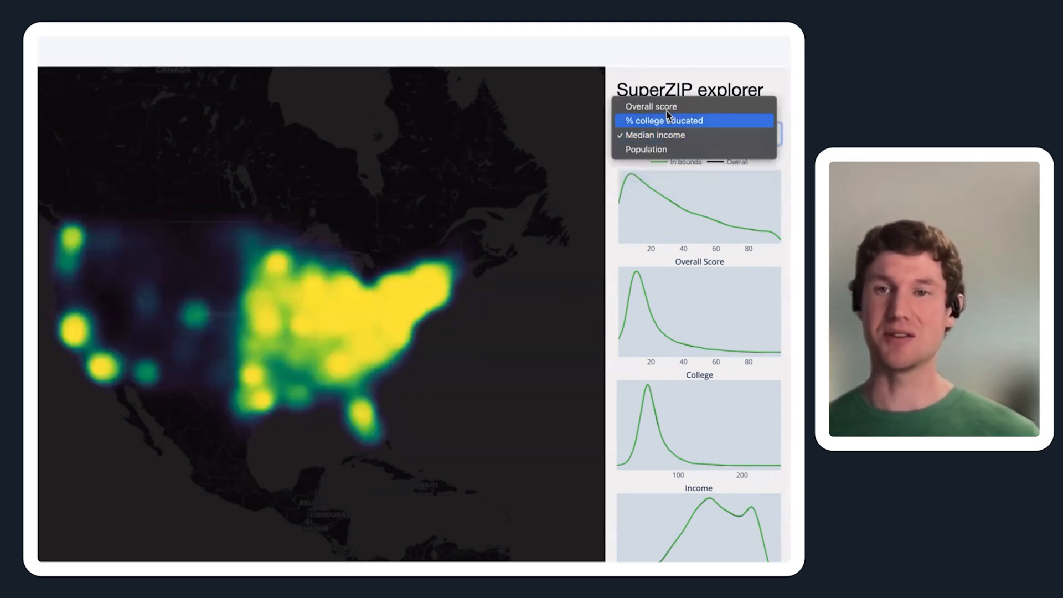
click(650, 106)
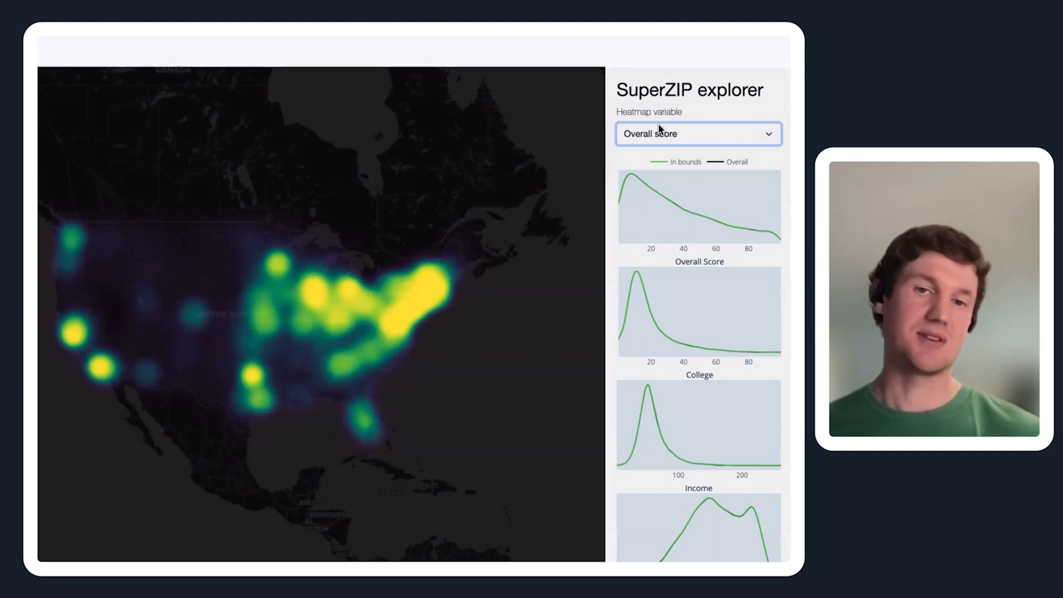
click(696, 134)
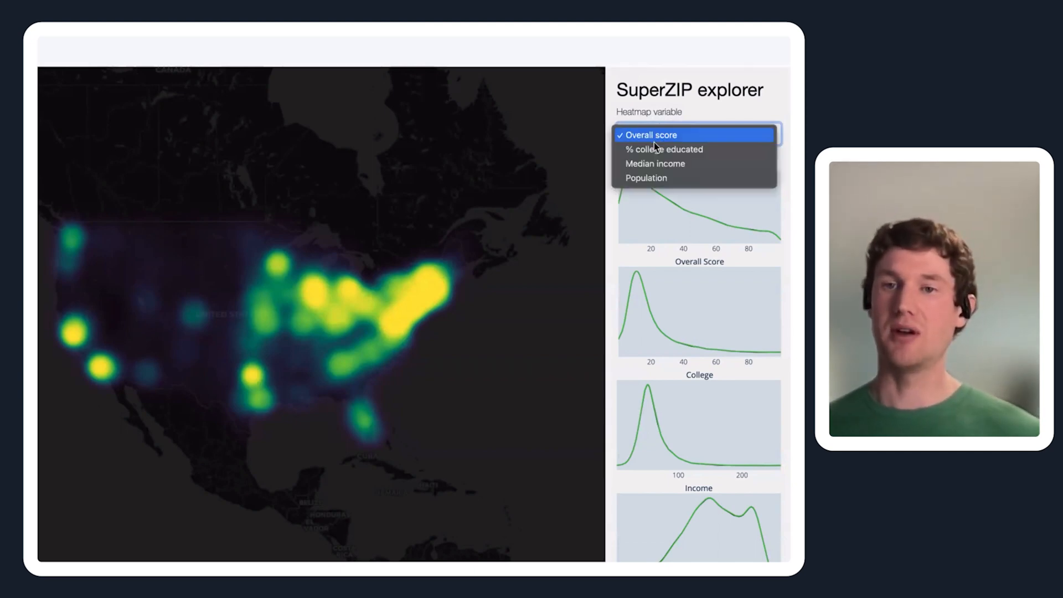
click(663, 149)
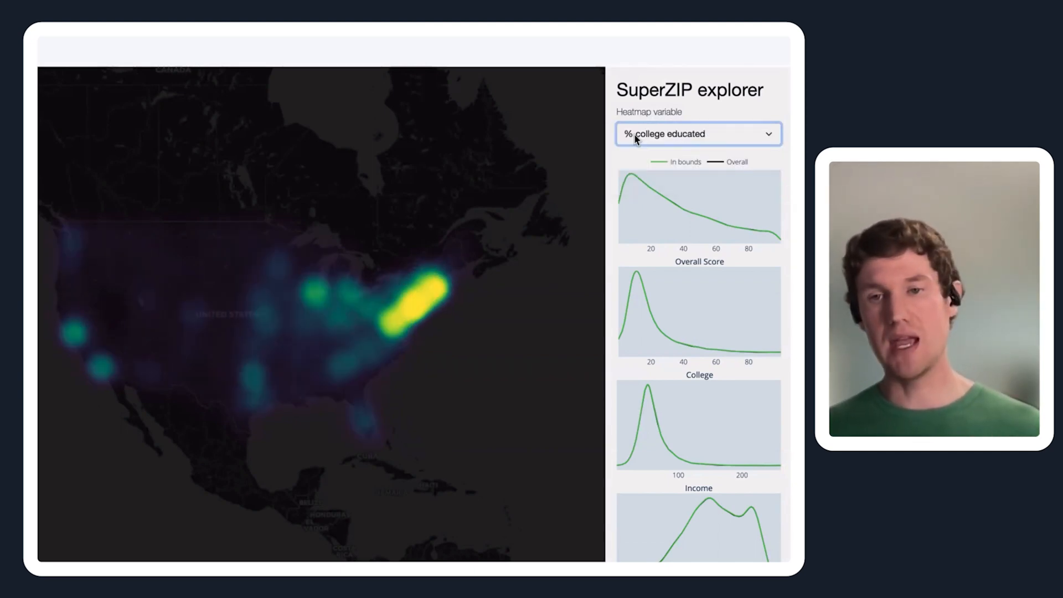
mouse_move(706, 256)
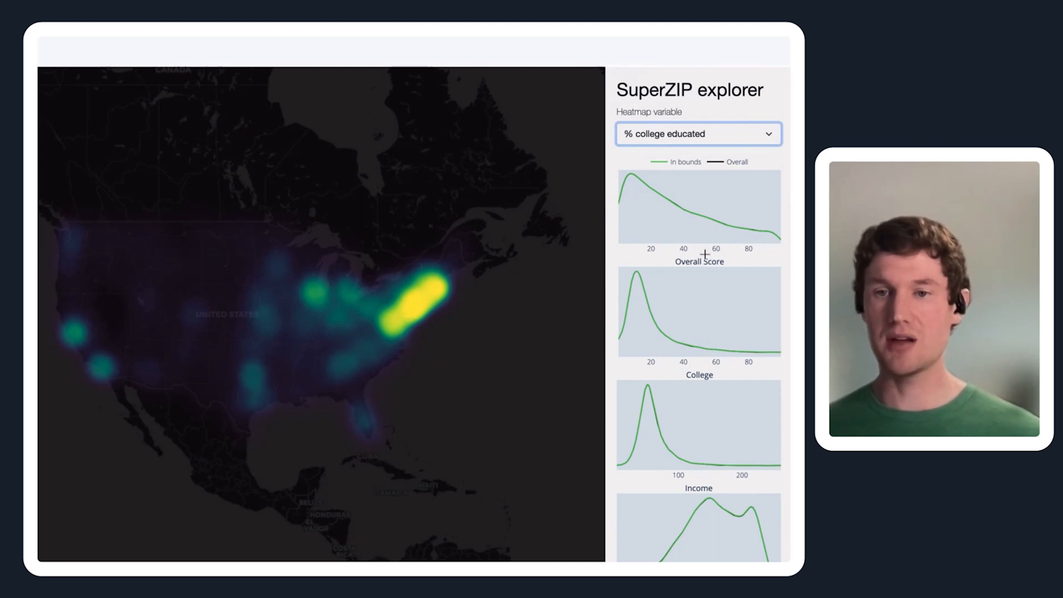
mouse_move(617, 197)
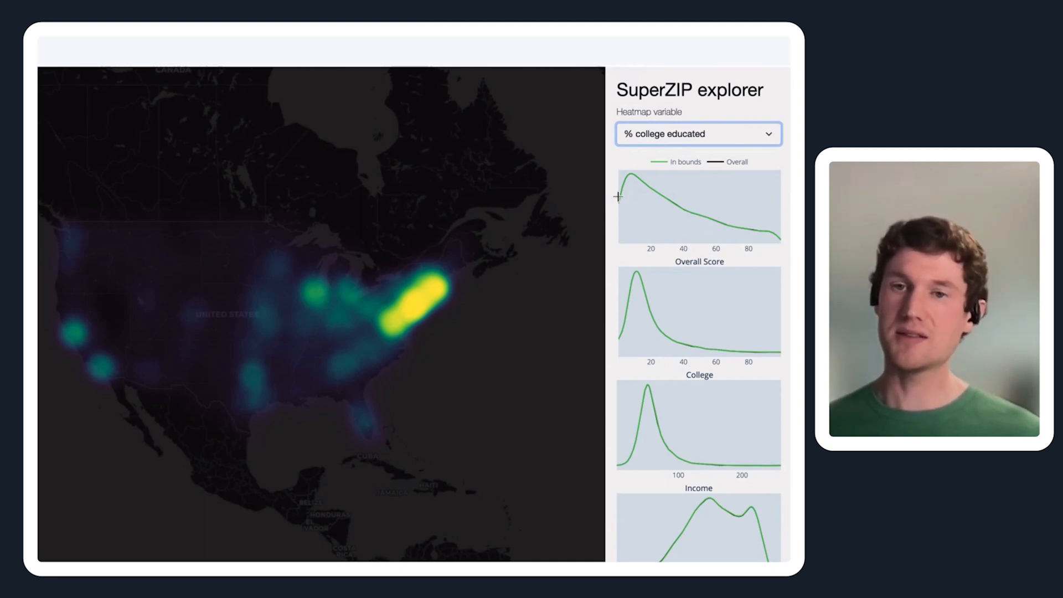
mouse_move(691, 261)
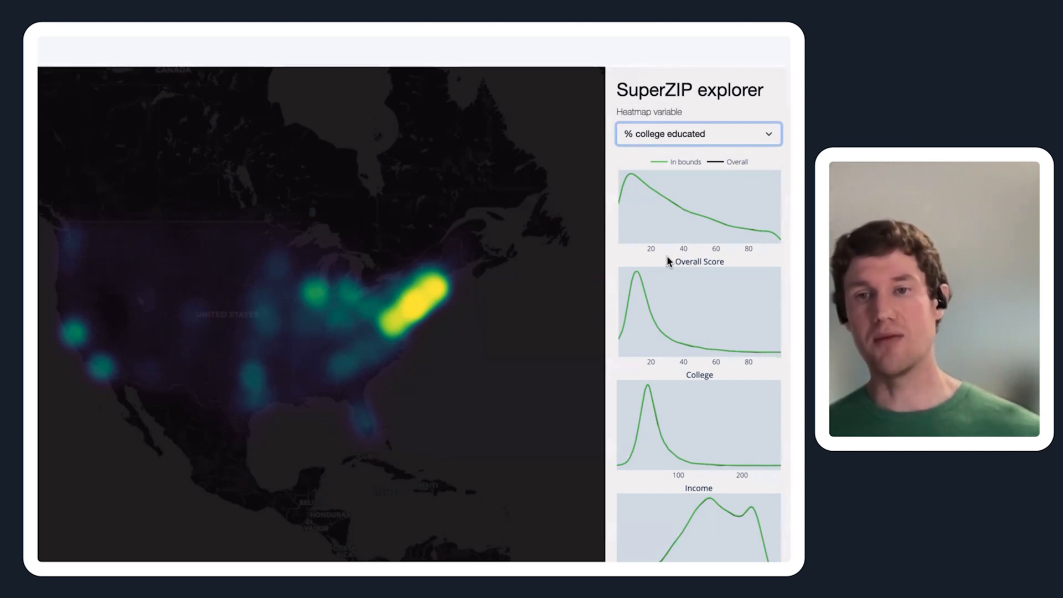
mouse_move(635, 177)
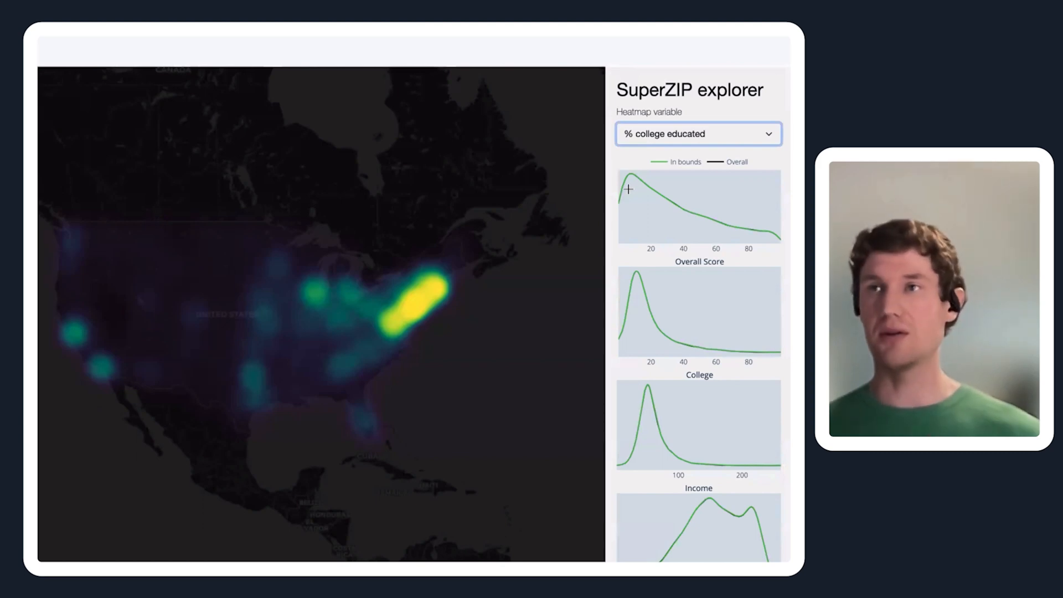
mouse_move(671, 337)
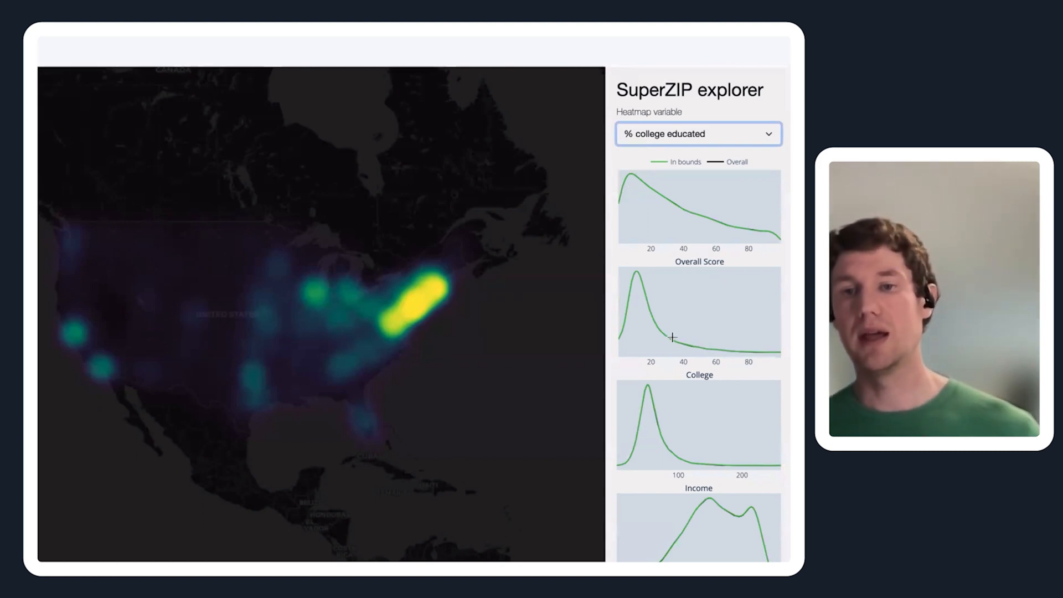
mouse_move(647, 348)
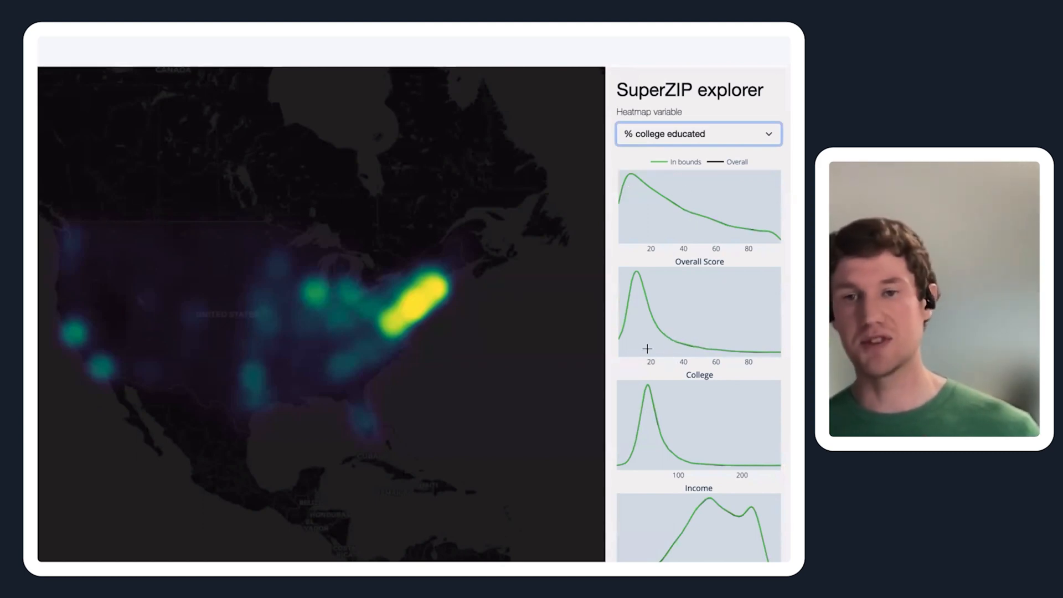
mouse_move(690, 375)
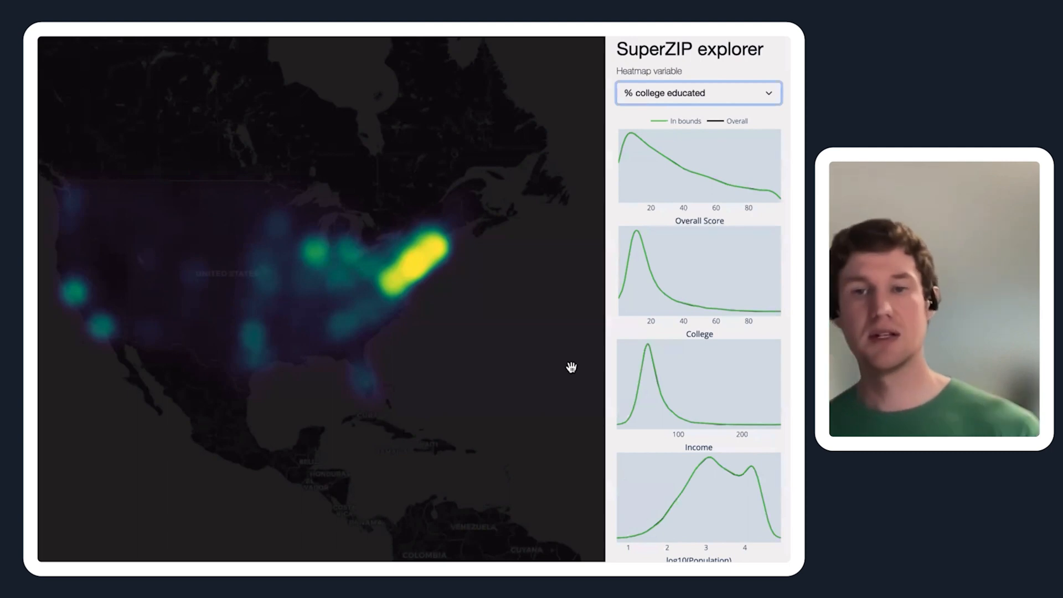
mouse_move(405, 276)
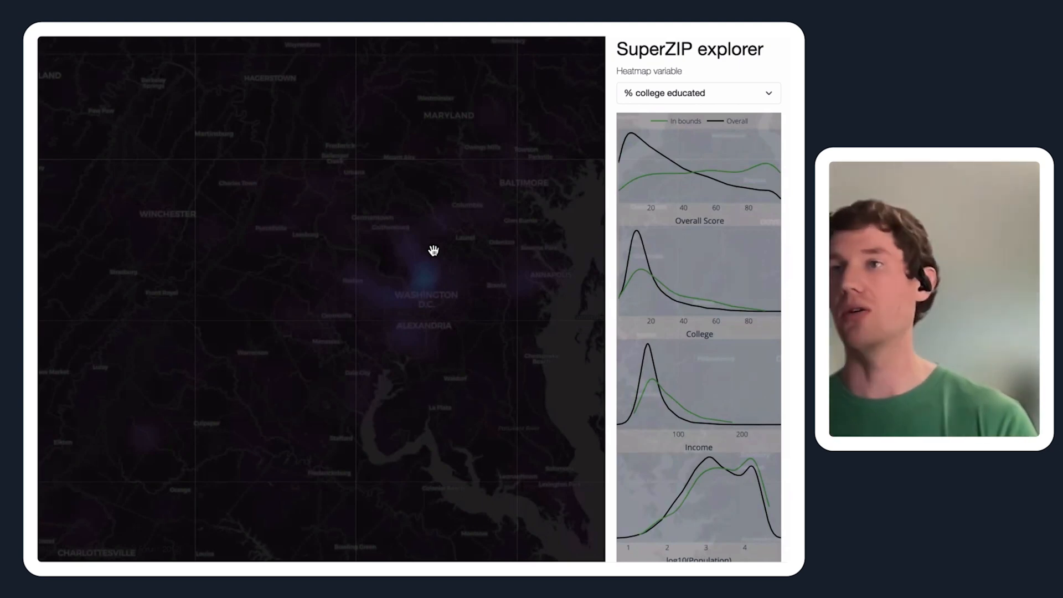
mouse_move(460, 267)
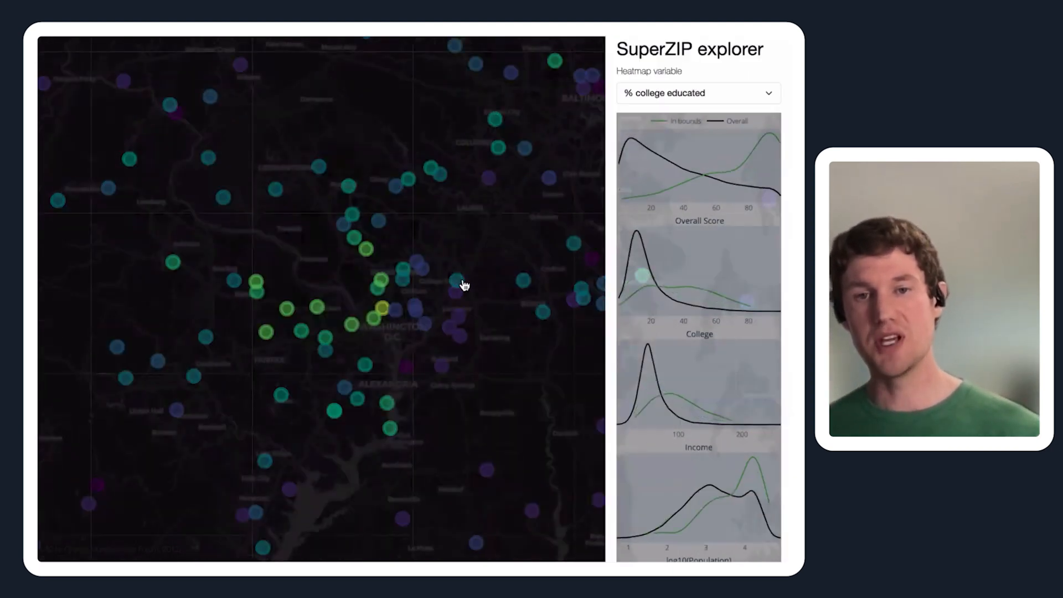
mouse_move(388, 345)
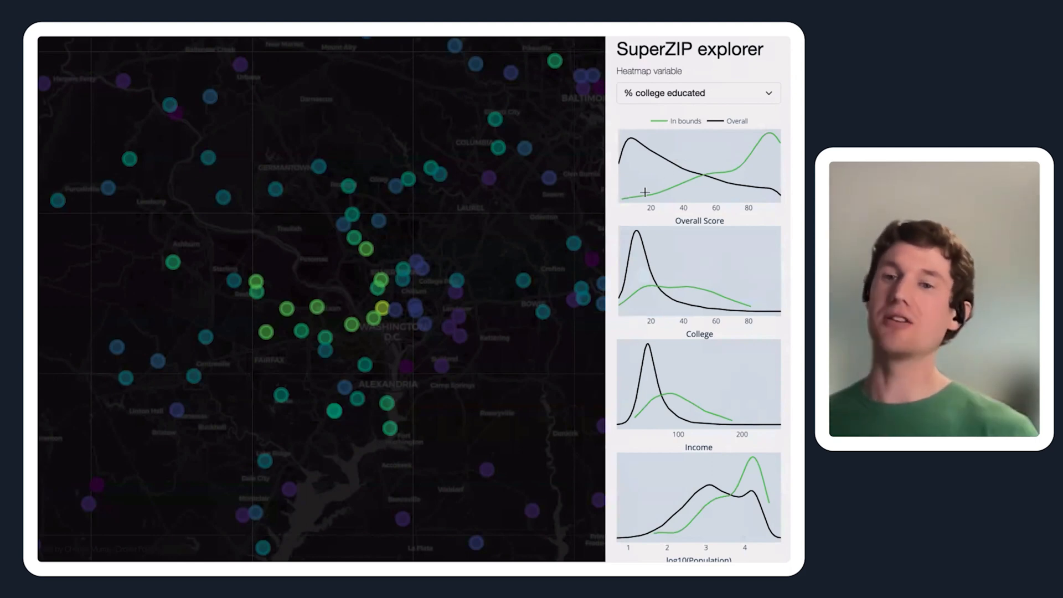
mouse_move(697, 195)
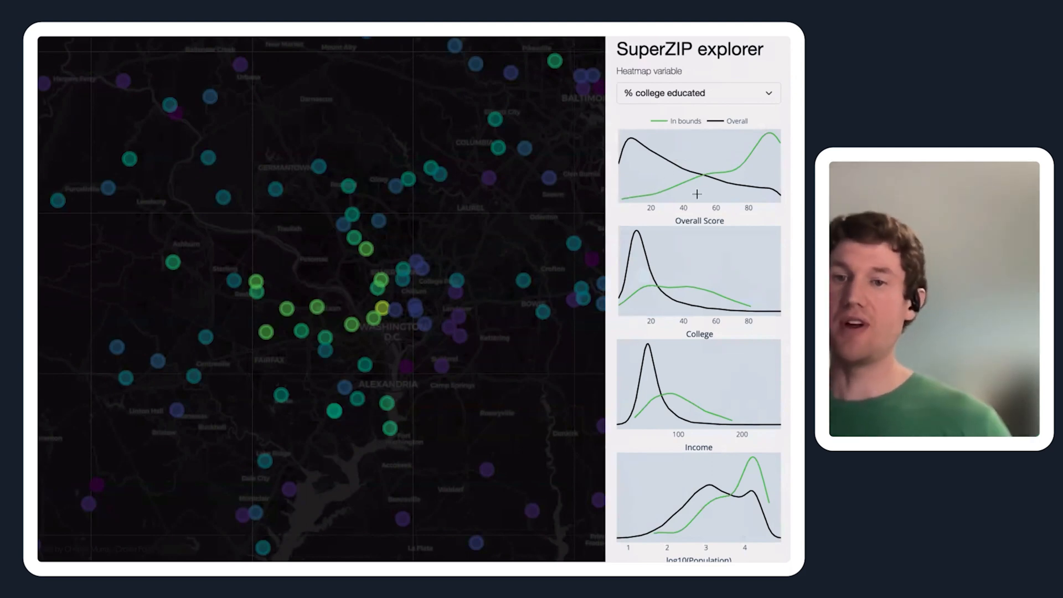
mouse_move(739, 208)
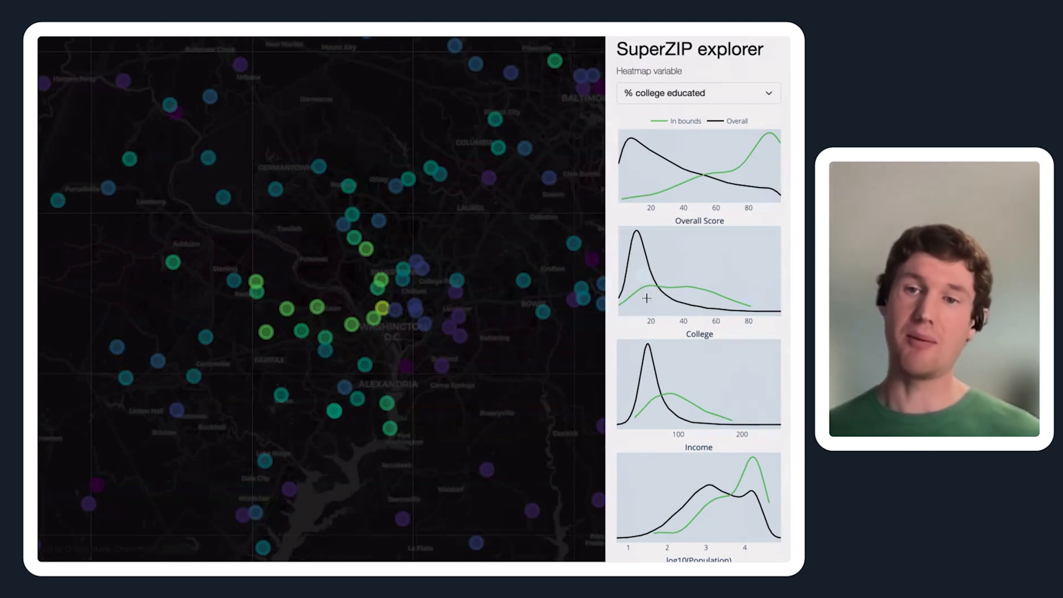
mouse_move(667, 316)
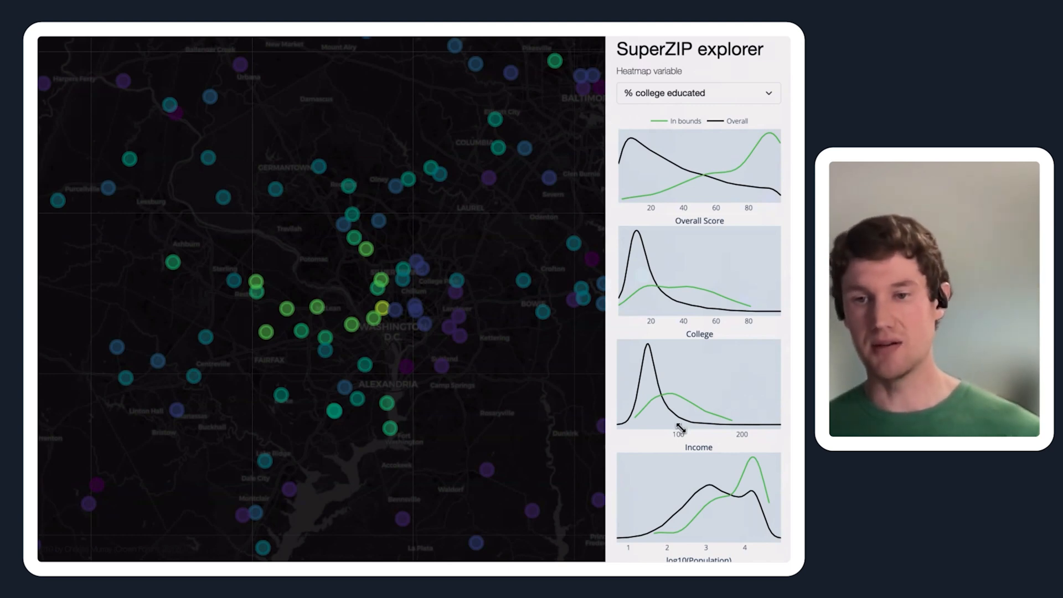
mouse_move(744, 517)
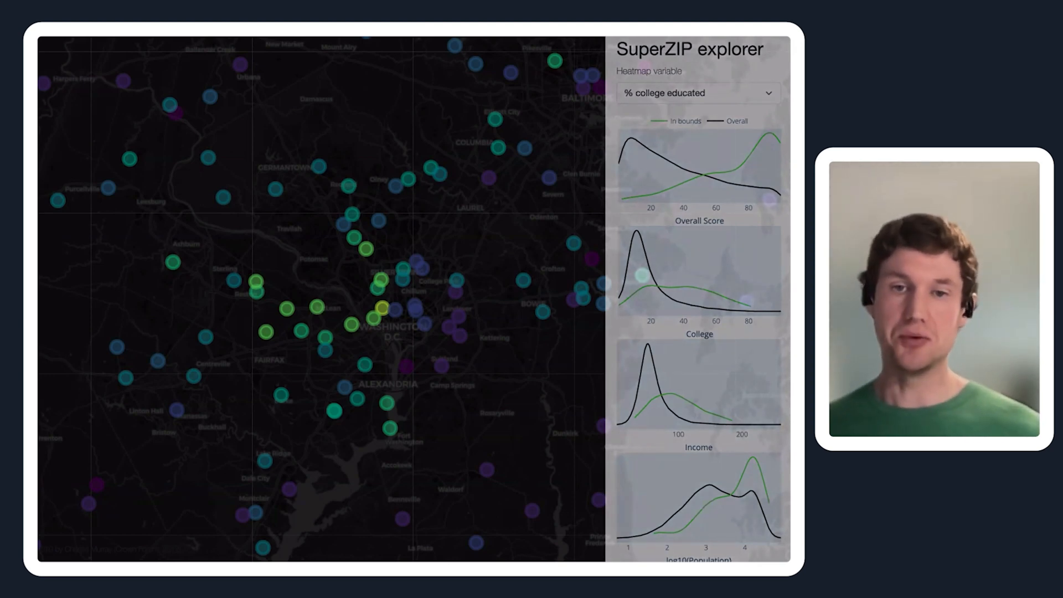
- Switch to the Data explorer tab listing the zip codes currently in view
click(242, 56)
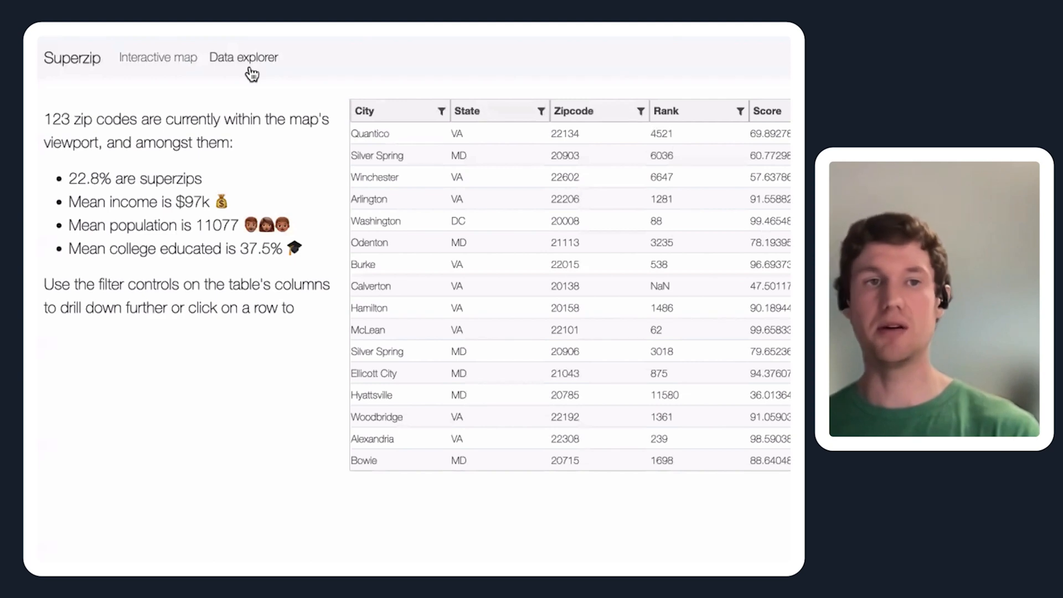
mouse_move(85, 119)
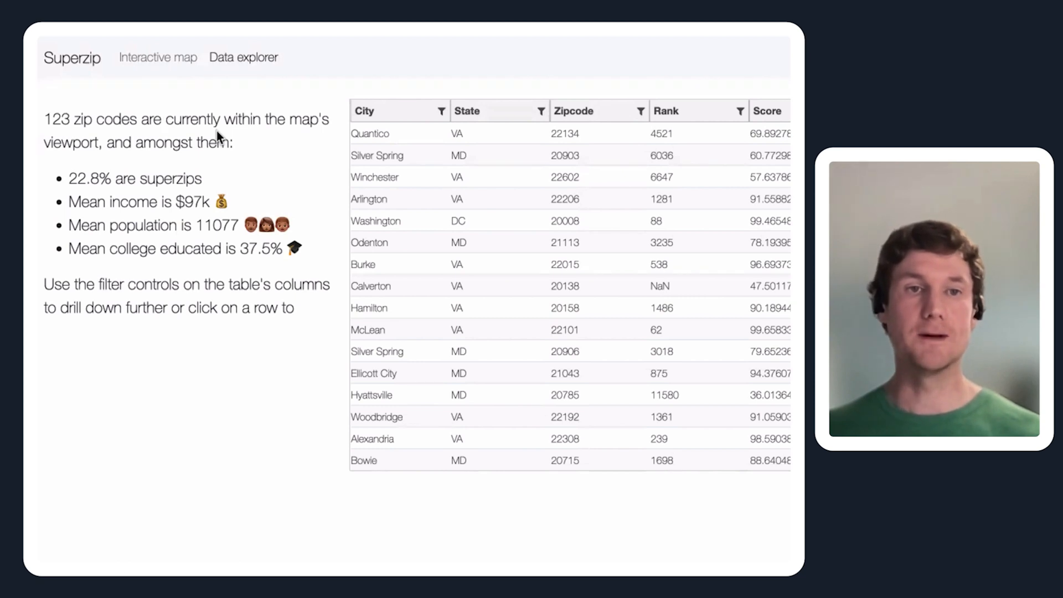
mouse_move(119, 195)
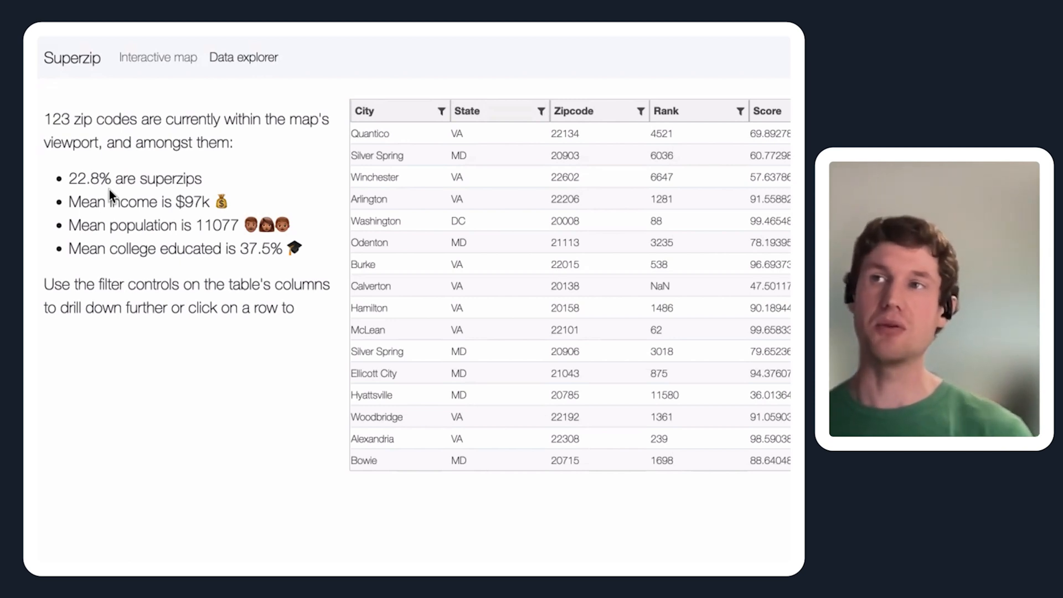
mouse_move(212, 224)
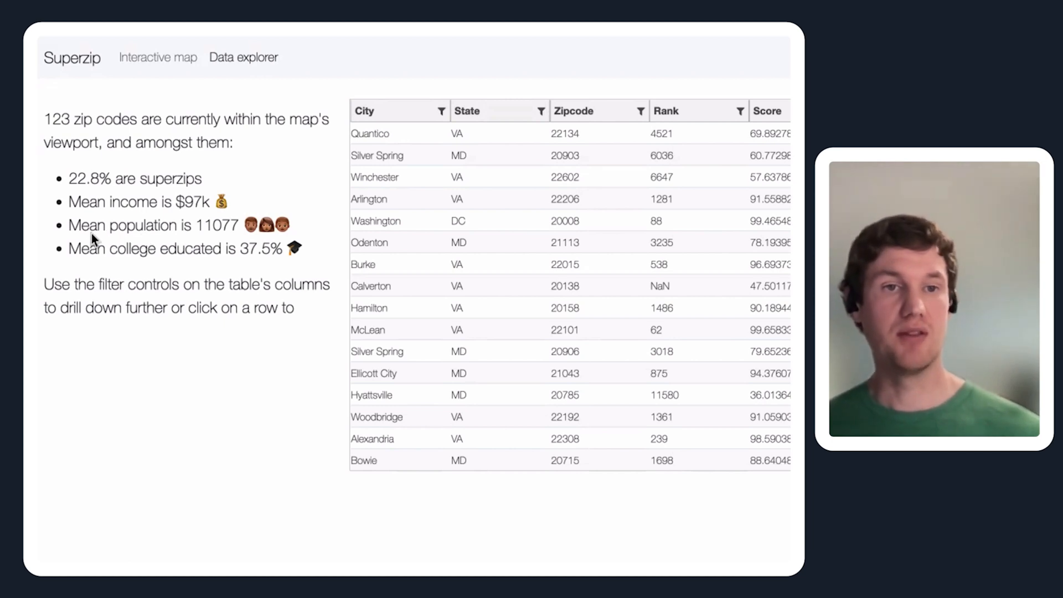
mouse_move(233, 237)
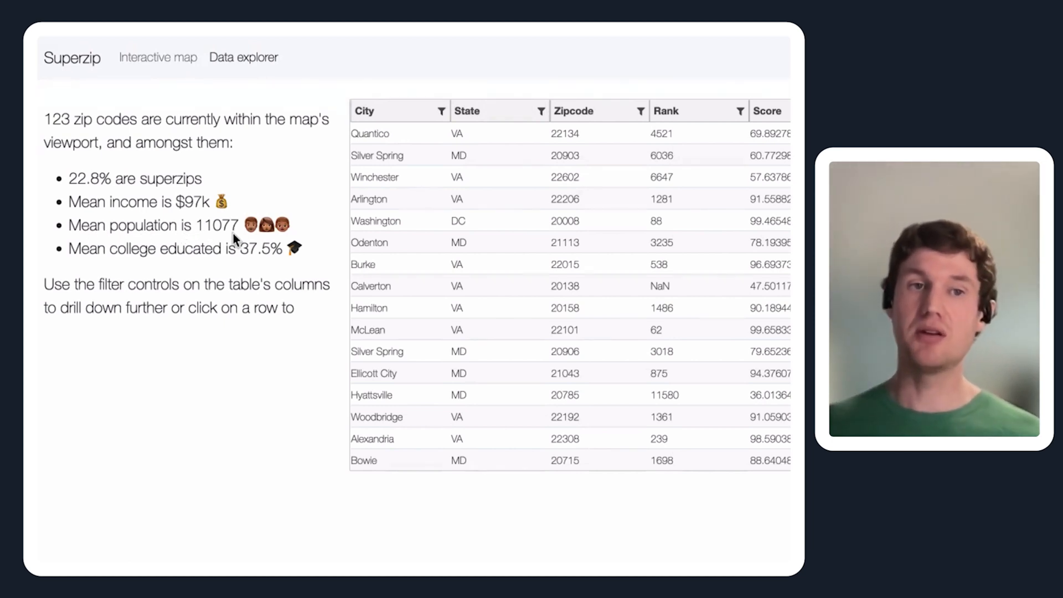
mouse_move(183, 245)
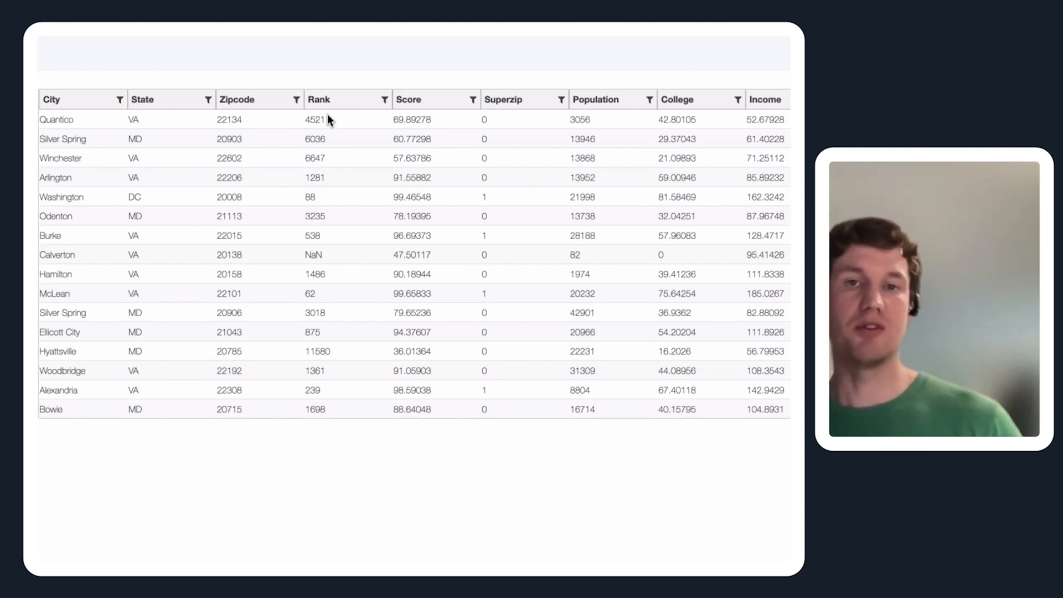
mouse_move(331, 125)
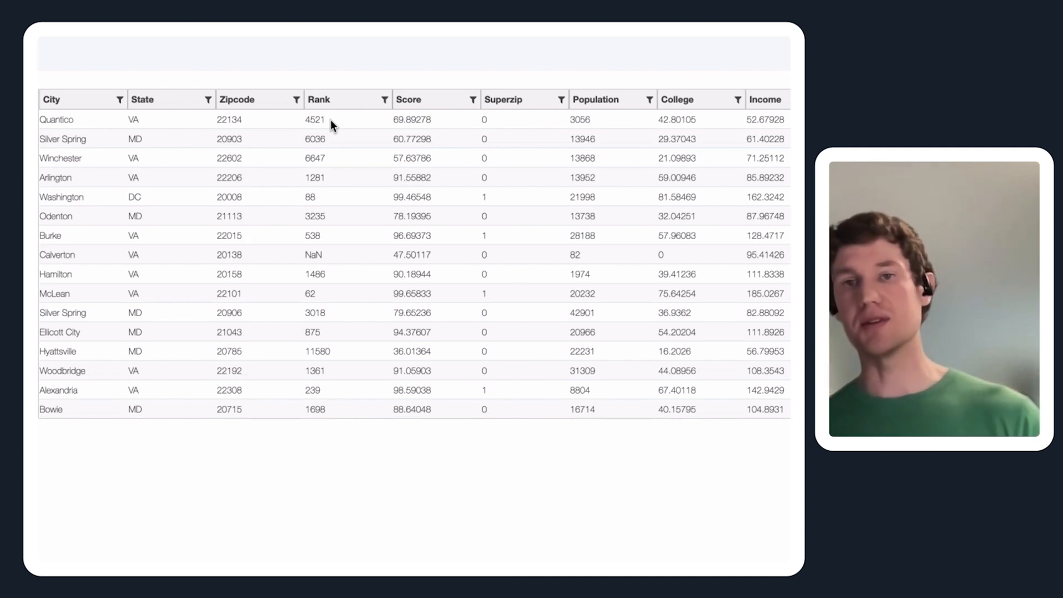
mouse_move(558, 127)
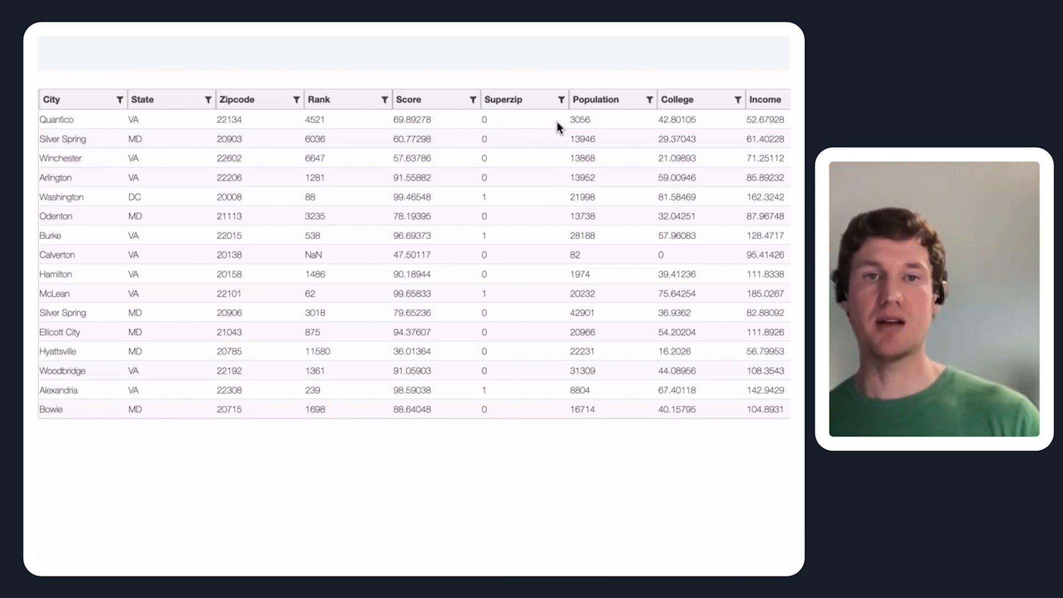
- Select the Silver Spring 20903 row and show its map popup with score and population
click(57, 119)
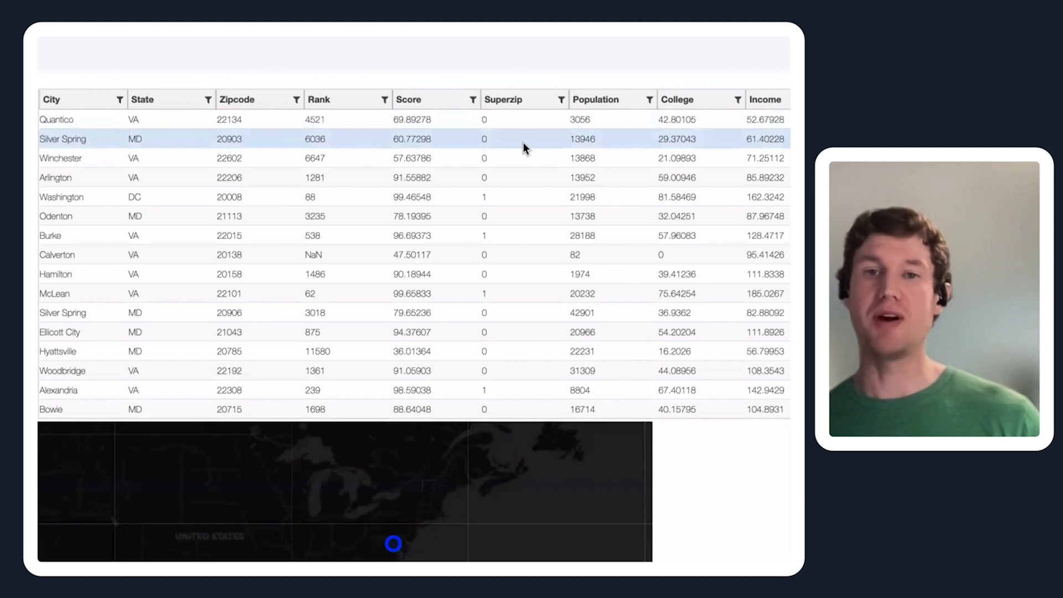
mouse_move(517, 168)
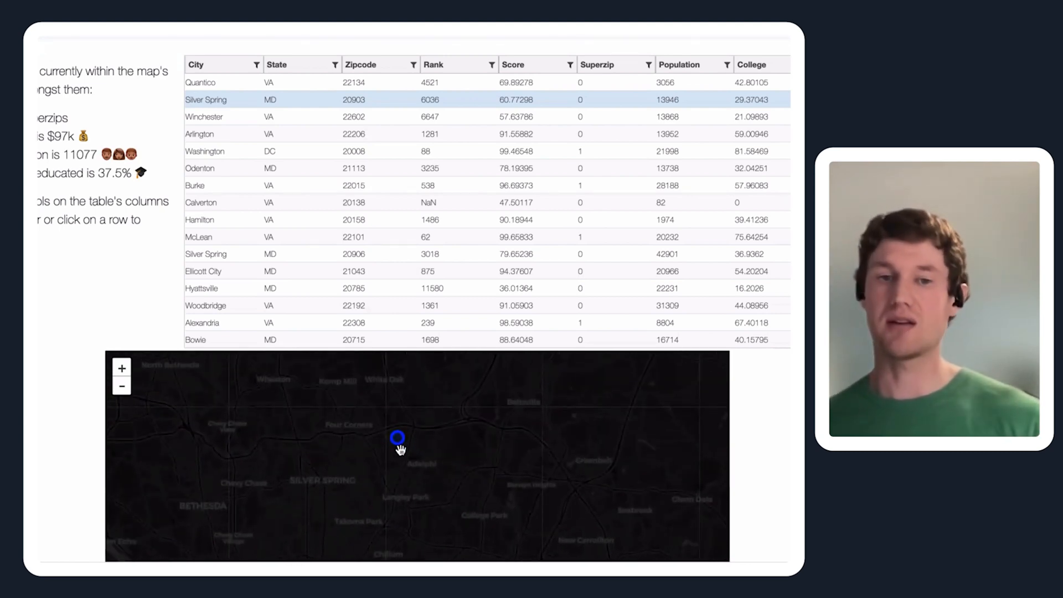
click(398, 437)
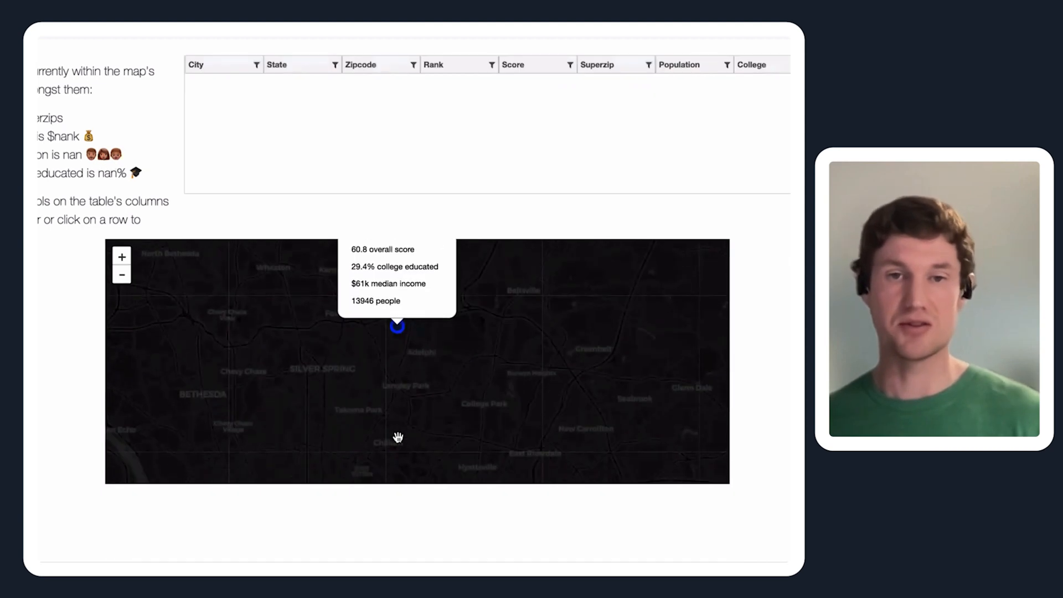
mouse_move(396, 320)
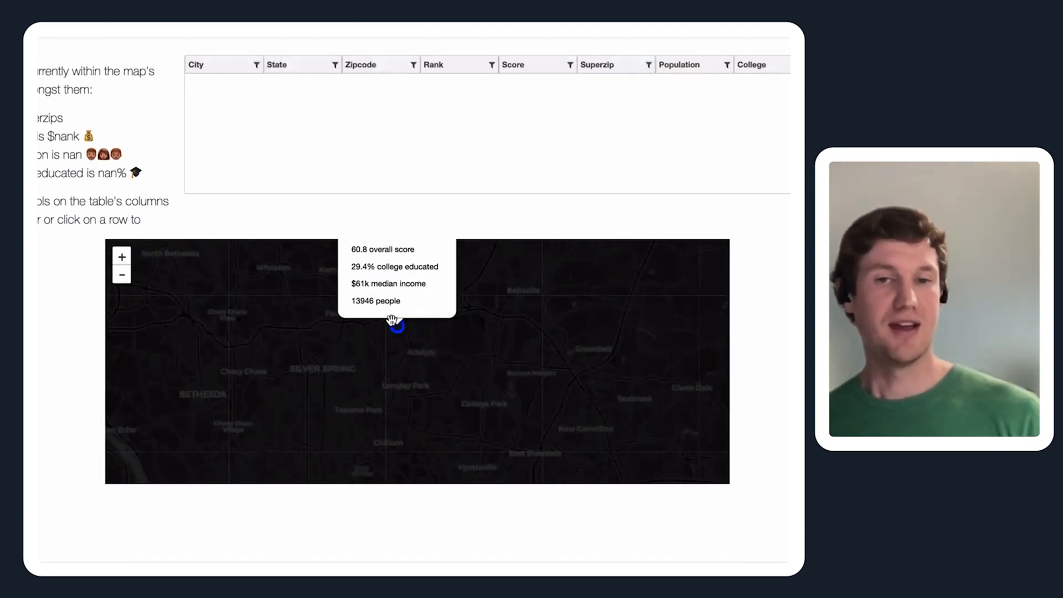
mouse_move(432, 302)
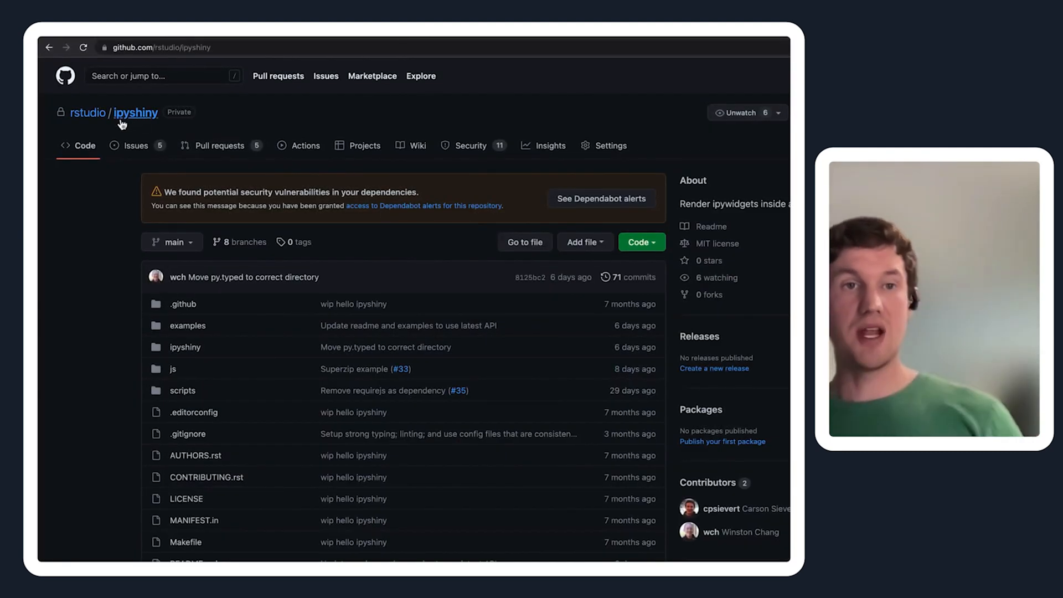
- Scroll the rstudio/ipyshiny README down to the ipyleaflet example app code
scroll(down, 3)
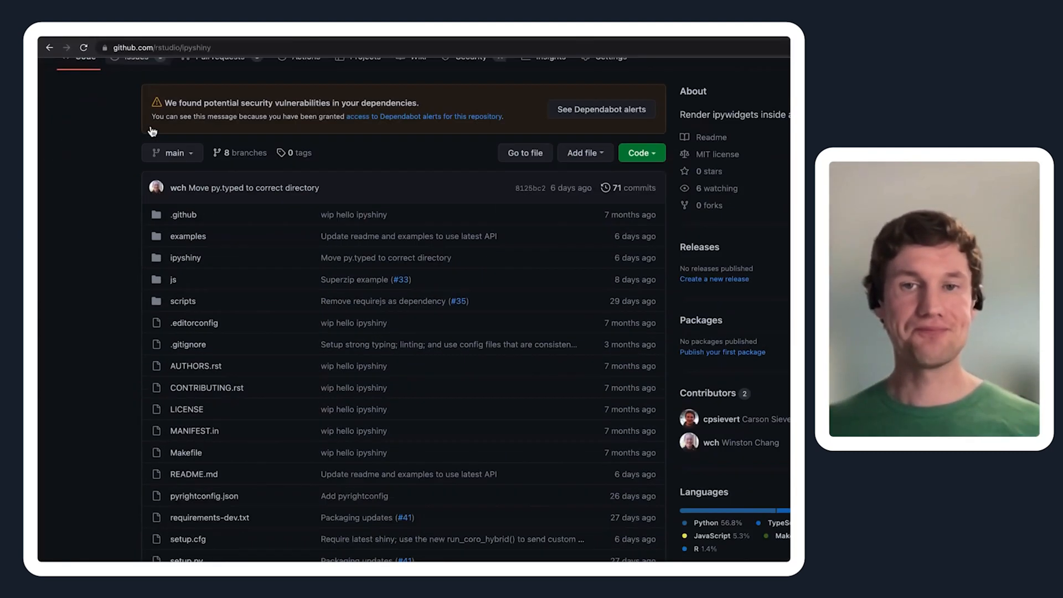
scroll(down, 3)
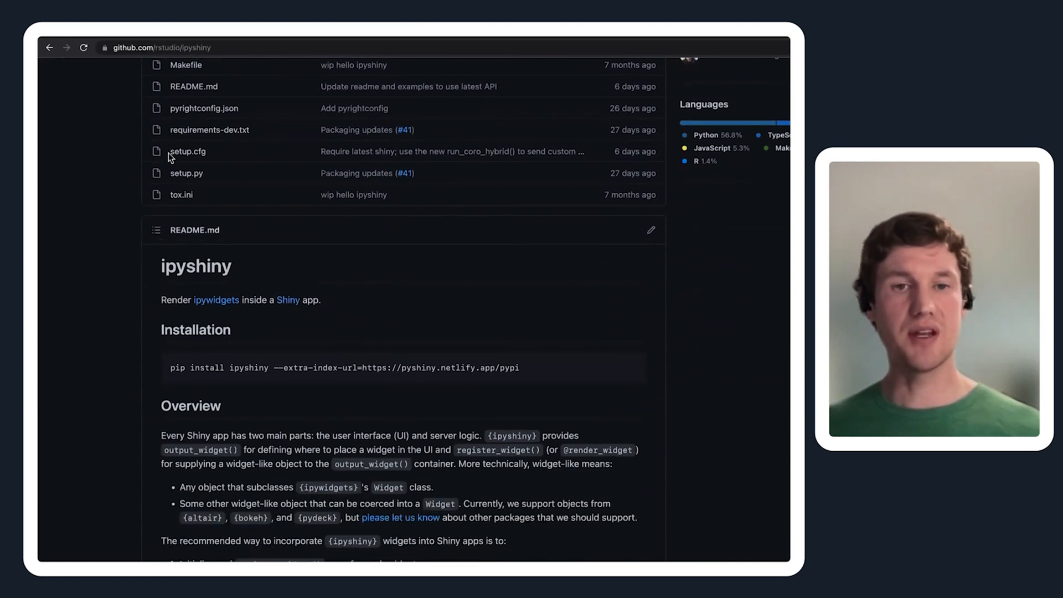
scroll(down, 3)
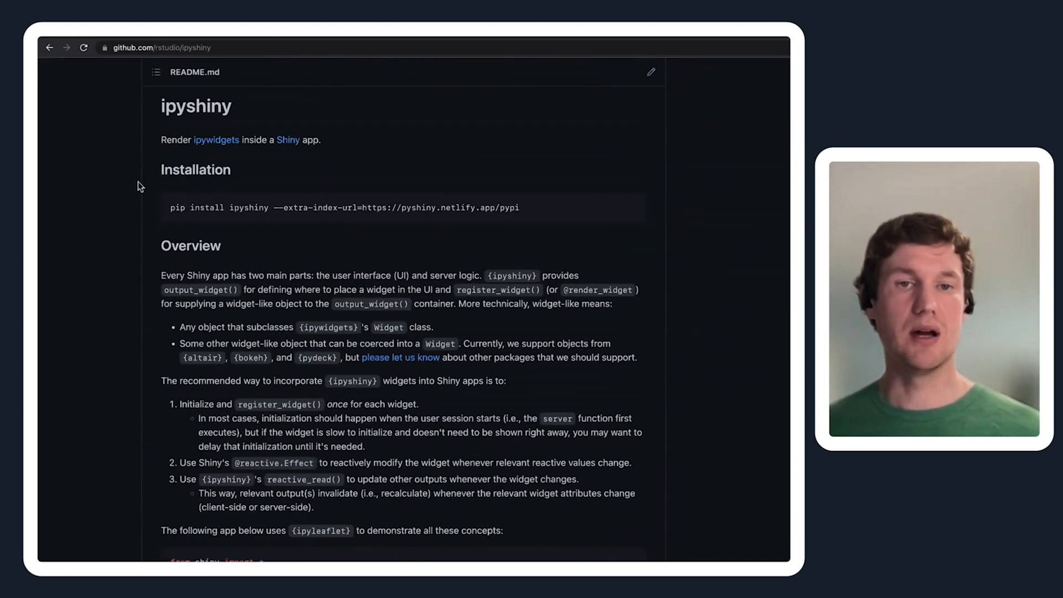
mouse_move(281, 197)
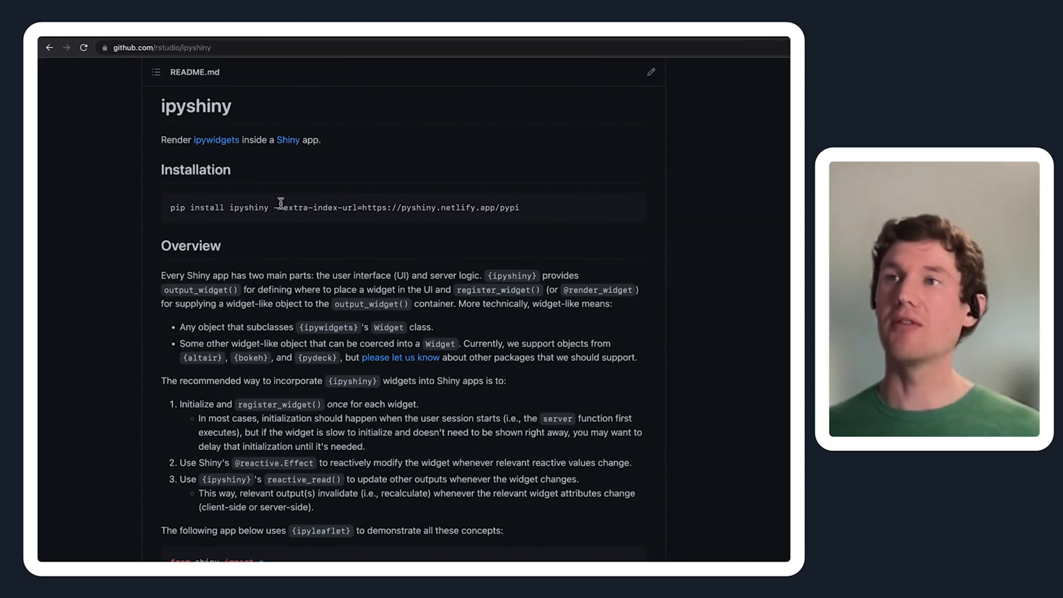
scroll(down, 3)
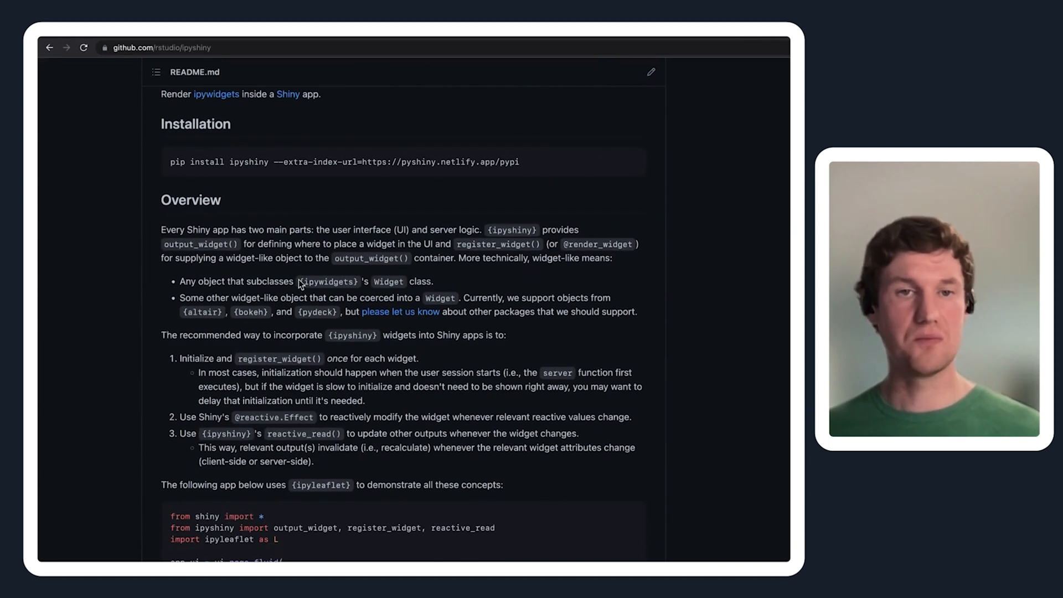
scroll(down, 3)
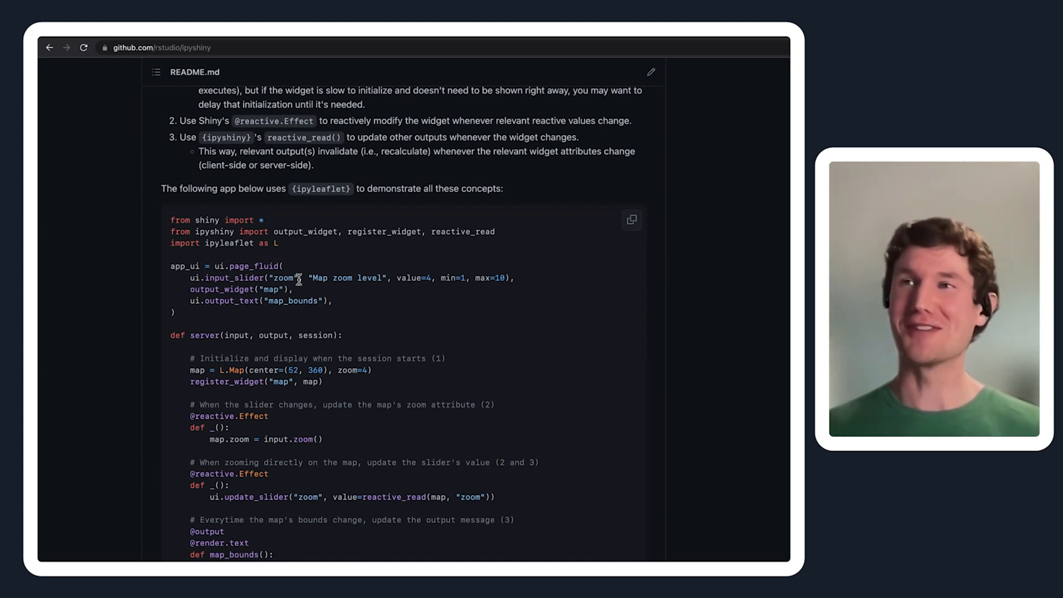
mouse_move(604, 375)
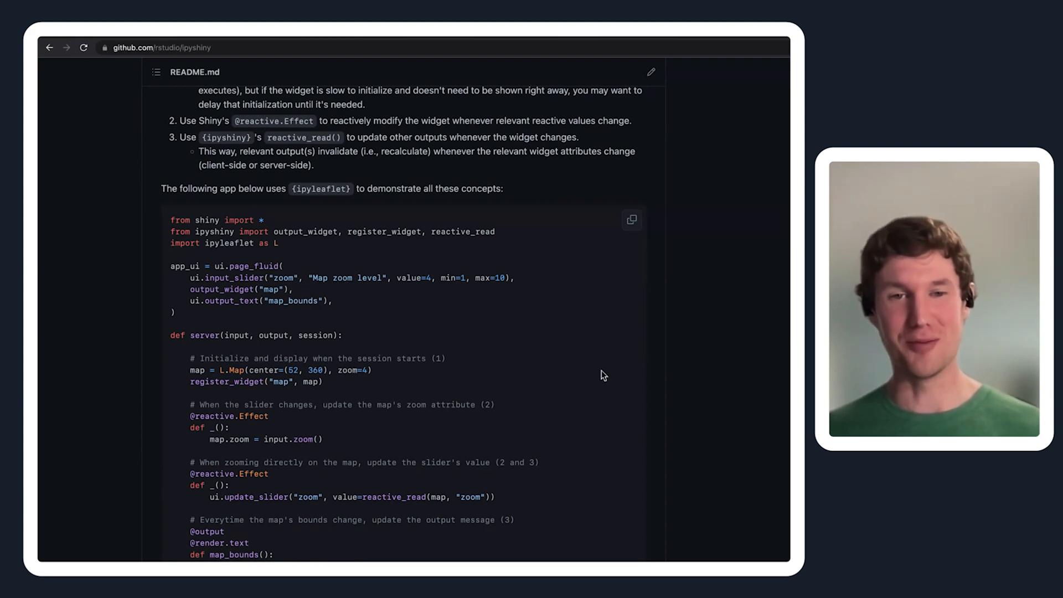
scroll(down, 3)
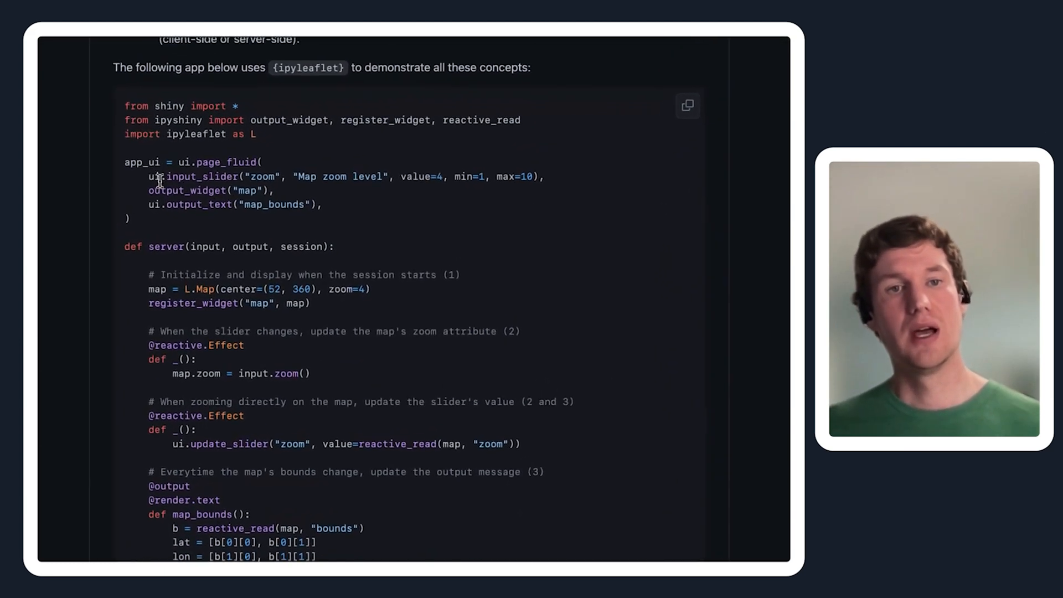
scroll(up, 3)
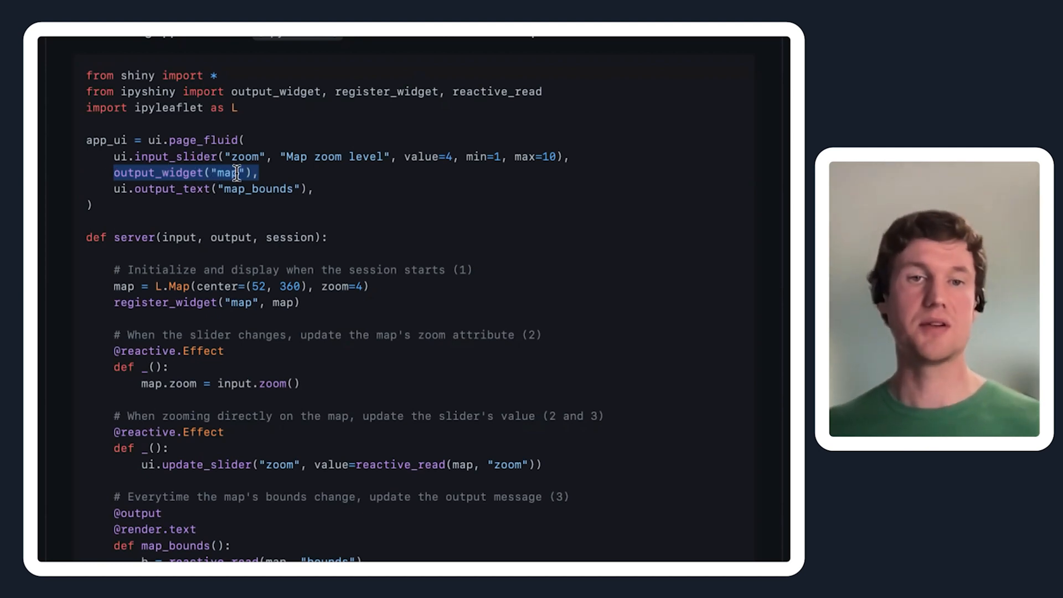
mouse_move(198, 237)
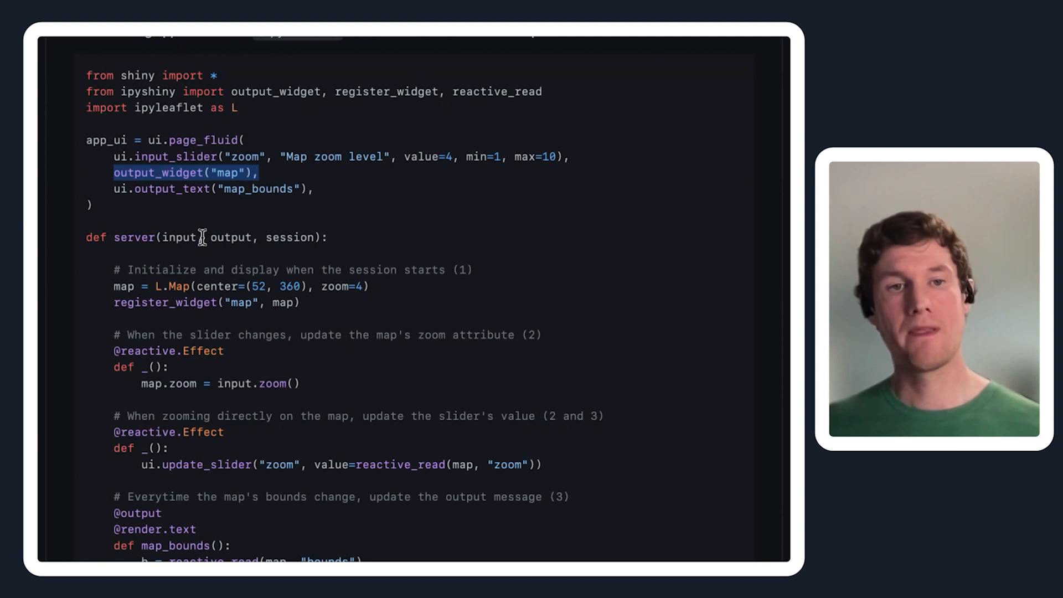
mouse_move(192, 259)
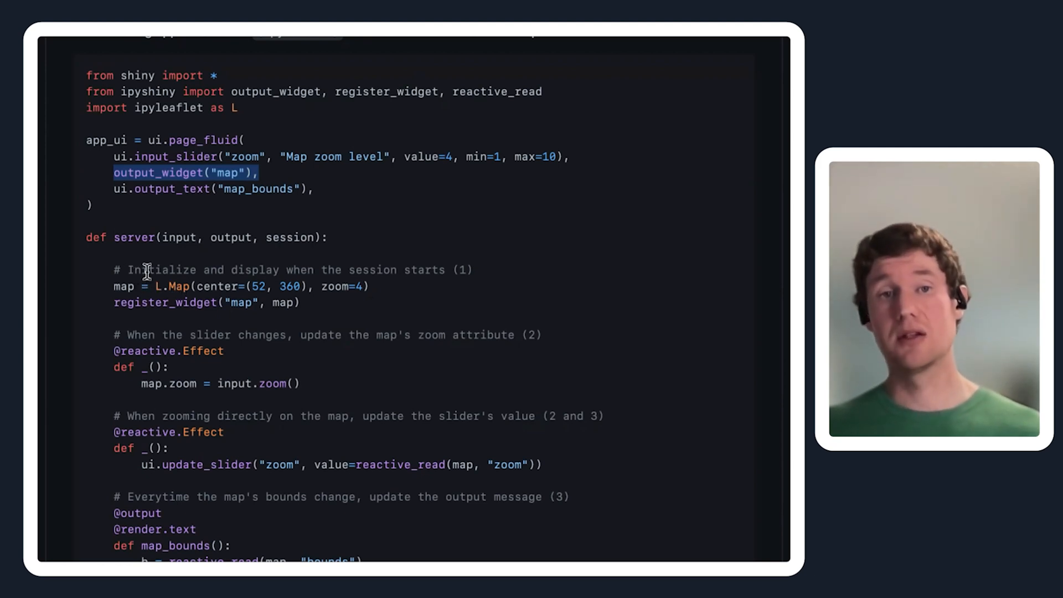
mouse_move(149, 282)
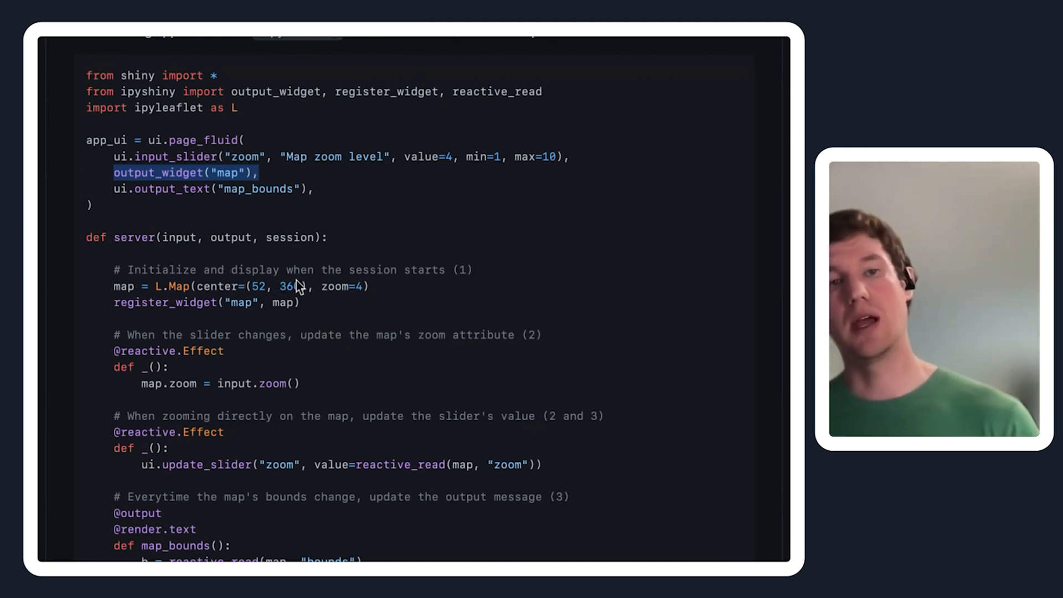
mouse_move(339, 288)
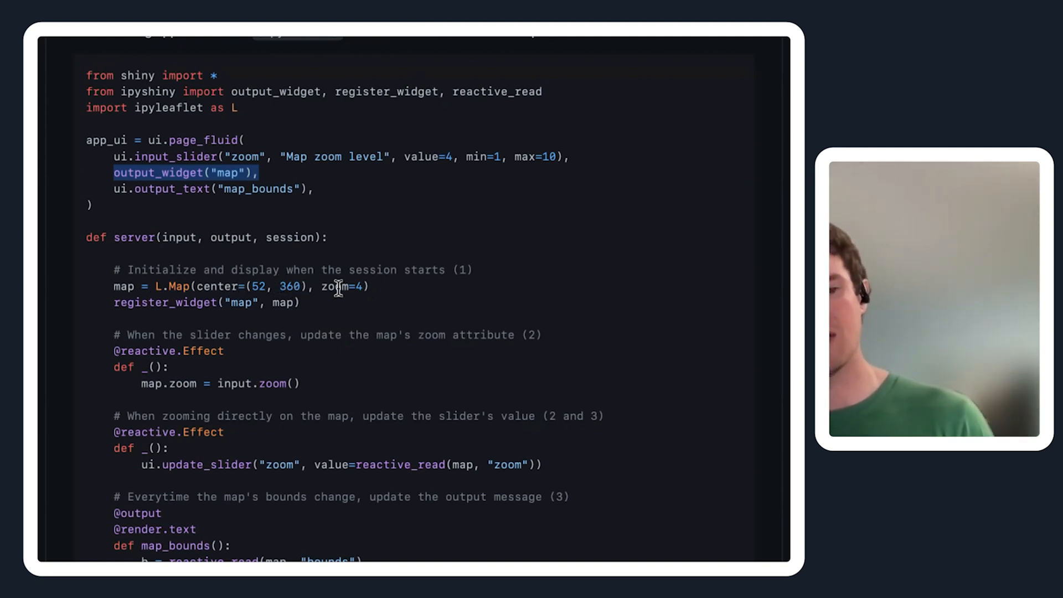
mouse_move(217, 282)
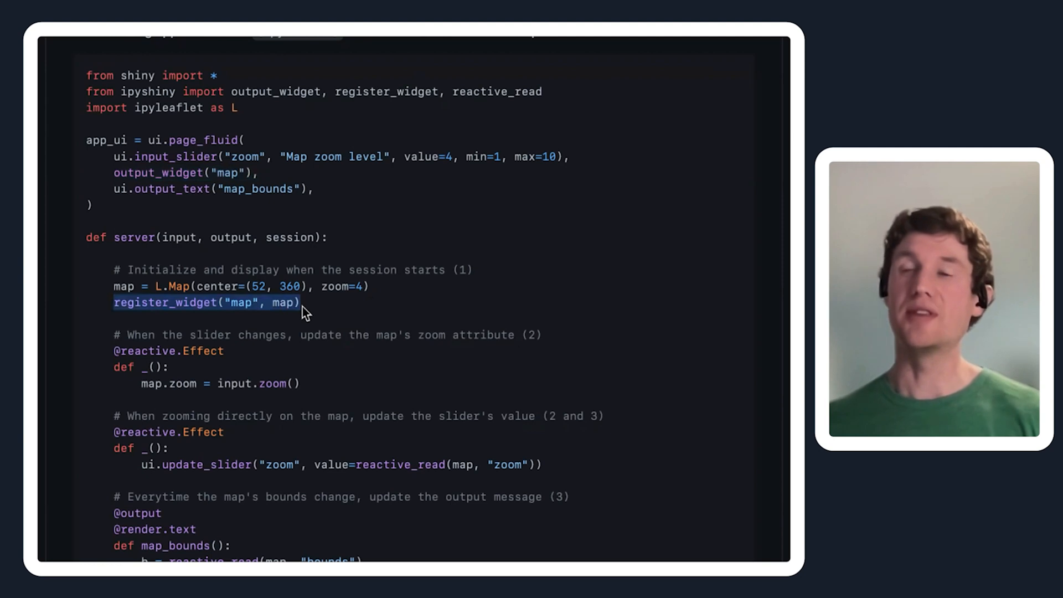
mouse_move(223, 121)
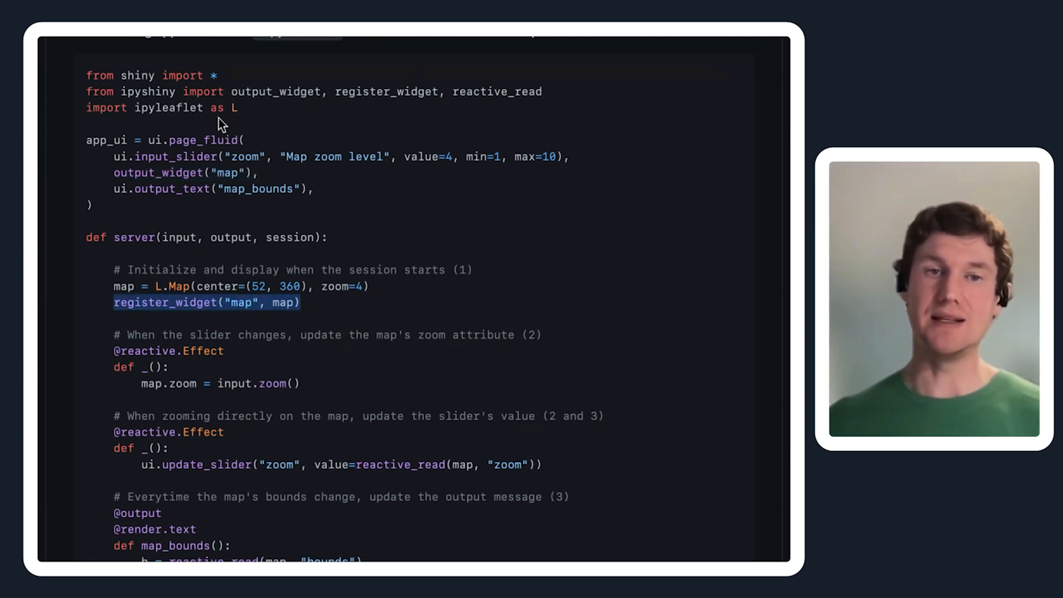
mouse_move(221, 172)
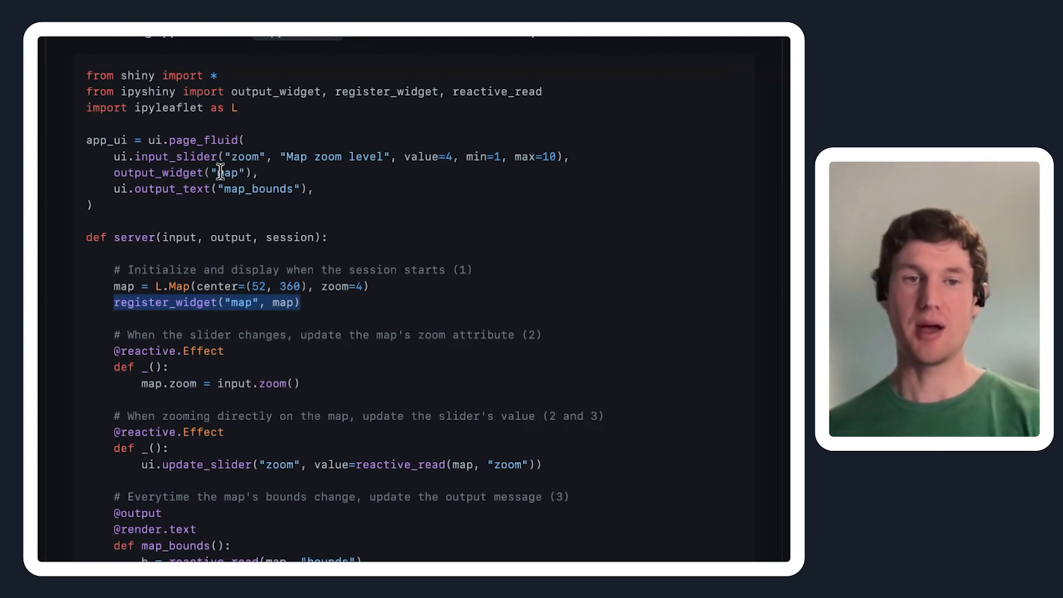
scroll(down, 3)
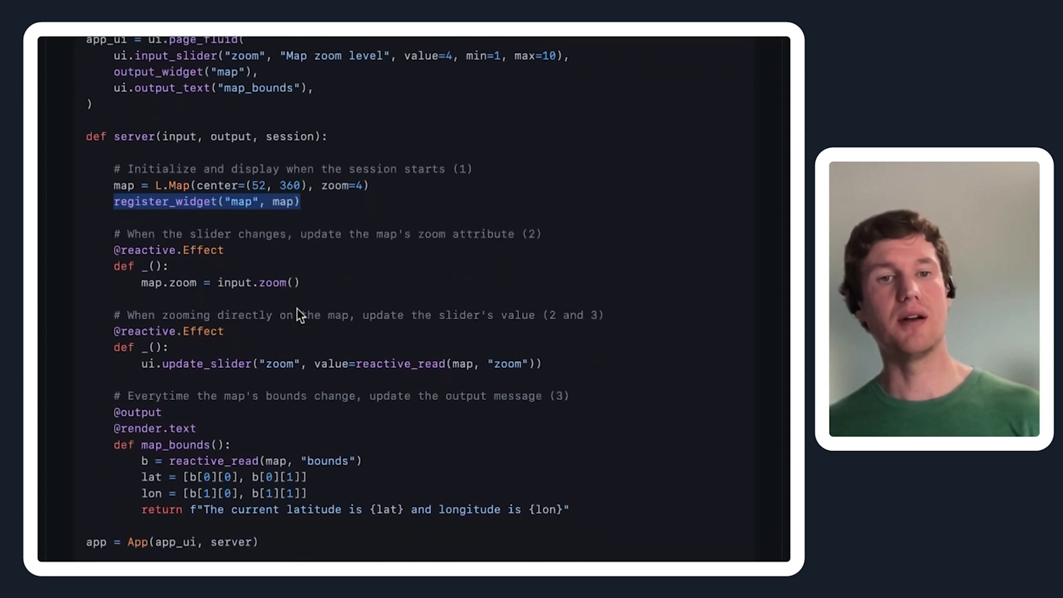
scroll(up, 3)
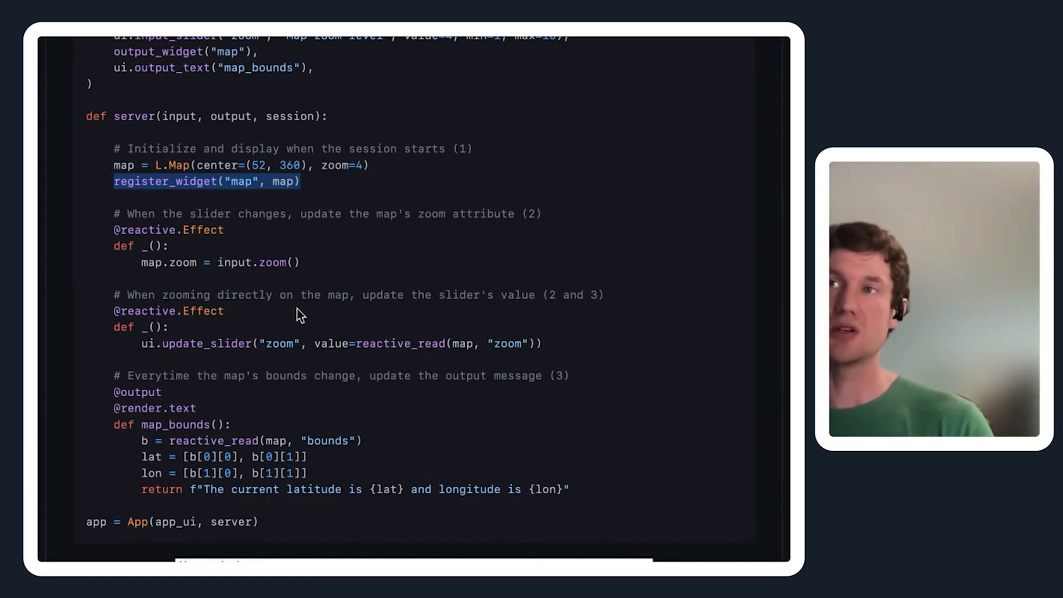
mouse_move(249, 243)
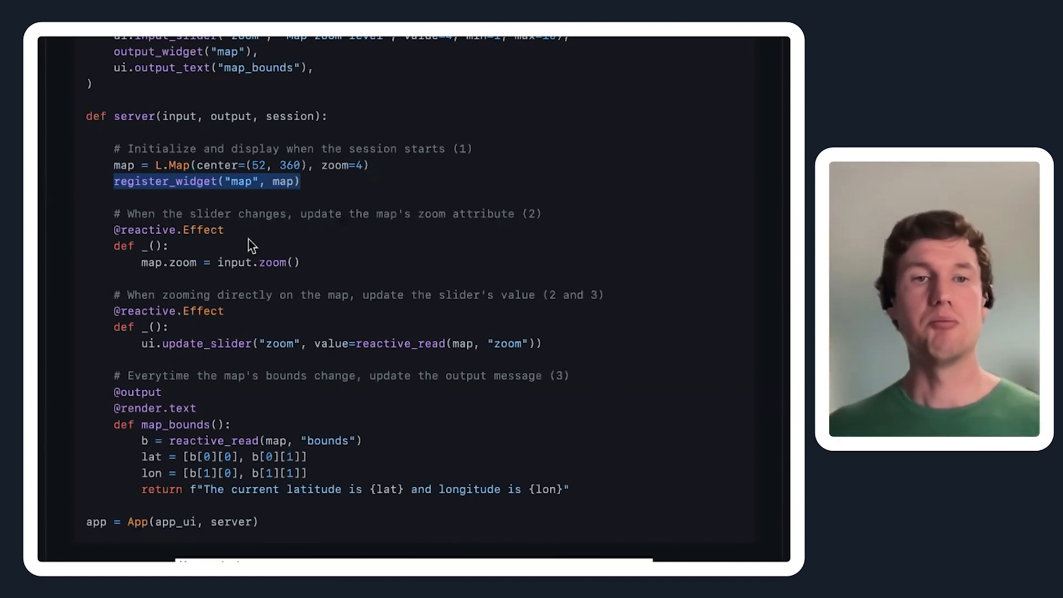
mouse_move(227, 234)
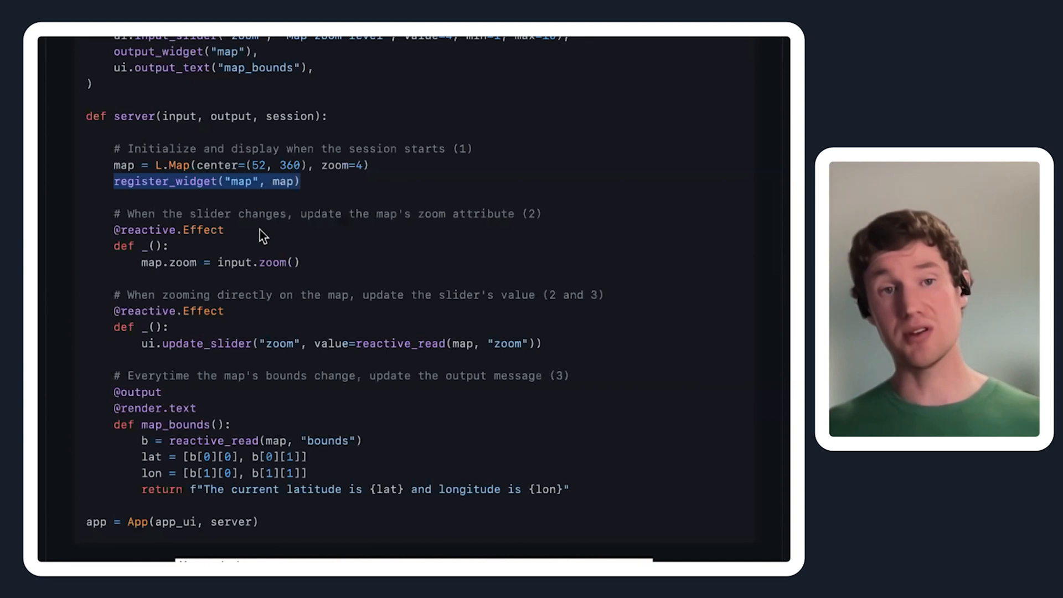
mouse_move(134, 243)
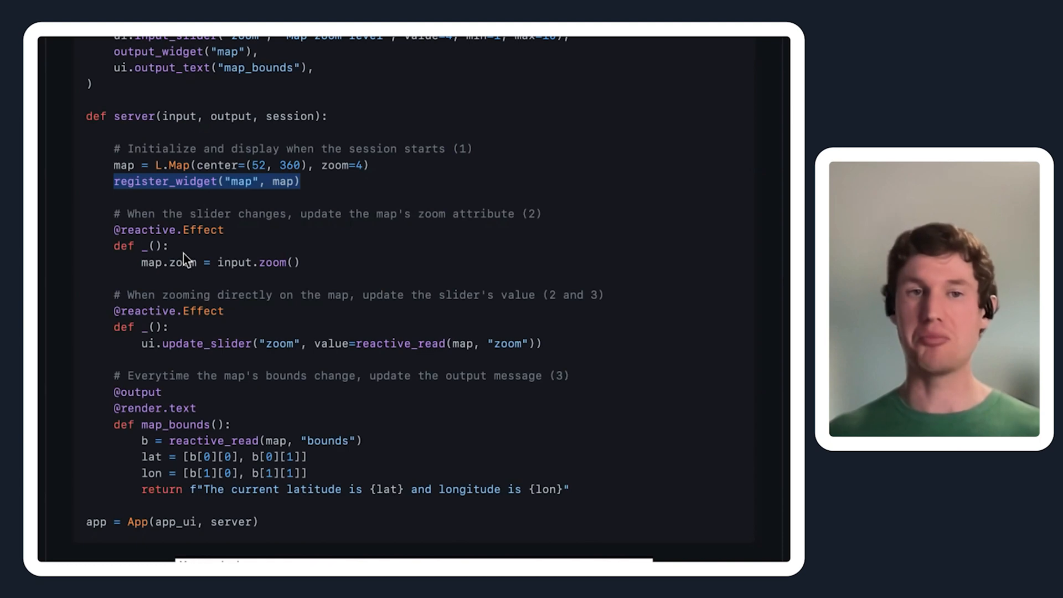
mouse_move(174, 260)
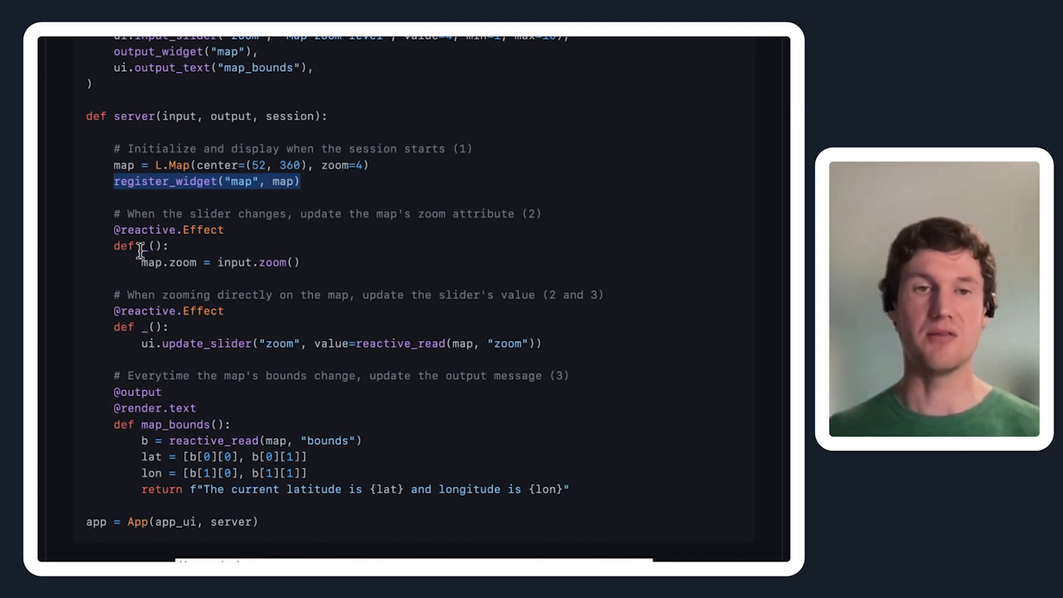
mouse_move(227, 263)
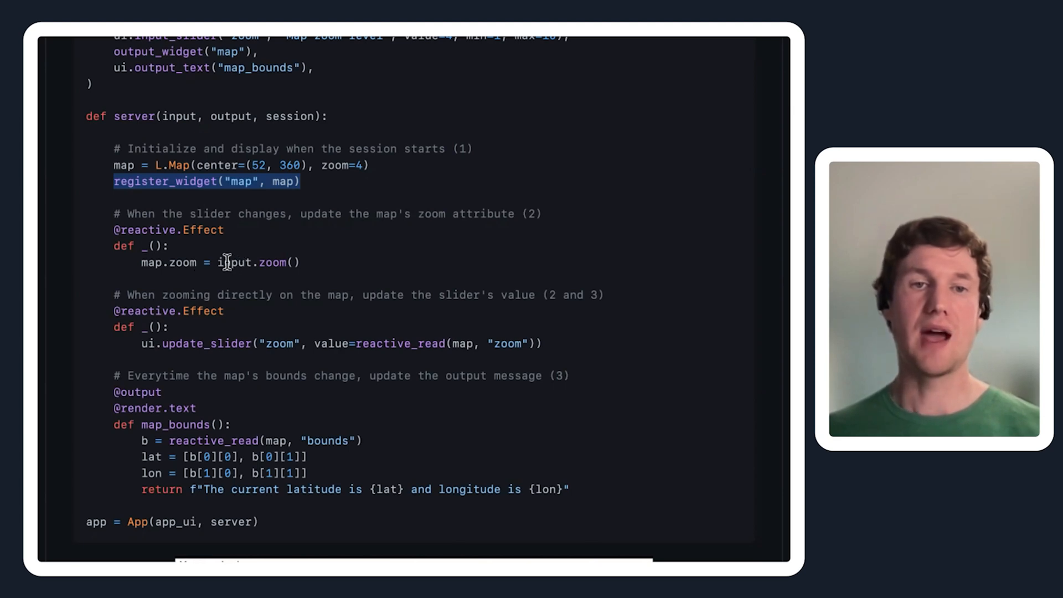
double_click(261, 262)
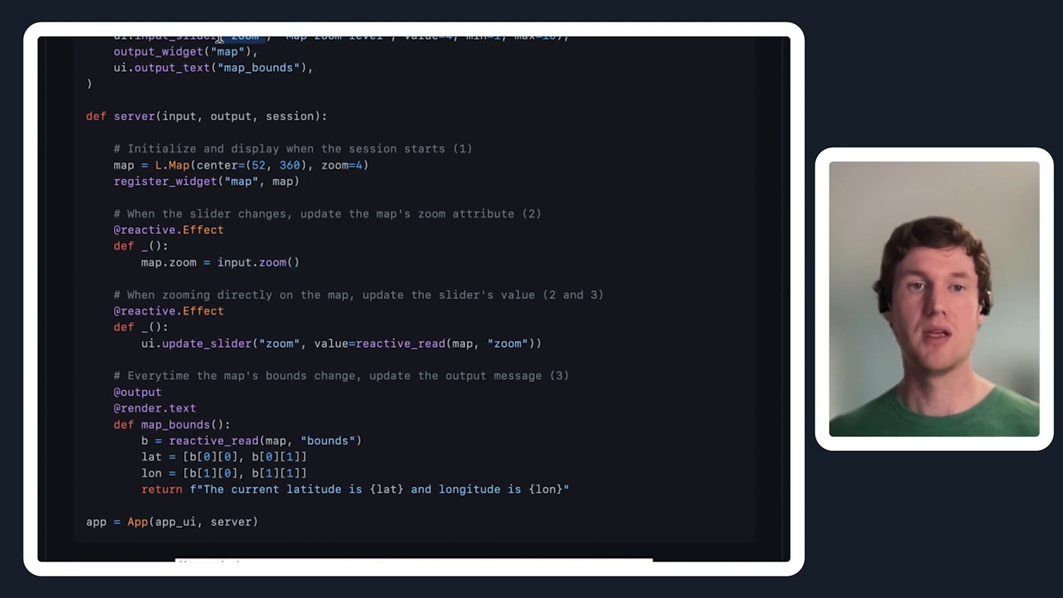
mouse_move(226, 265)
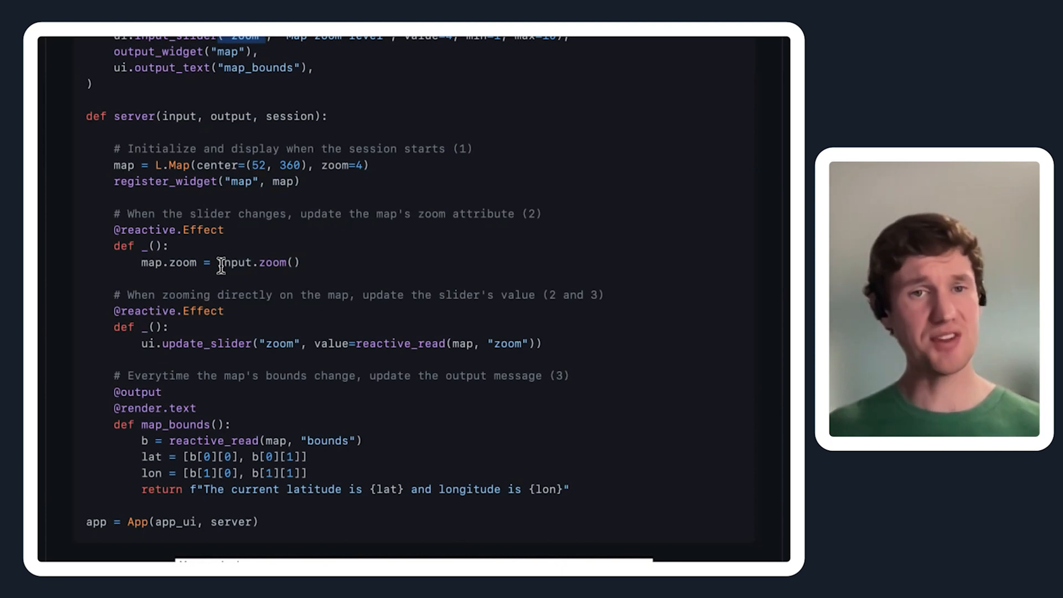
mouse_move(275, 211)
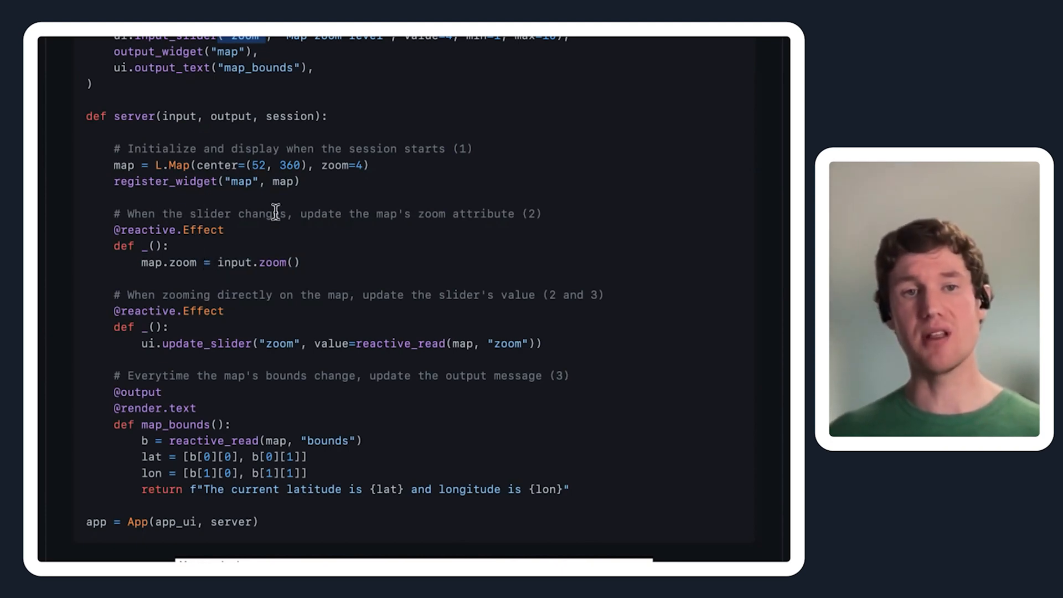
mouse_move(364, 218)
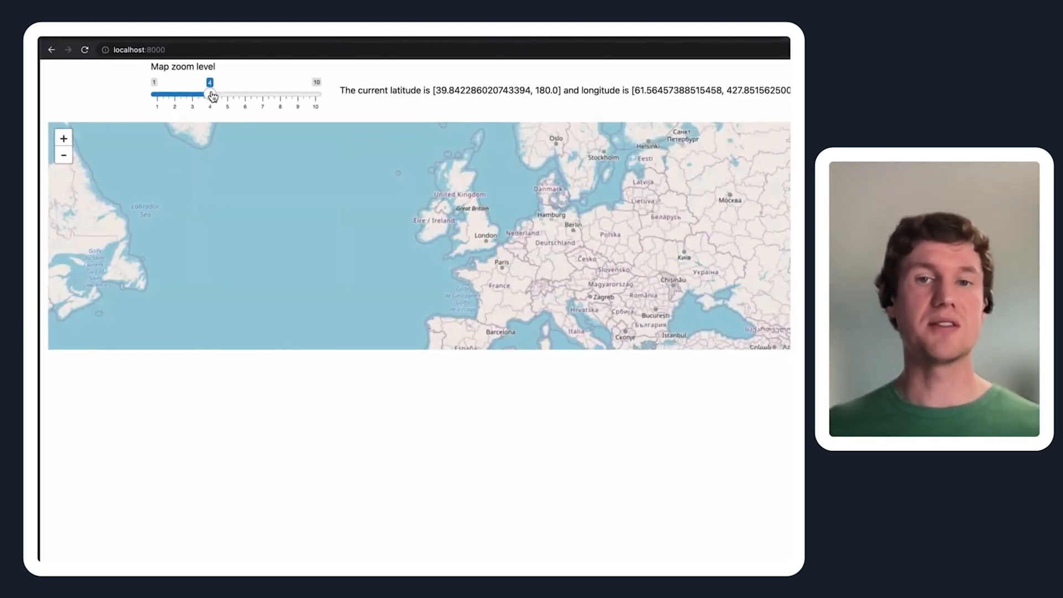
- Move the zoom slider between levels 3 and 8, then zoom and pan onto southeast England
drag(211, 83, 247, 93)
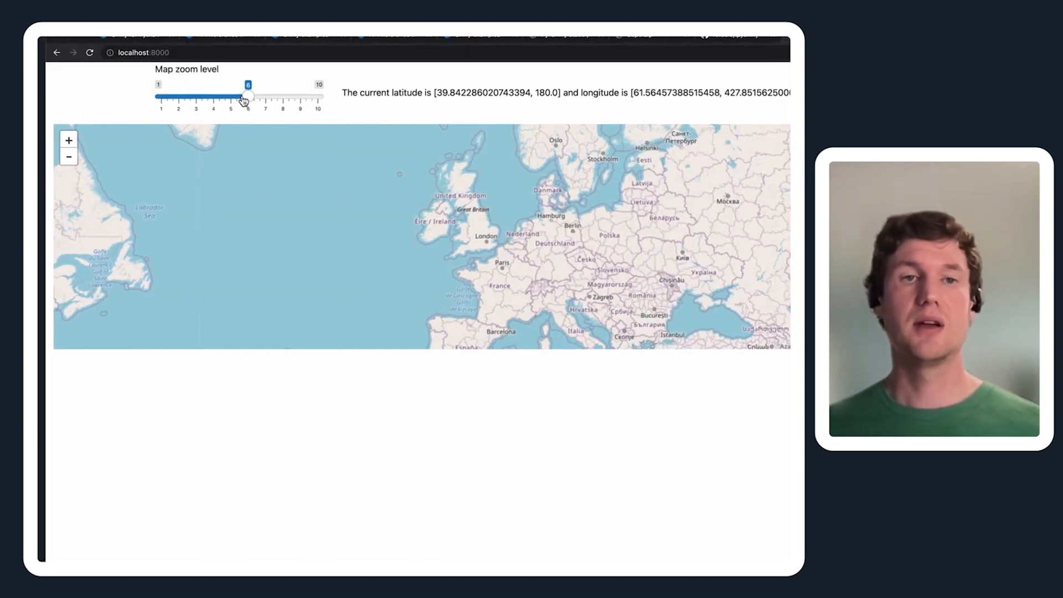
drag(246, 95, 264, 95)
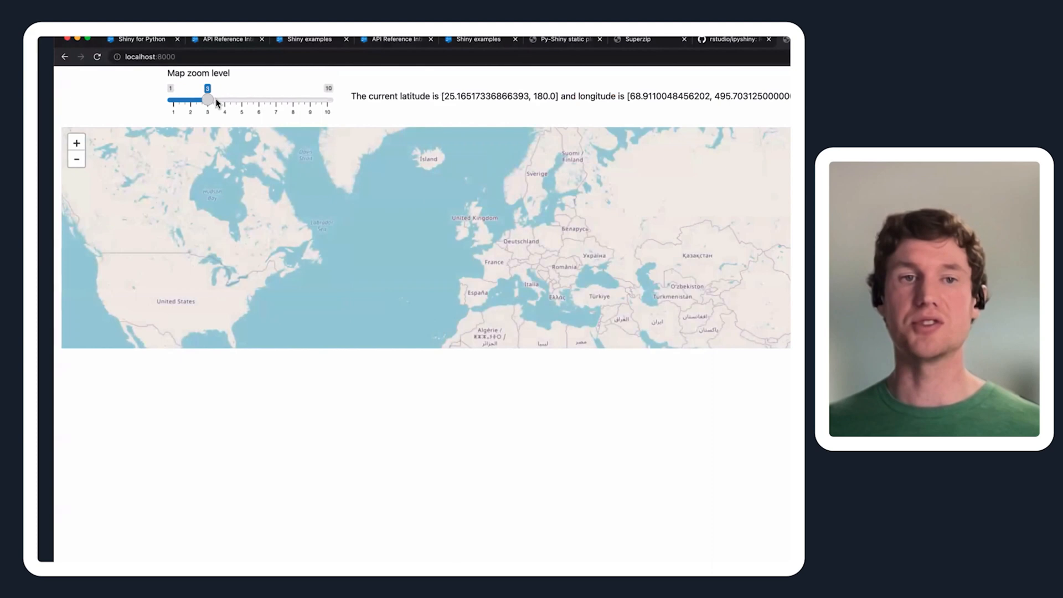
drag(208, 99, 310, 98)
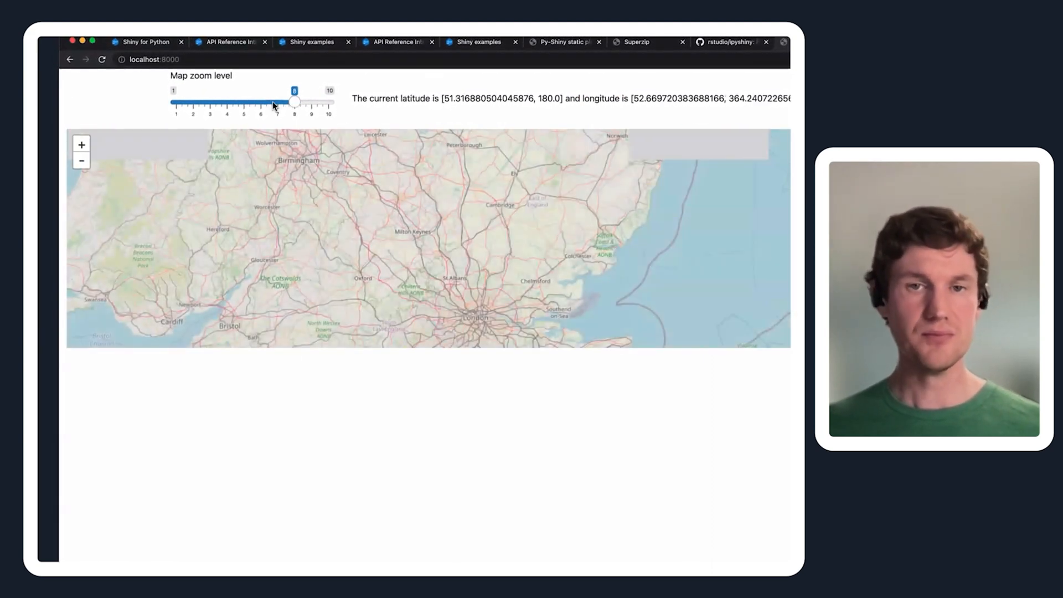
drag(295, 102, 285, 102)
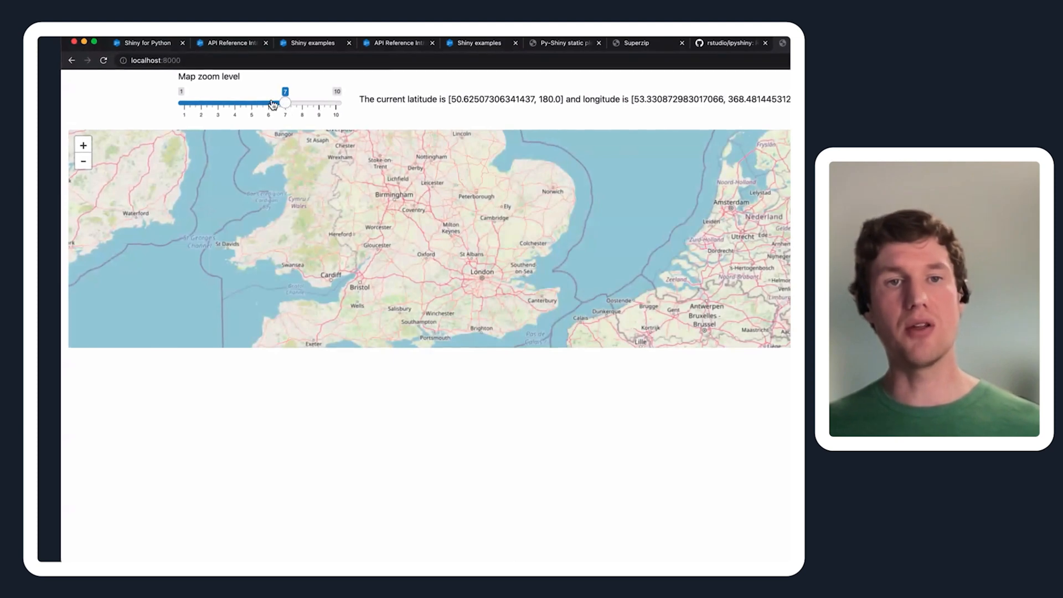
drag(284, 101, 270, 102)
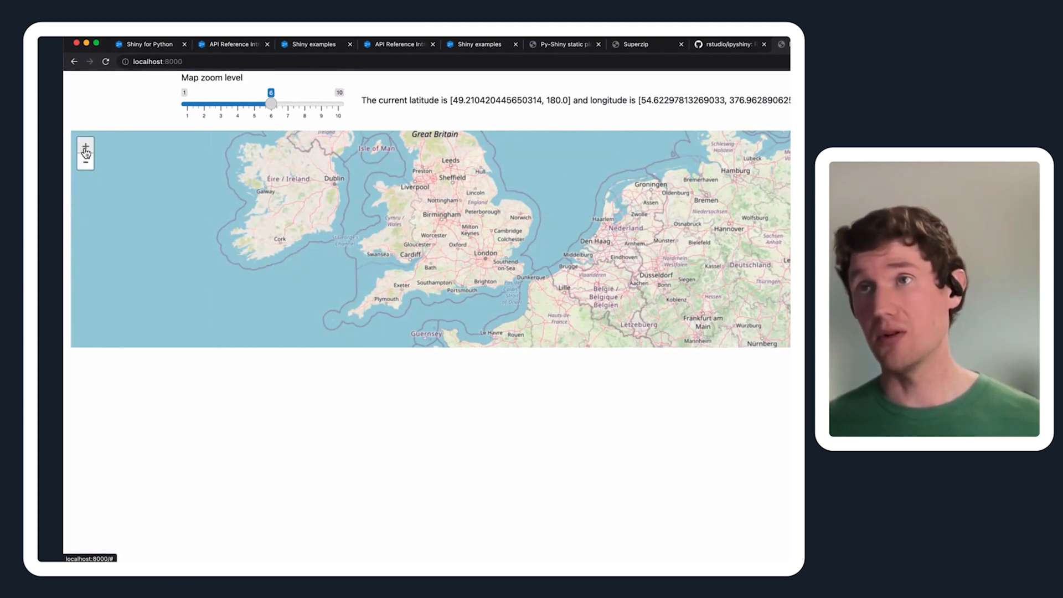
mouse_move(85, 146)
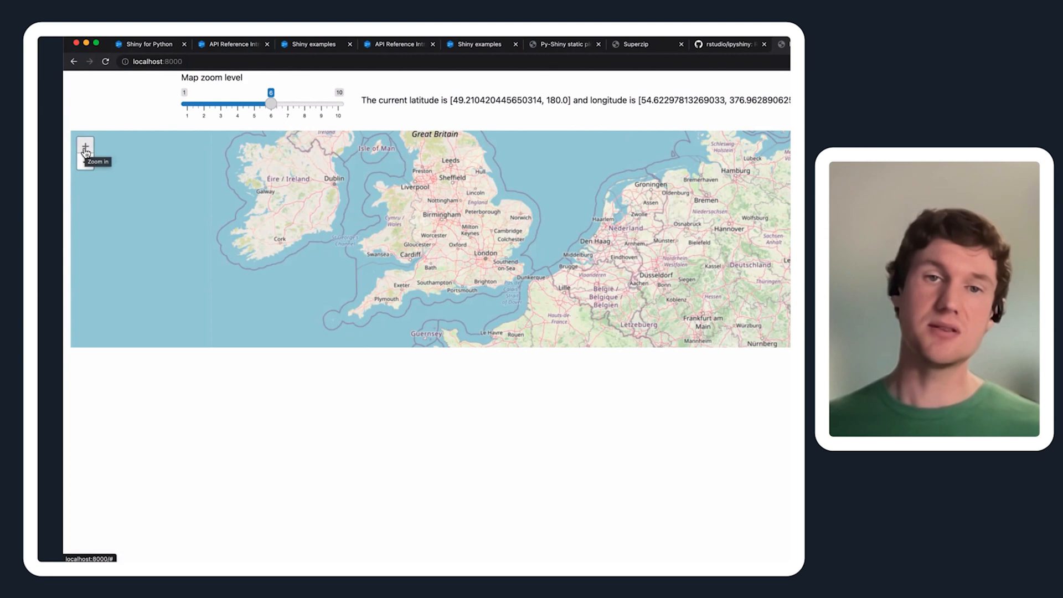
click(85, 146)
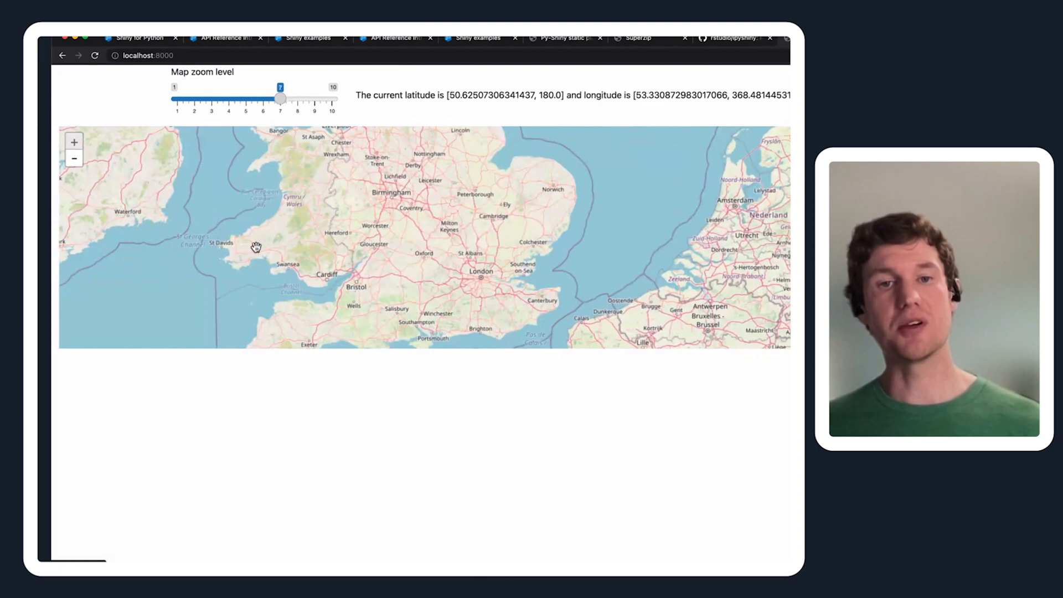
drag(280, 95, 289, 95)
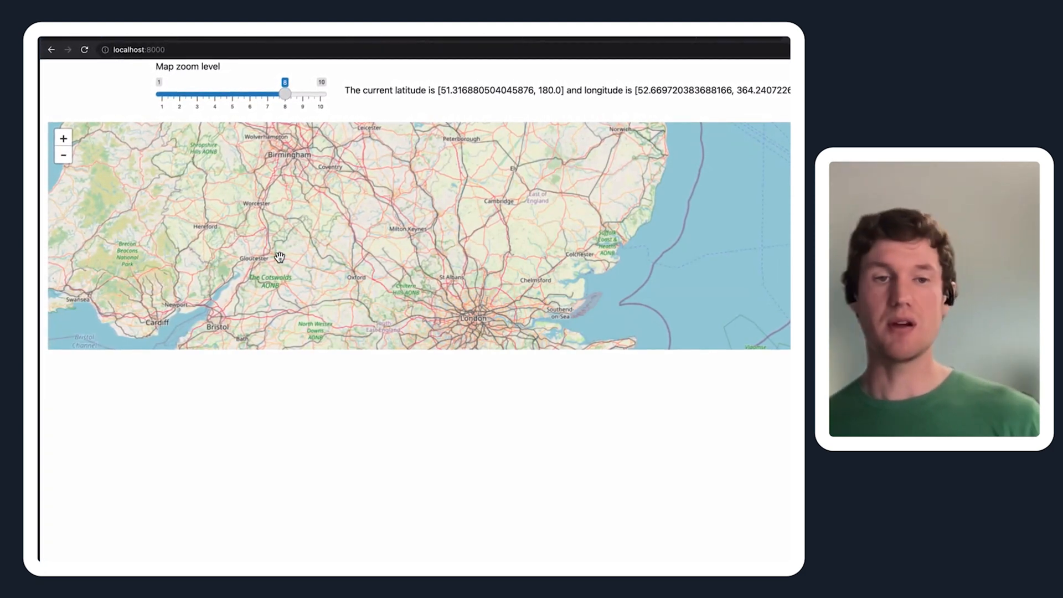
mouse_move(281, 262)
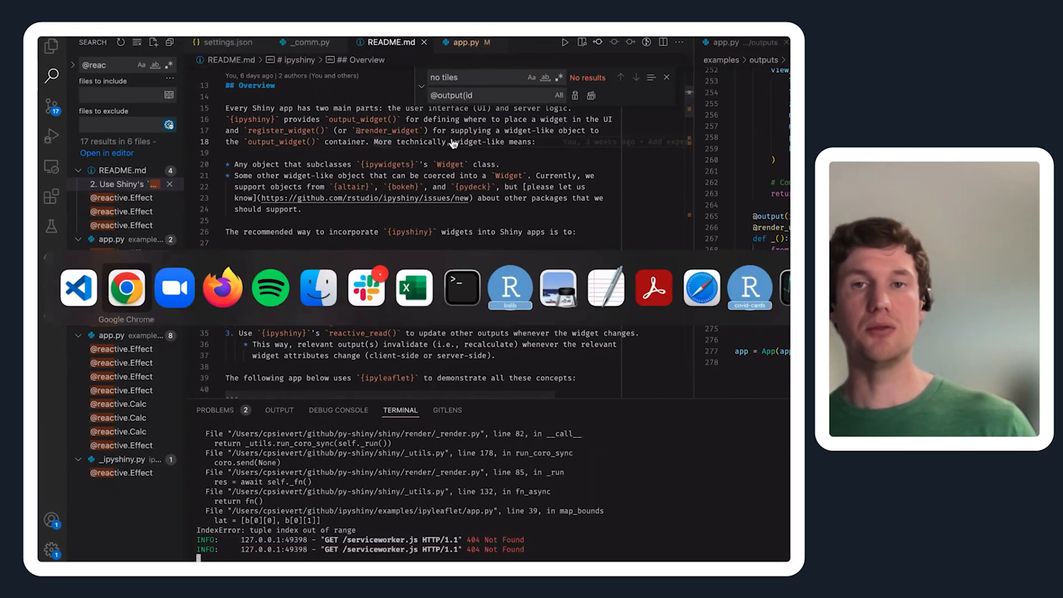
- Return to the README and scroll to the animated screenshot of the map app
click(125, 288)
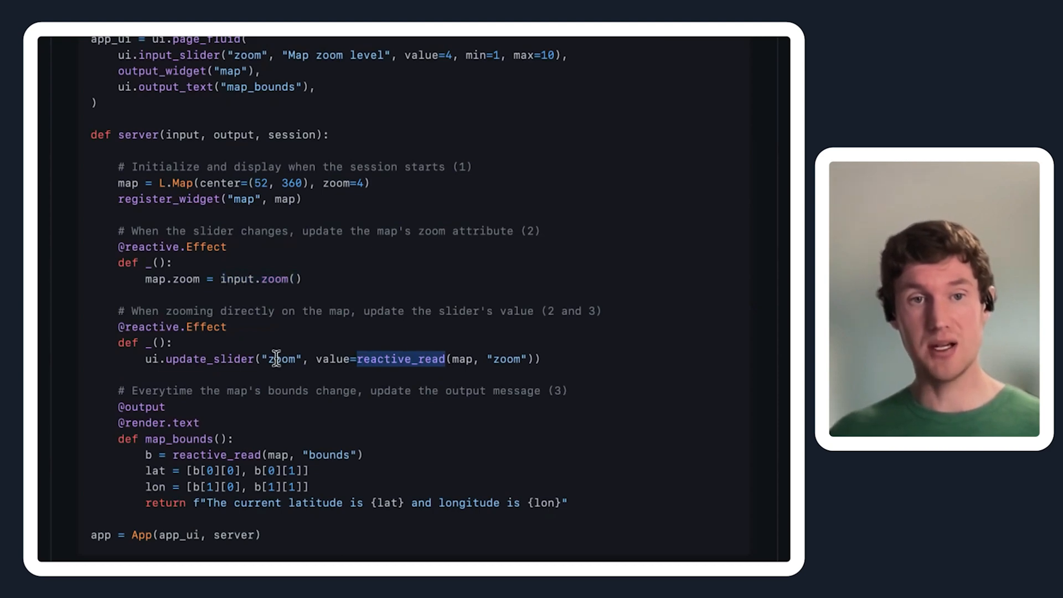
mouse_move(227, 347)
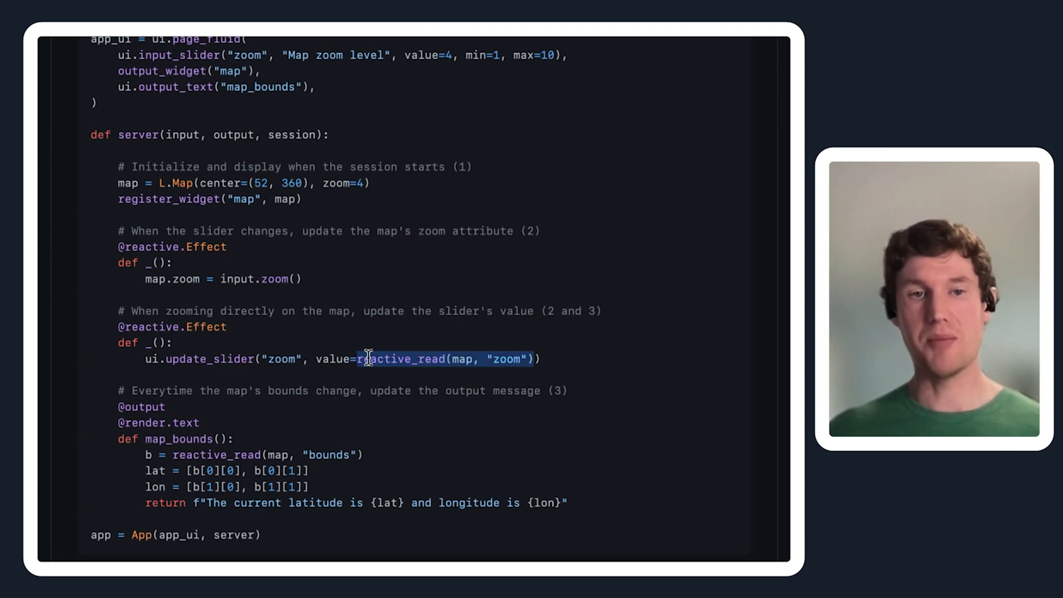
mouse_move(143, 332)
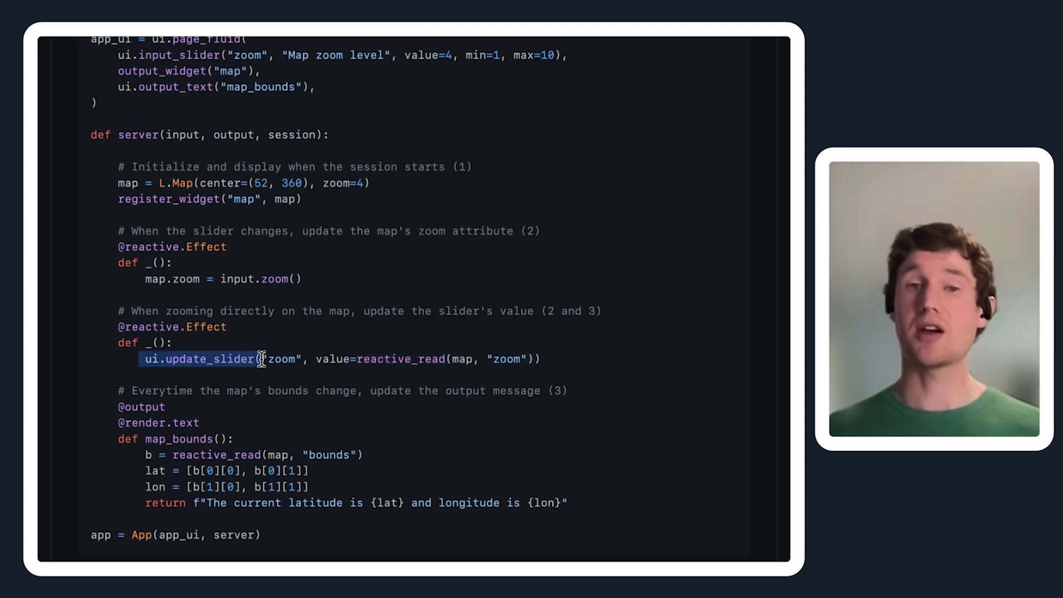
mouse_move(180, 370)
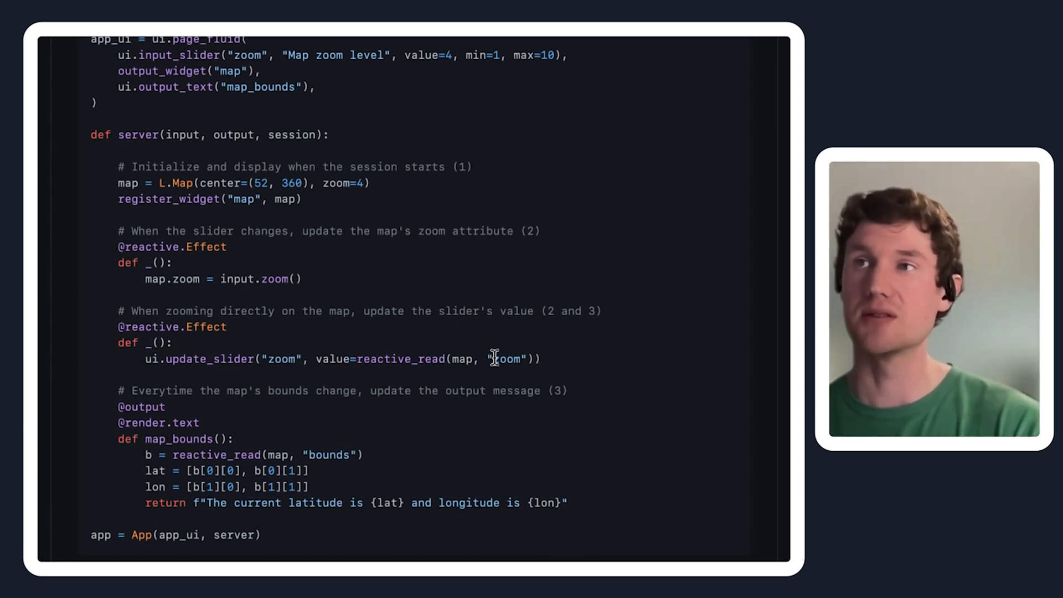
scroll(down, 3)
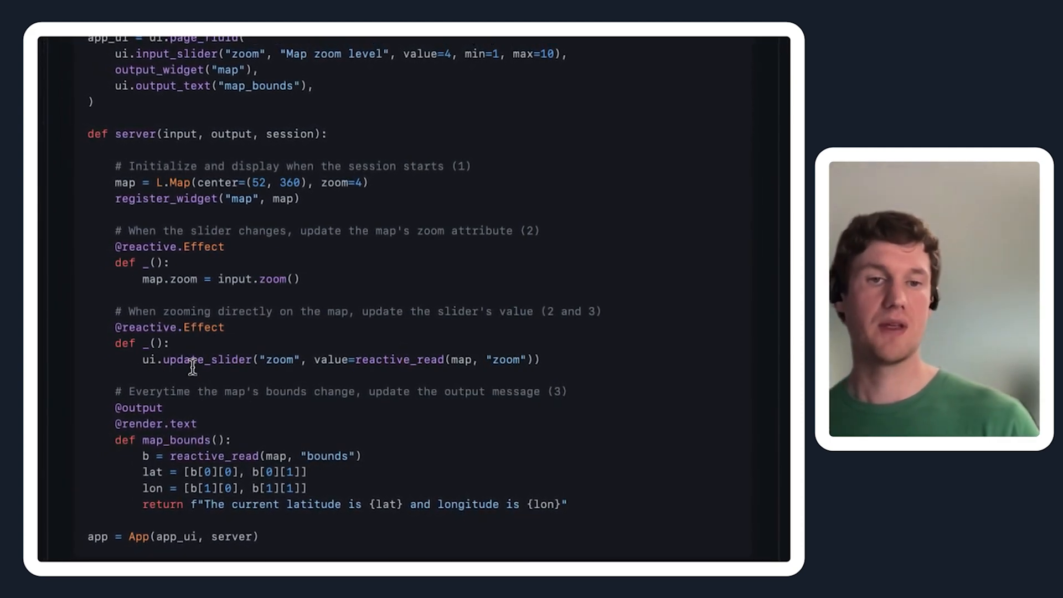
scroll(down, 3)
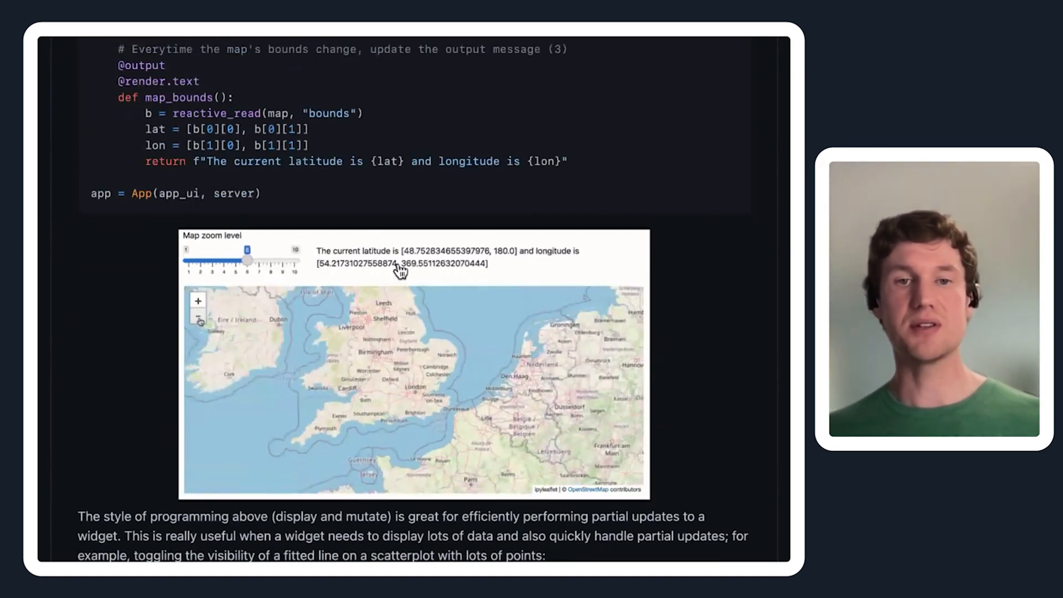
drag(246, 260, 258, 259)
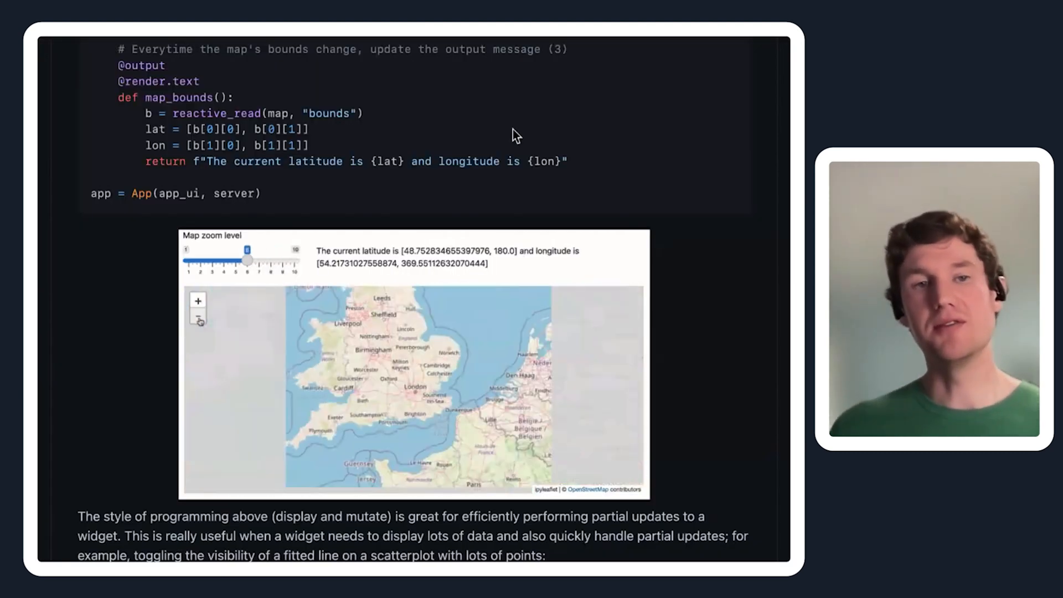
click(198, 319)
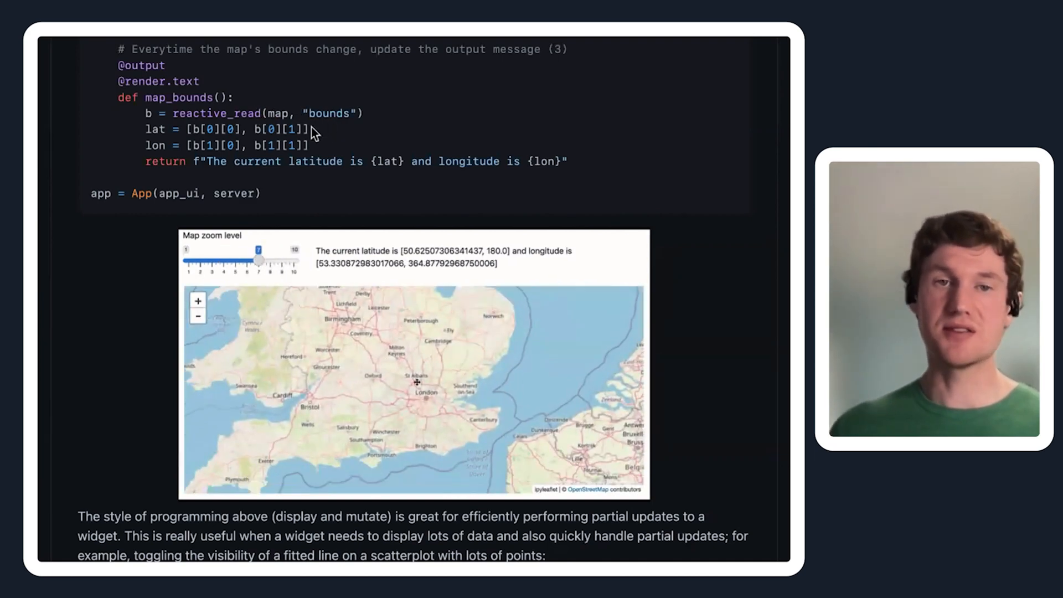
click(197, 316)
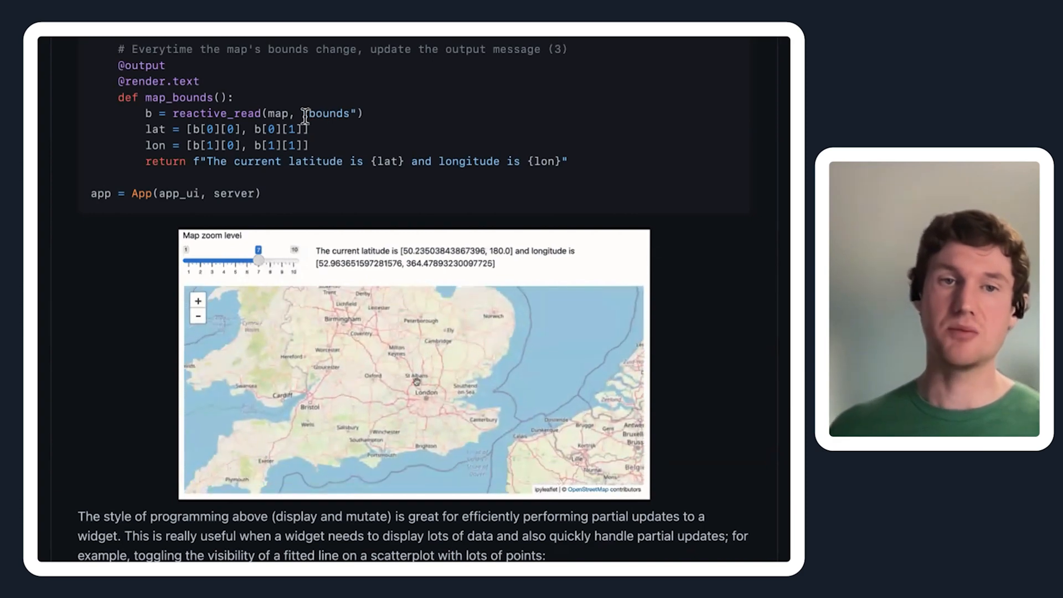
click(197, 318)
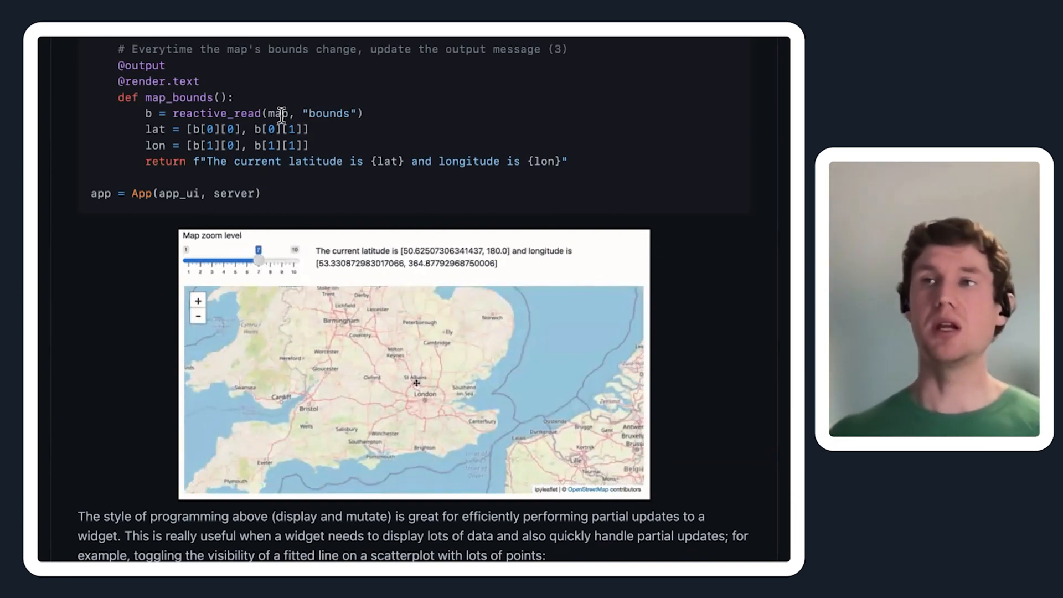
click(197, 318)
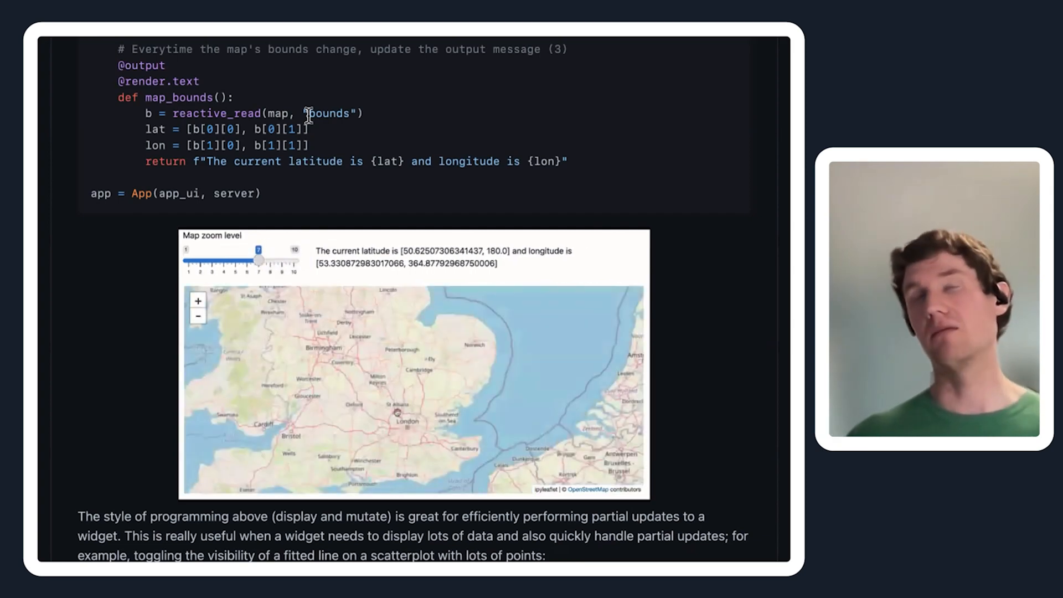
click(198, 318)
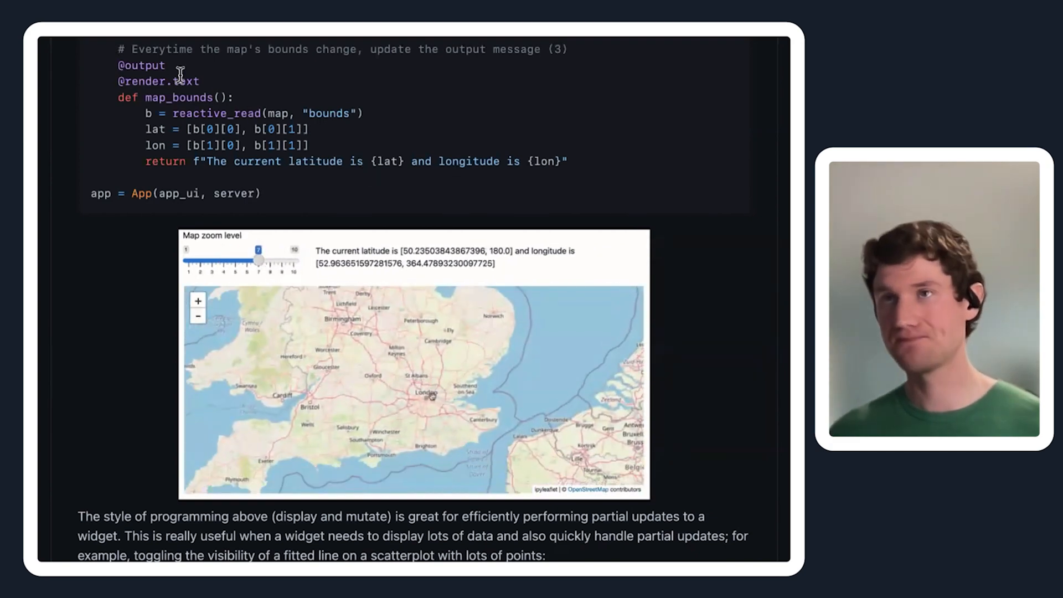
scroll(up, 3)
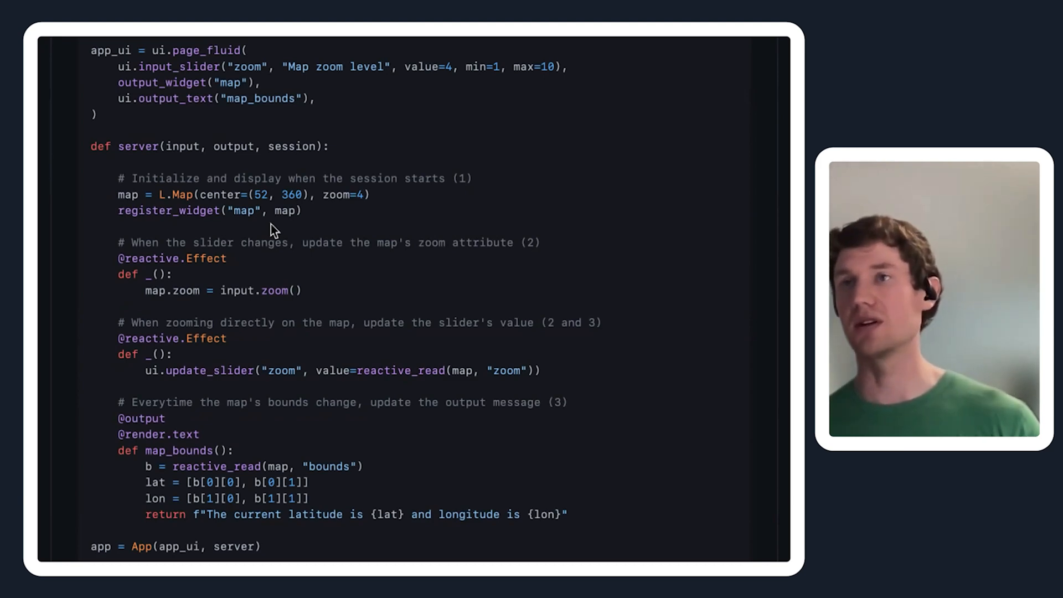
scroll(down, 3)
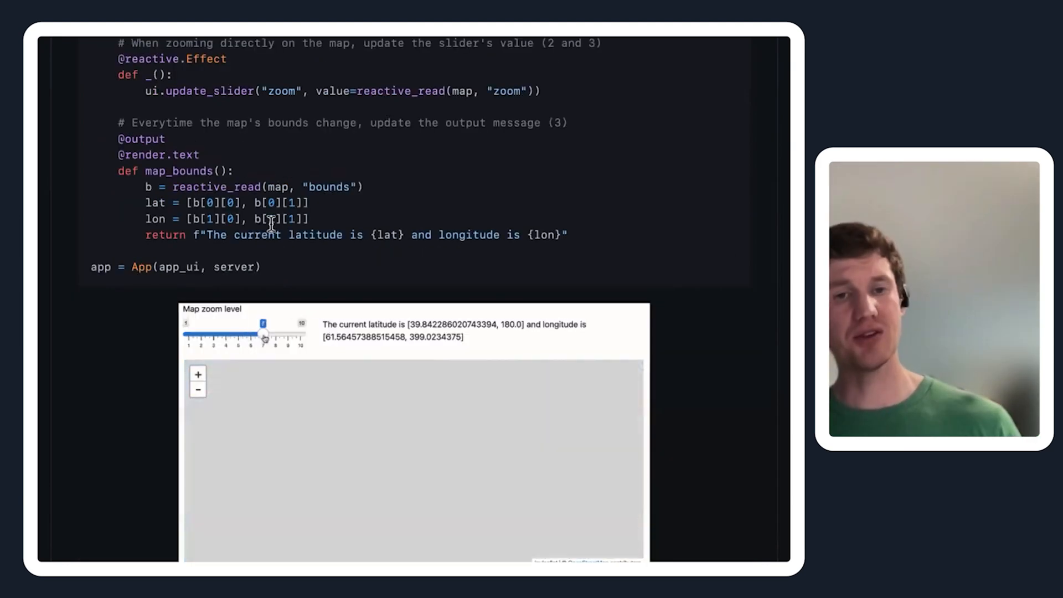
scroll(up, 3)
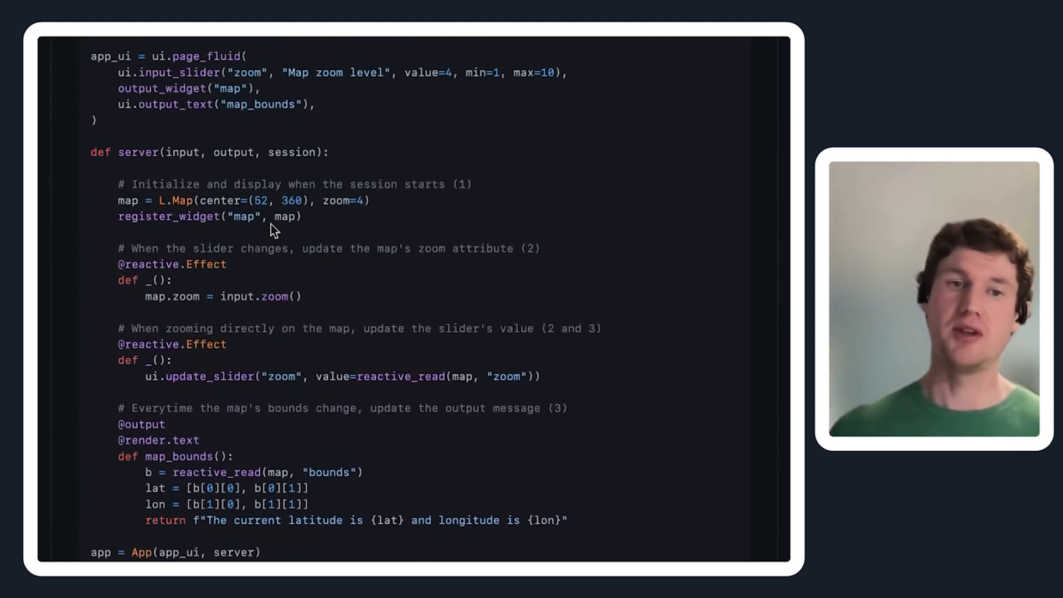
mouse_move(292, 246)
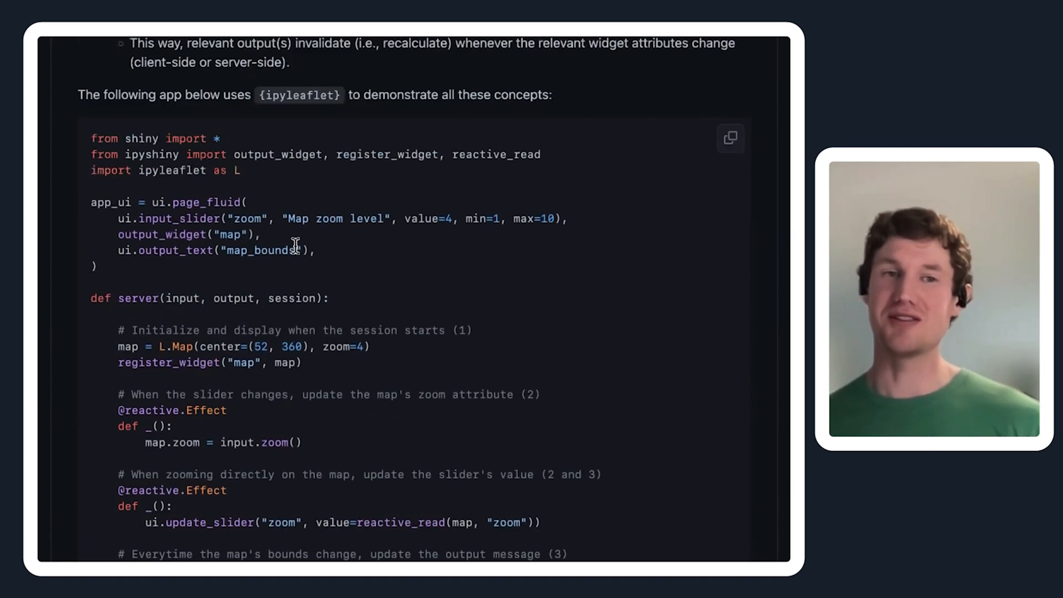
scroll(down, 3)
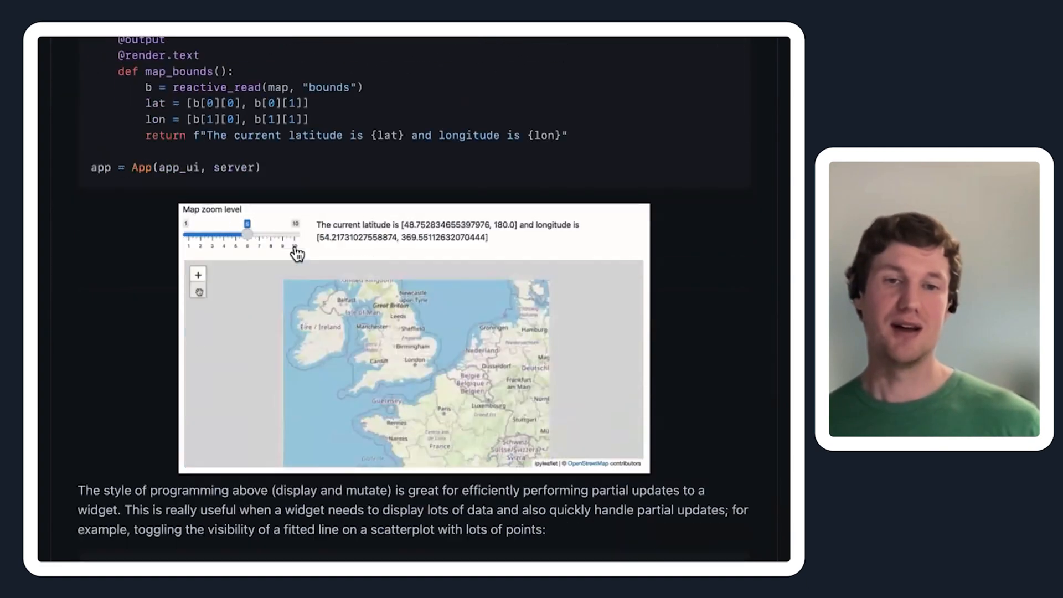
scroll(down, 3)
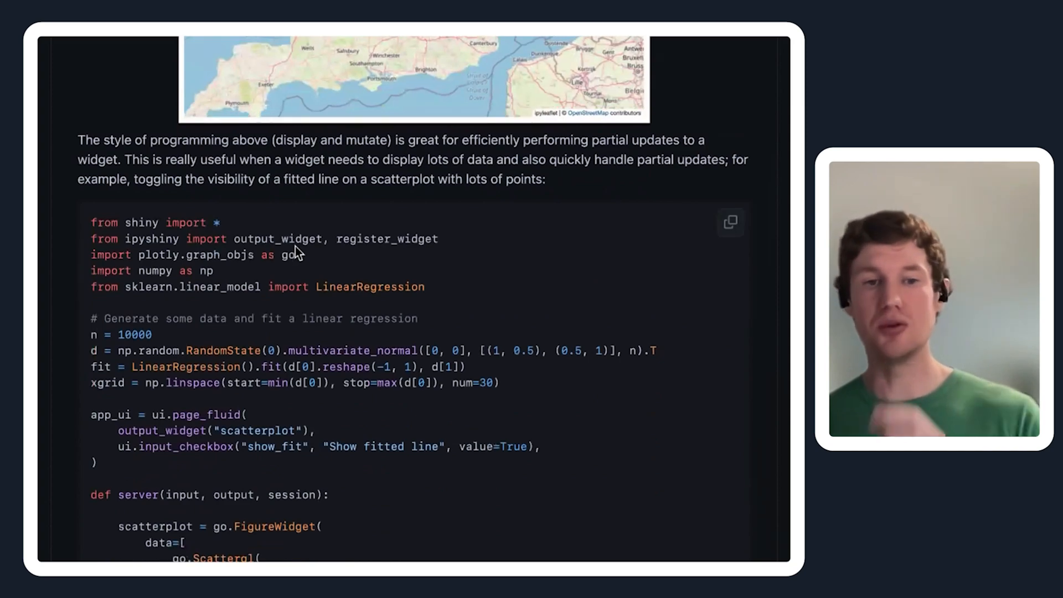
scroll(down, 3)
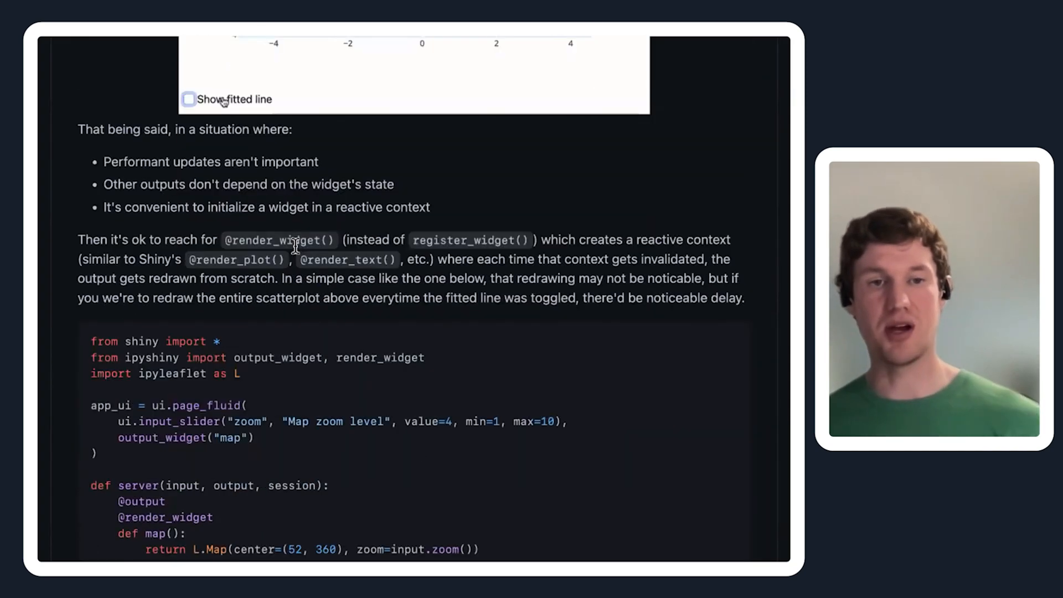
scroll(down, 3)
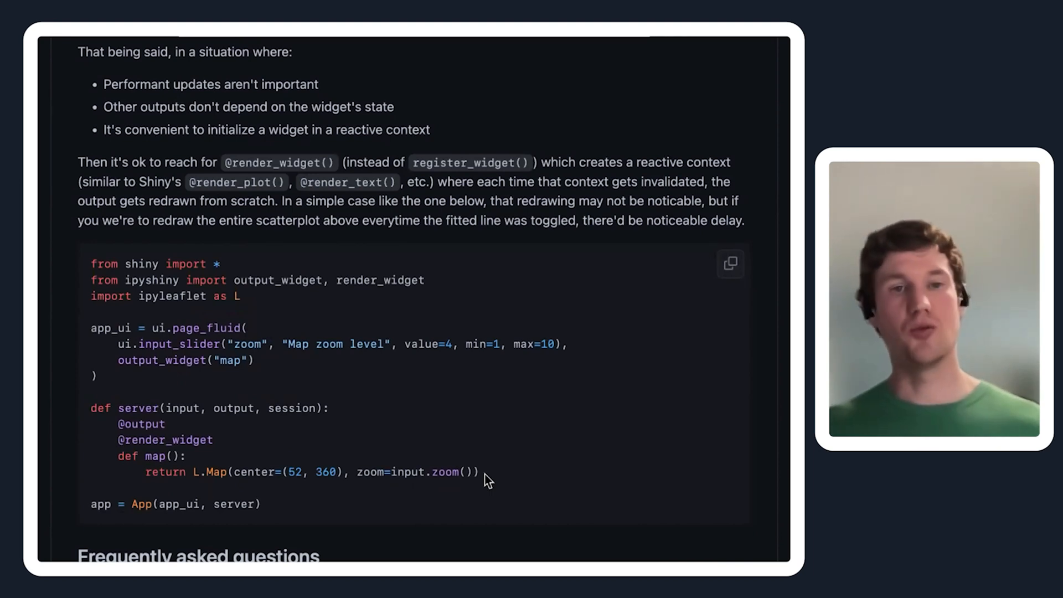
mouse_move(426, 467)
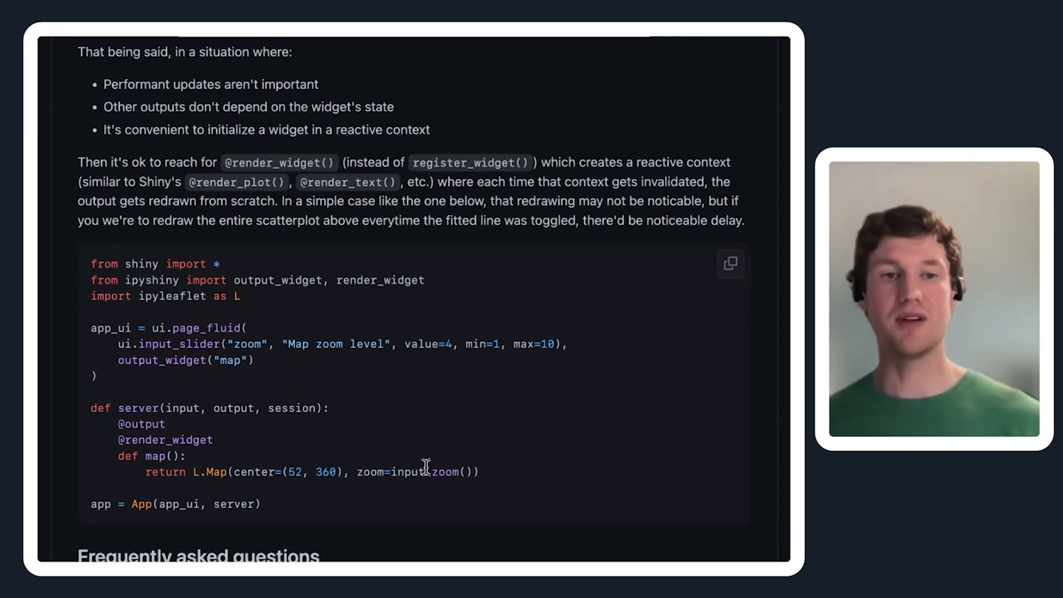
mouse_move(197, 473)
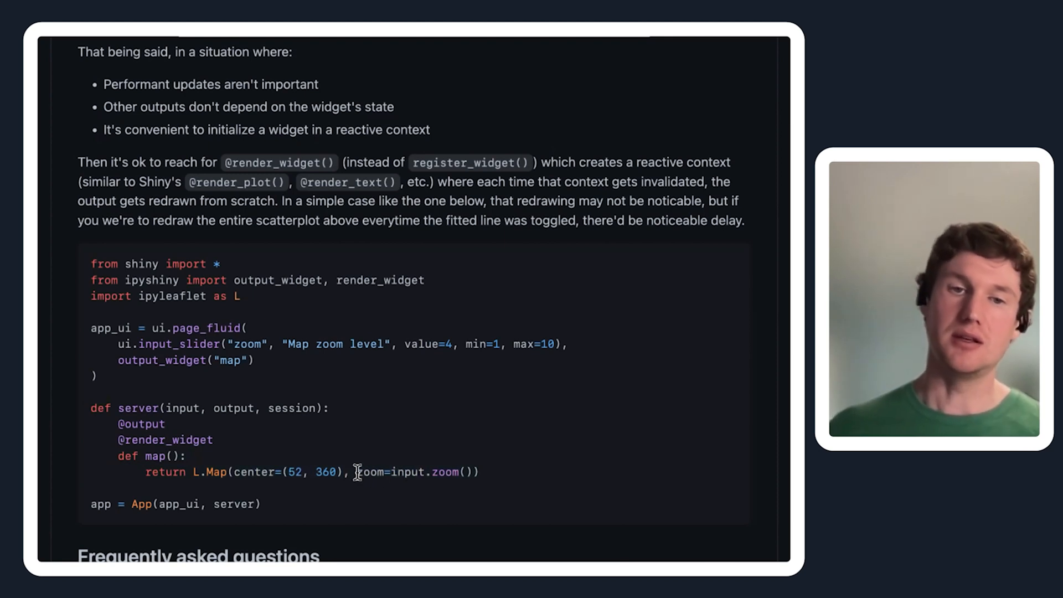
mouse_move(358, 479)
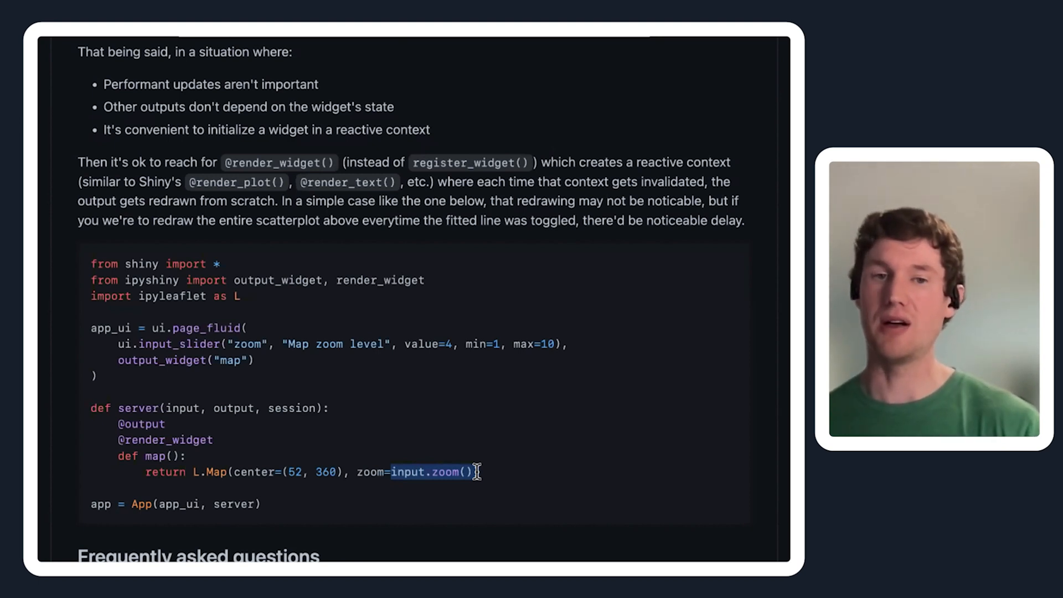
mouse_move(300, 428)
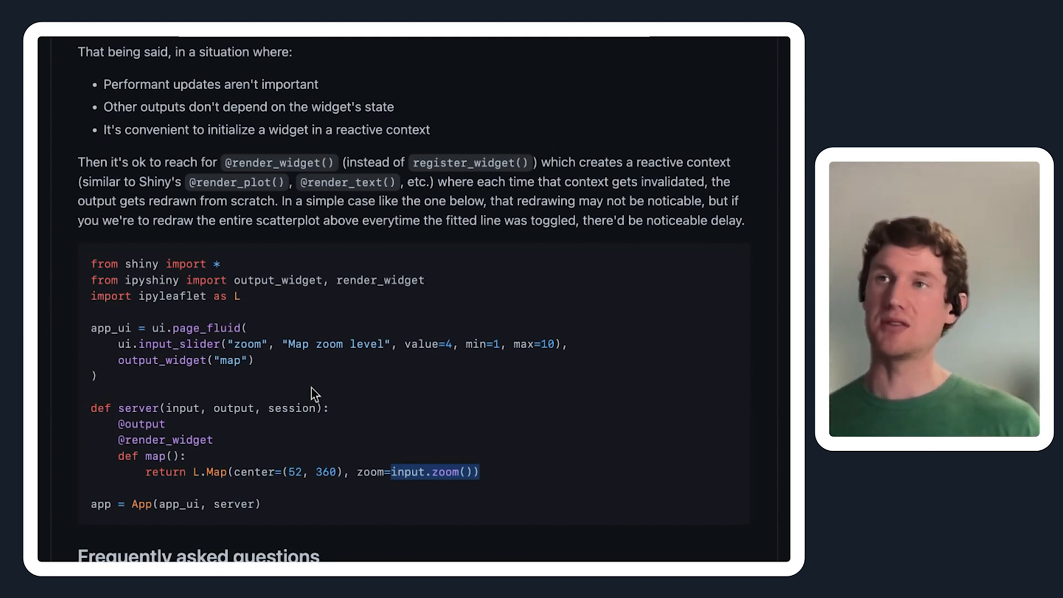
mouse_move(198, 440)
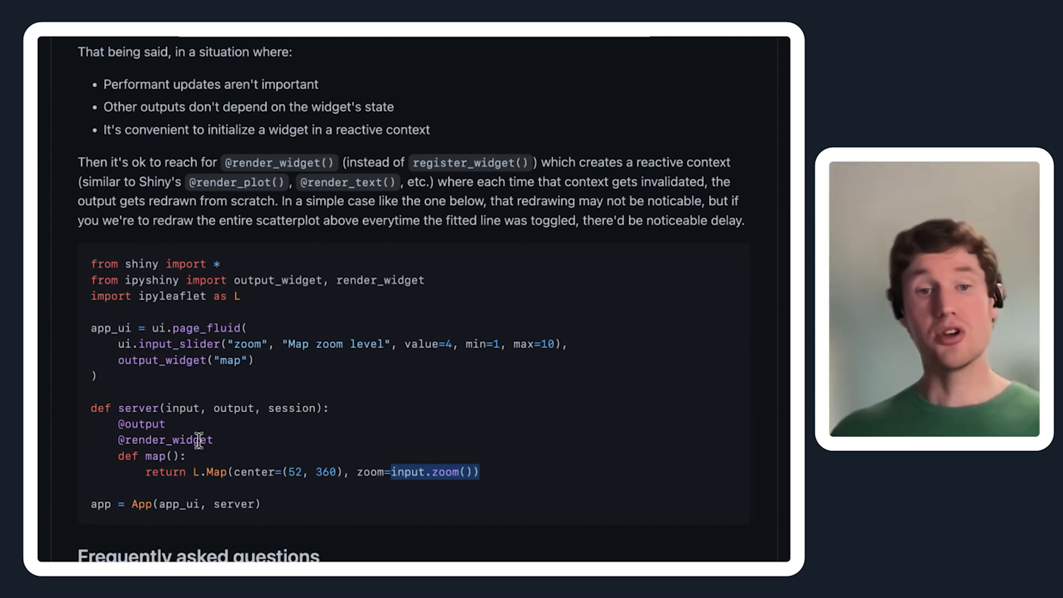
mouse_move(232, 471)
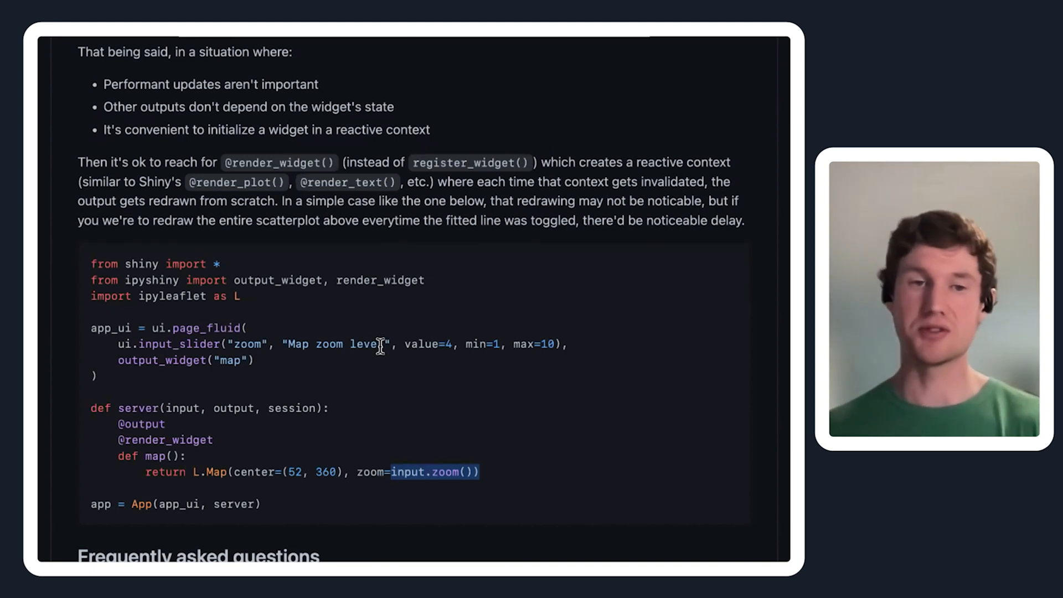
mouse_move(198, 476)
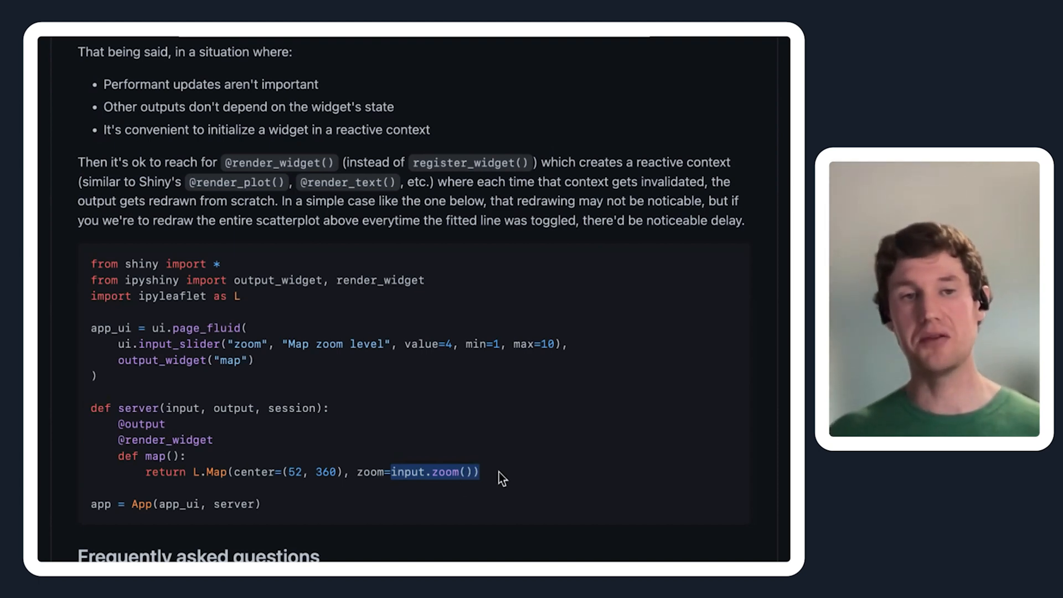
mouse_move(461, 477)
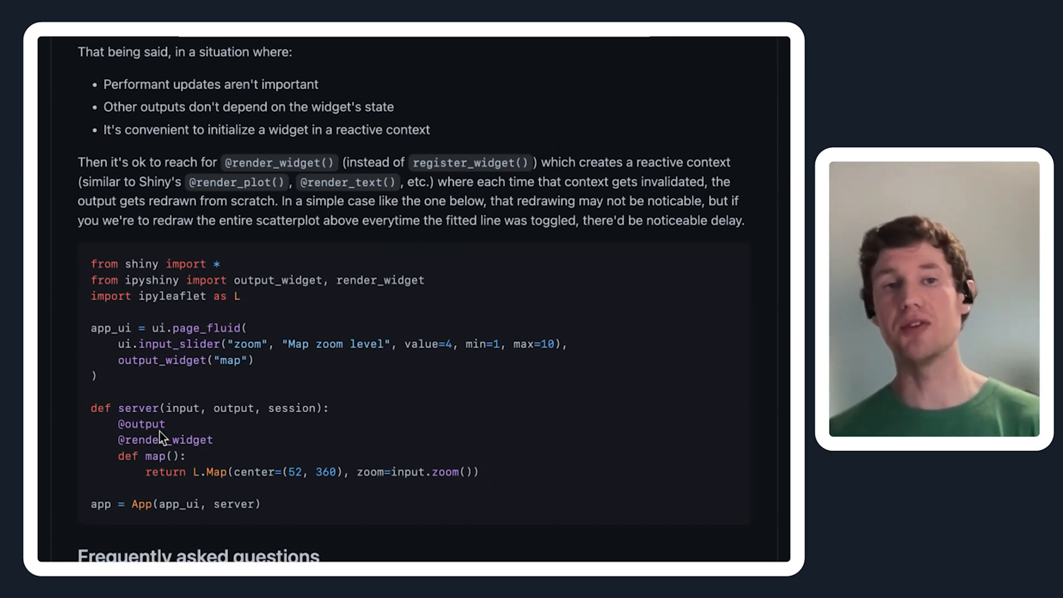
- Scroll up to the plotly scatterplot server code and highlight the data size 10000
scroll(up, 3)
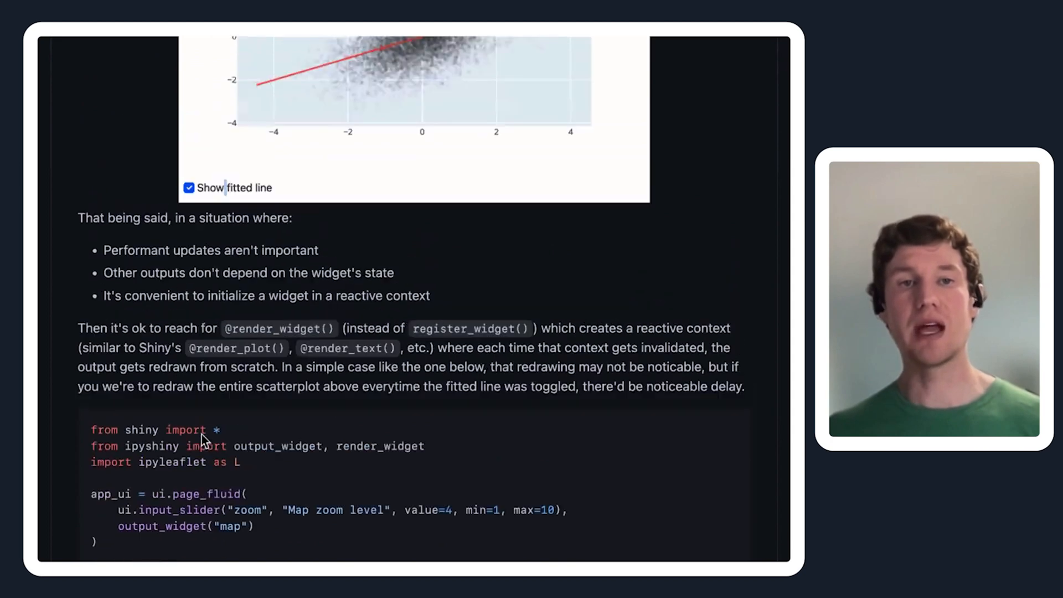
scroll(up, 3)
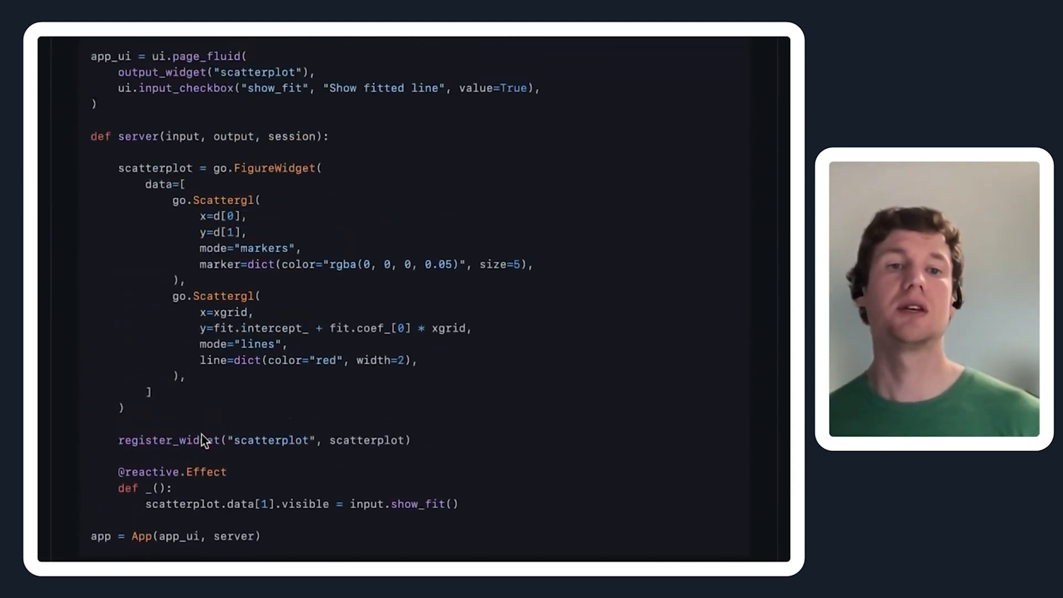
scroll(up, 3)
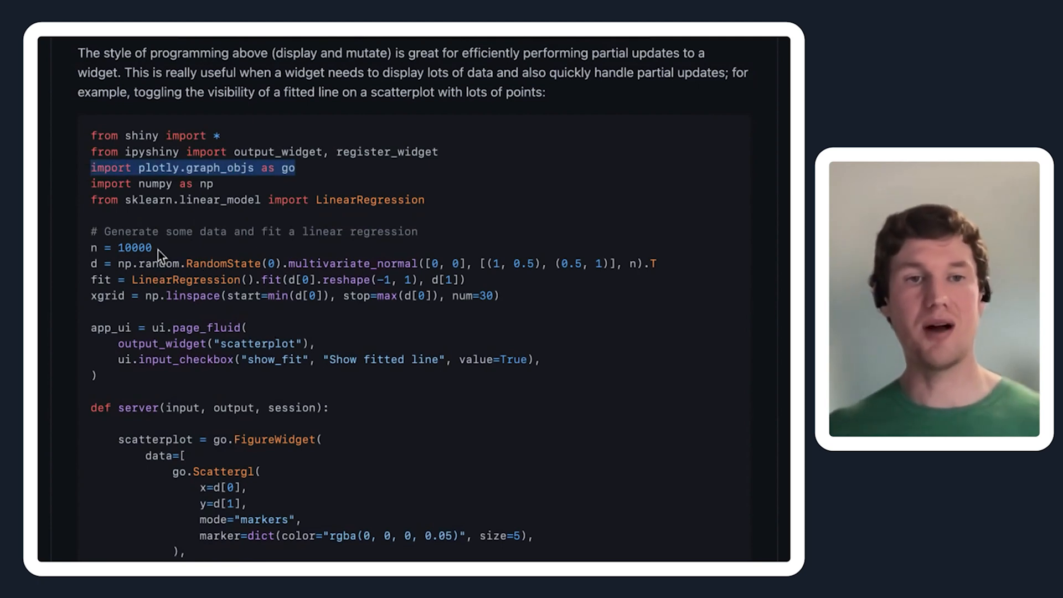
double_click(133, 247)
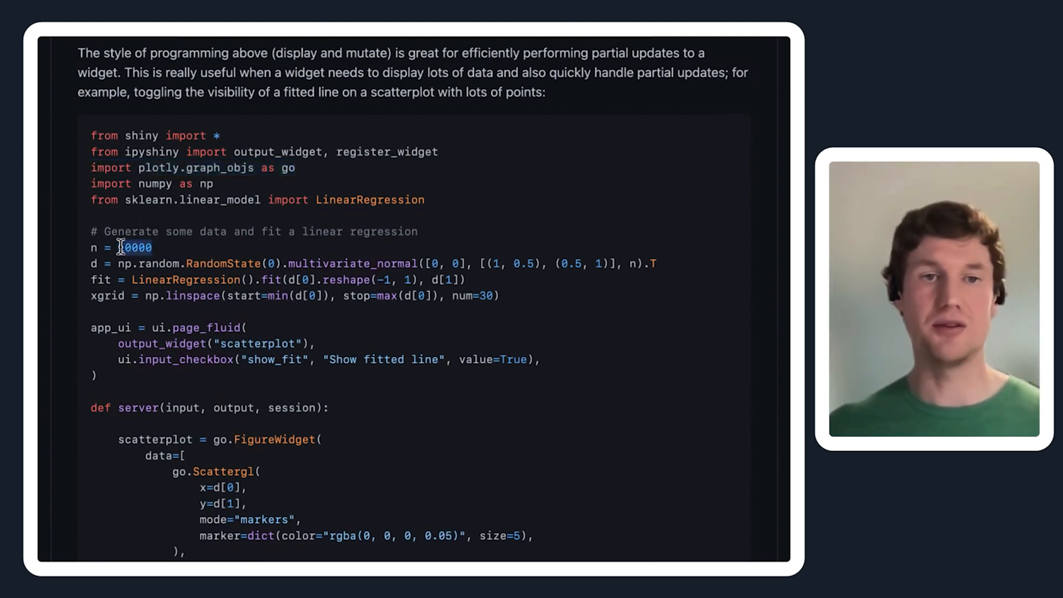
- Scroll around the effect that toggles the fitted line and clear the highlight
scroll(down, 3)
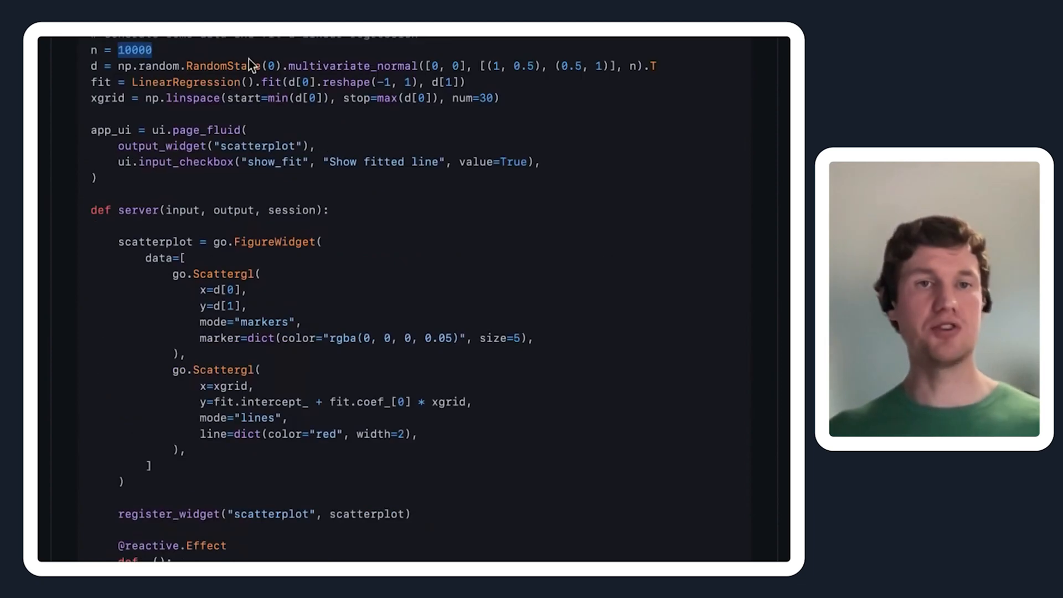
scroll(up, 3)
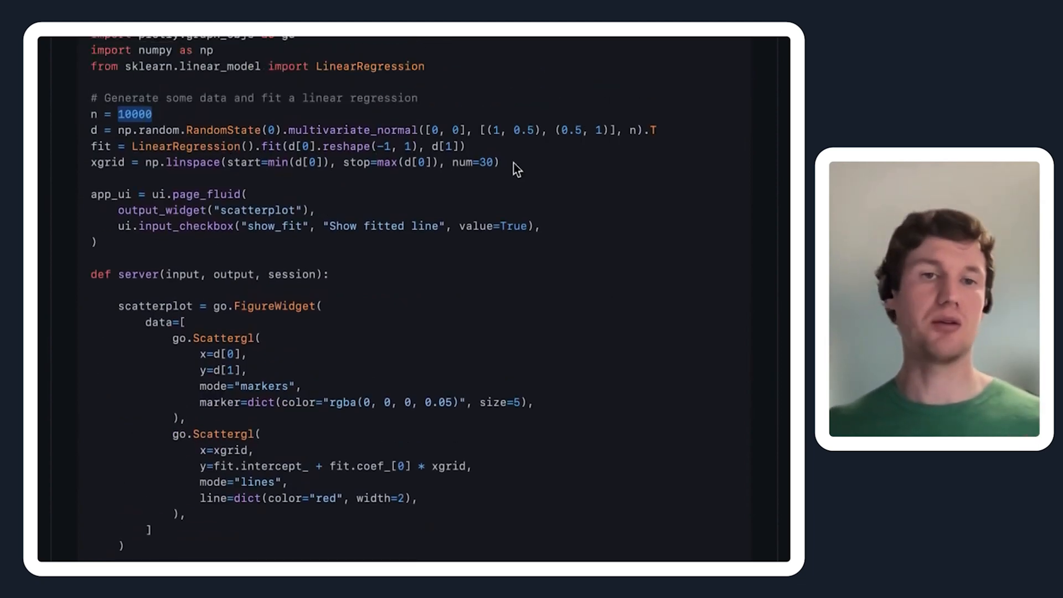
mouse_move(351, 128)
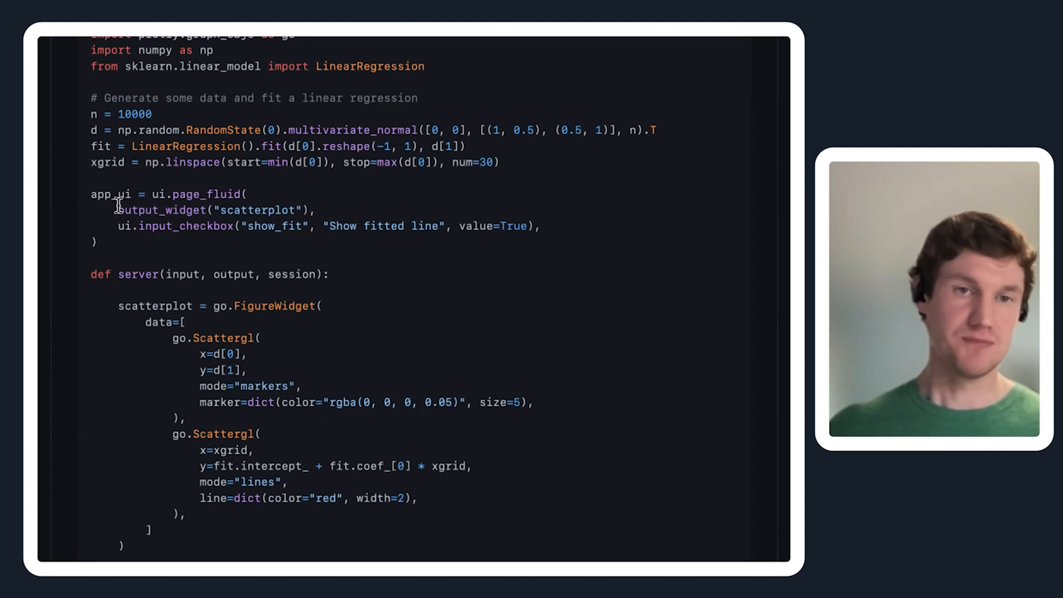
mouse_move(140, 557)
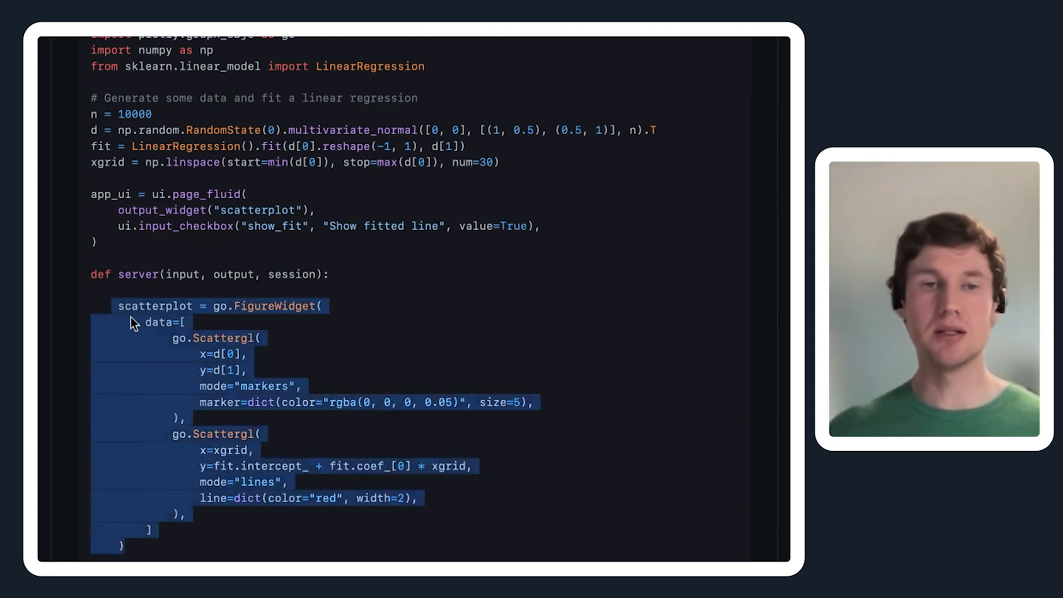
scroll(down, 3)
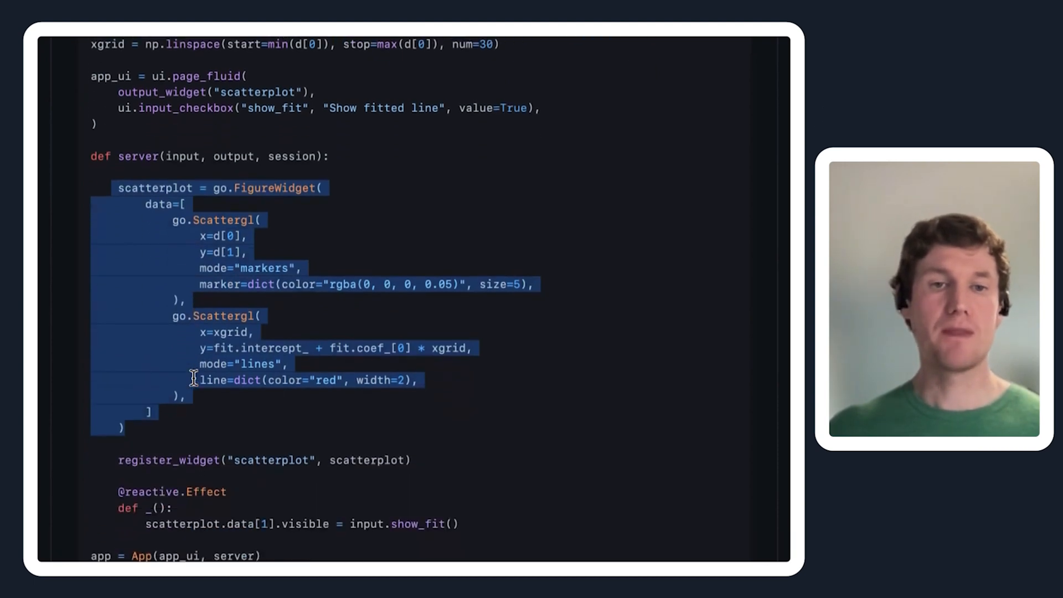
mouse_move(221, 448)
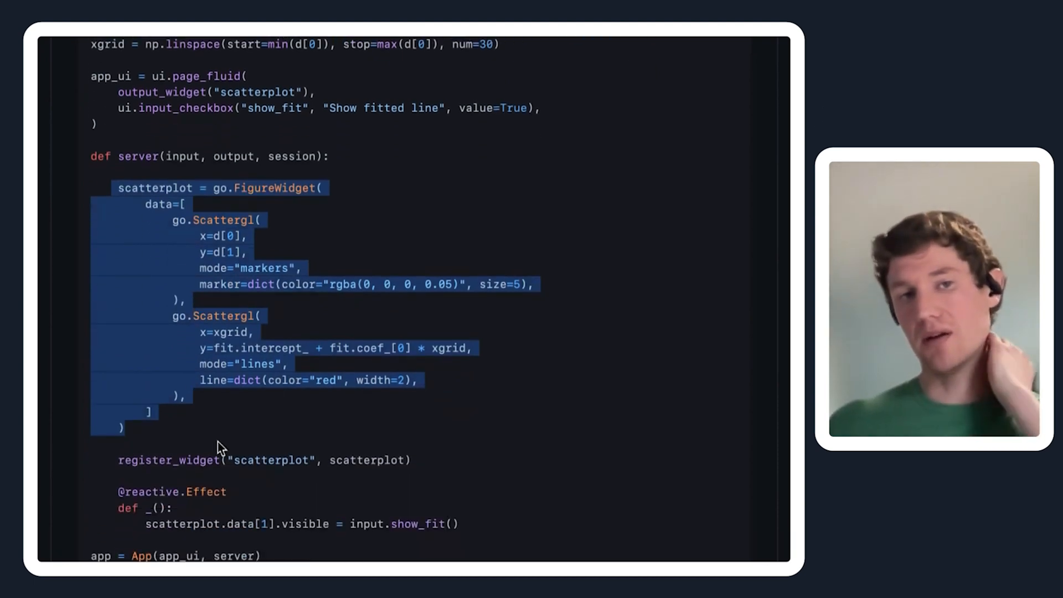
click(406, 460)
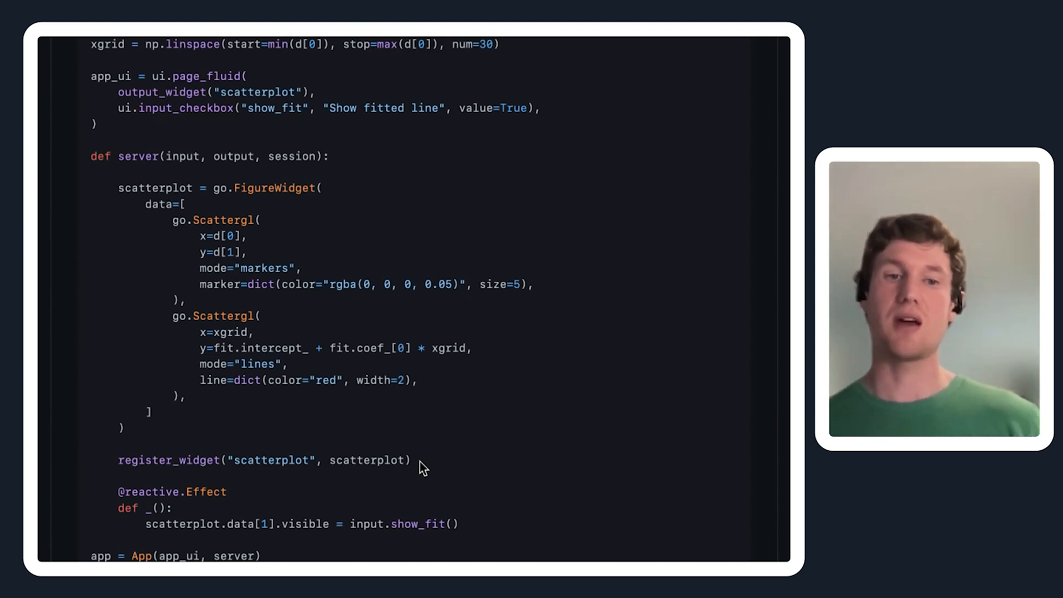
mouse_move(264, 486)
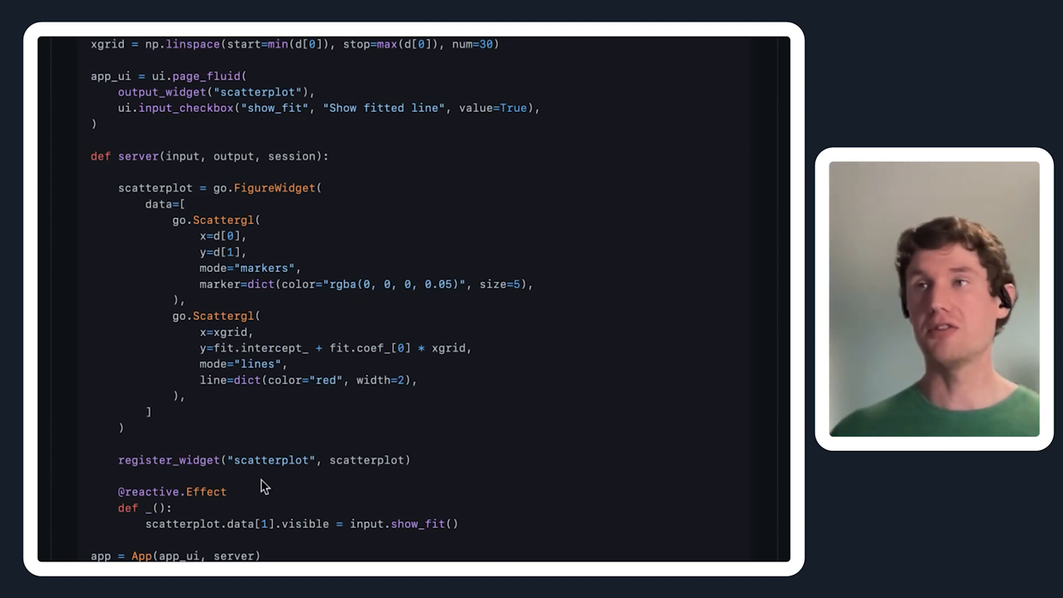
mouse_move(469, 524)
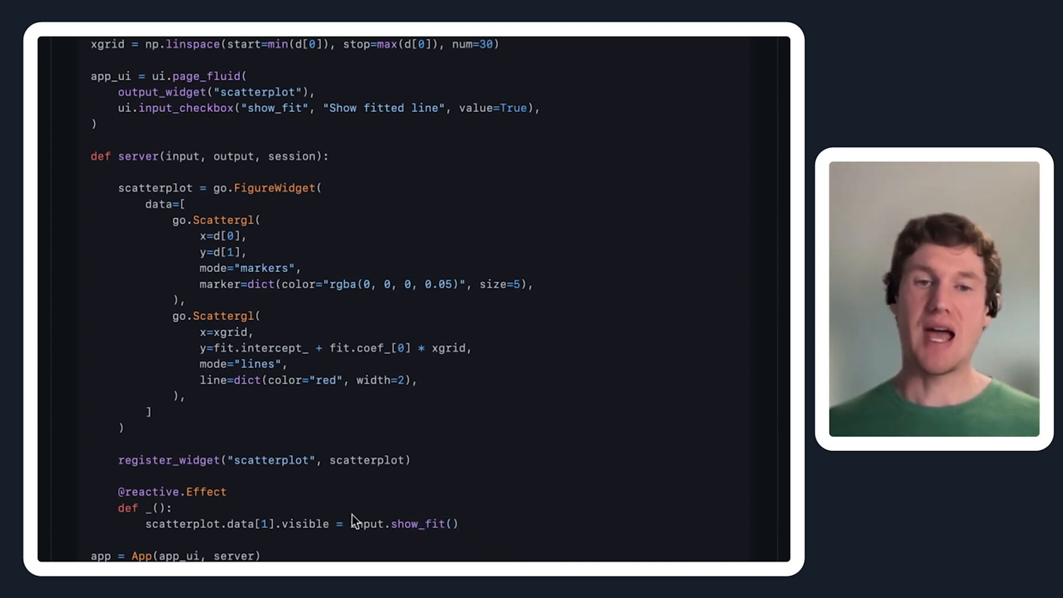
- Scroll to the demo GIF and select the scatterplot.data[1].visible line with input.show_fit()
scroll(down, 3)
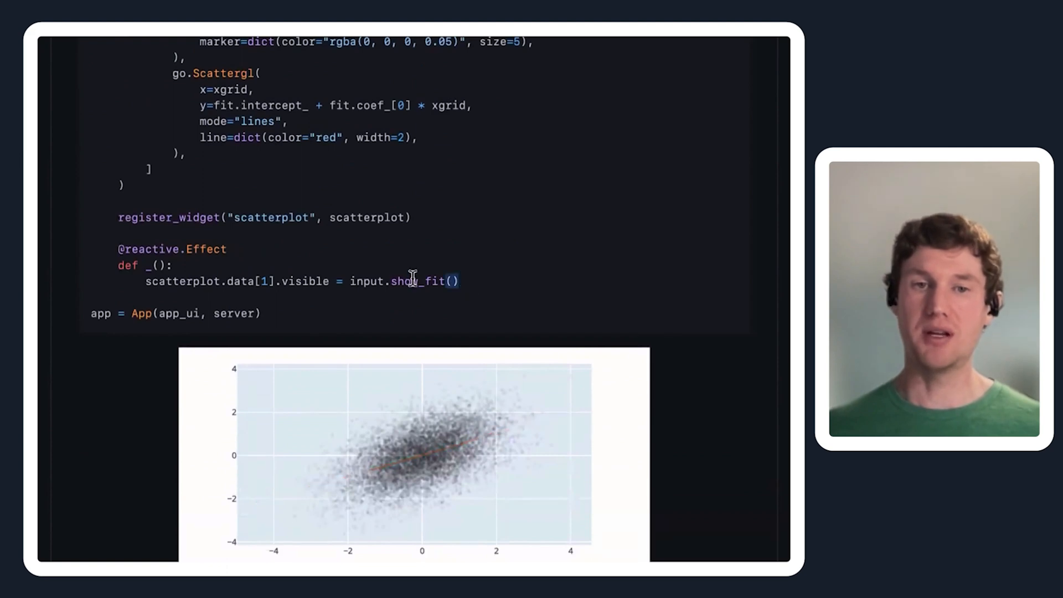
click(190, 514)
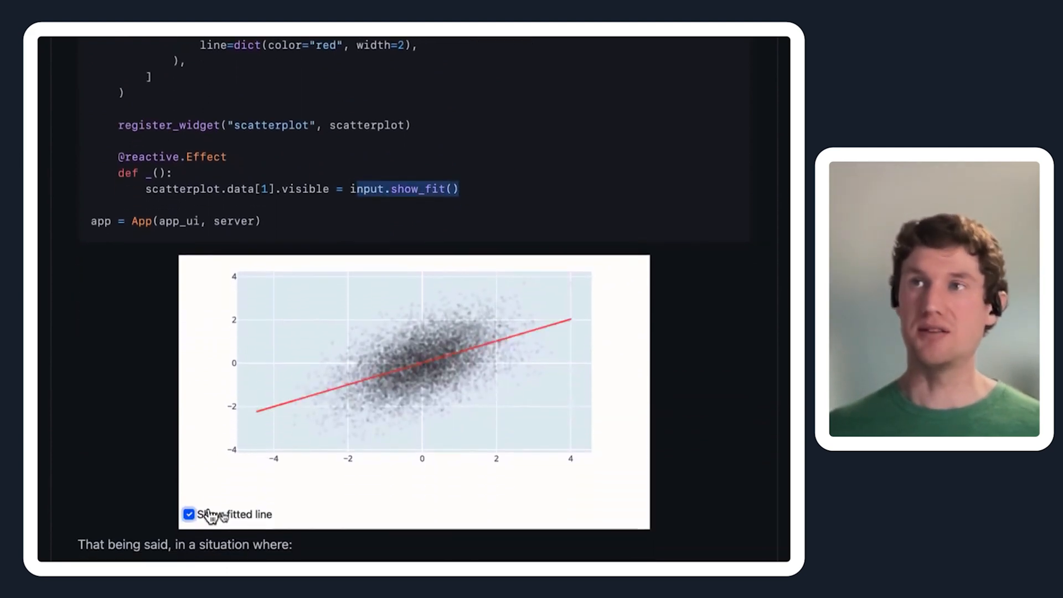
click(189, 513)
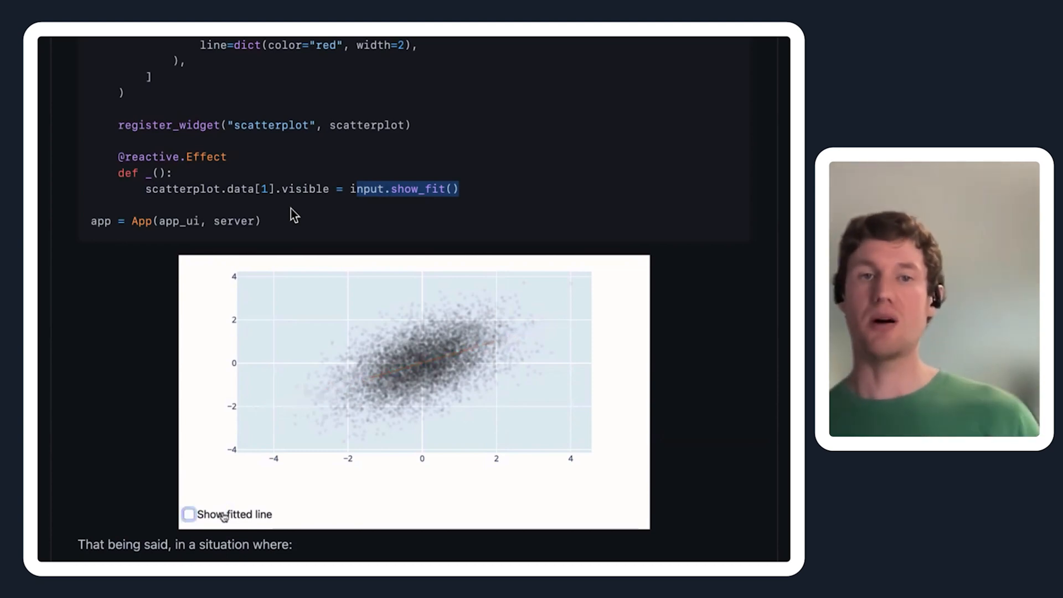
click(189, 514)
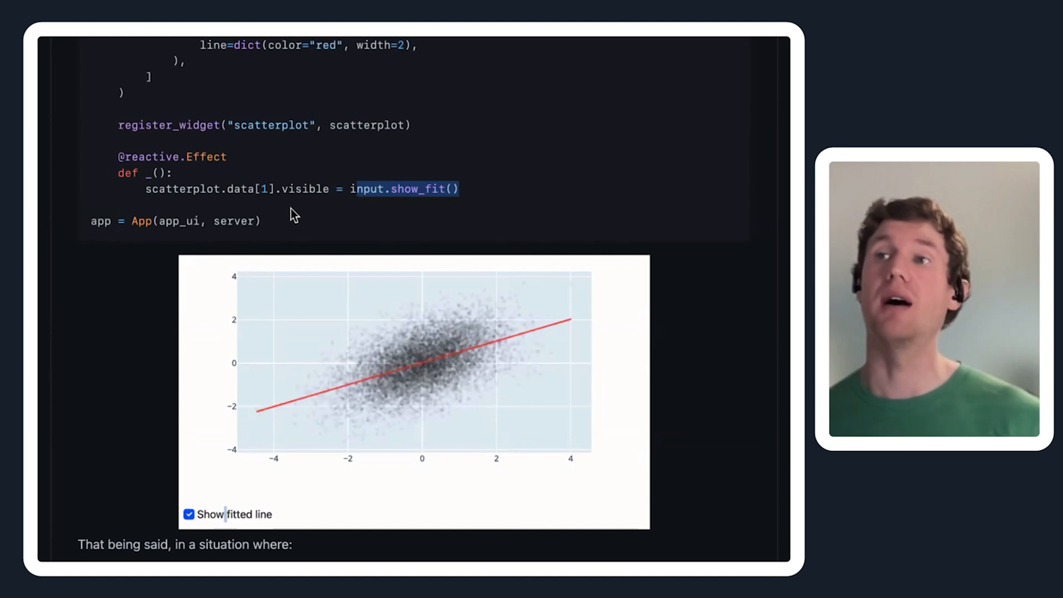
- Scroll back up and select the second go.Scattergl fitted-line trace block
scroll(up, 3)
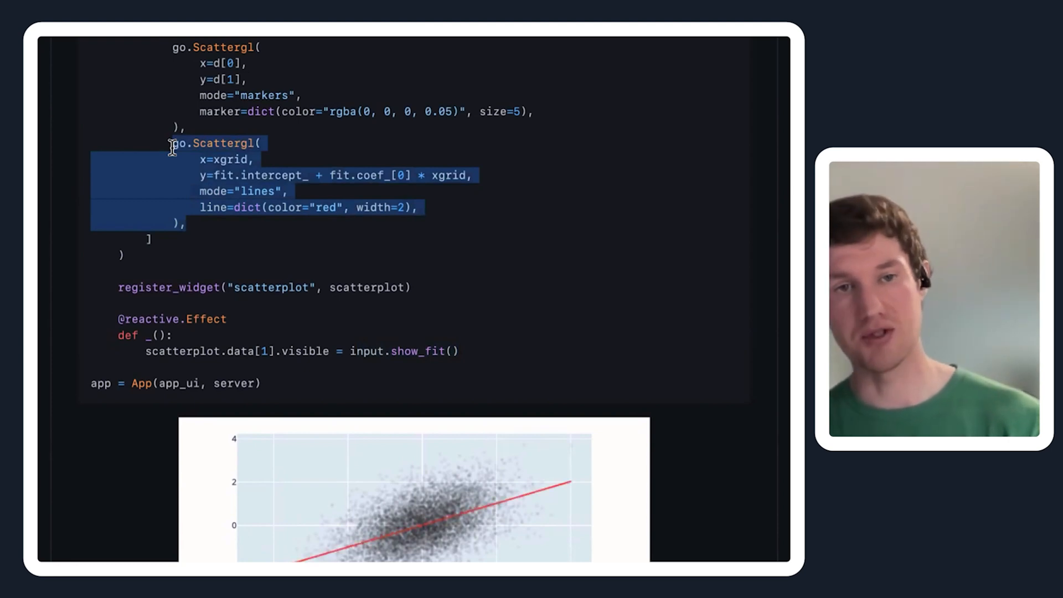
mouse_move(224, 135)
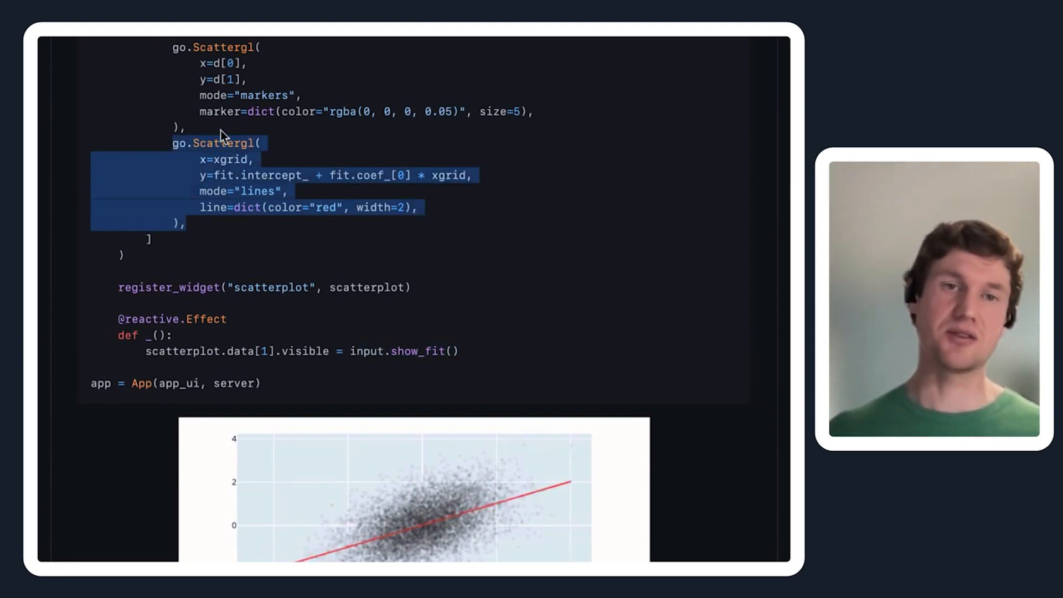
click(184, 81)
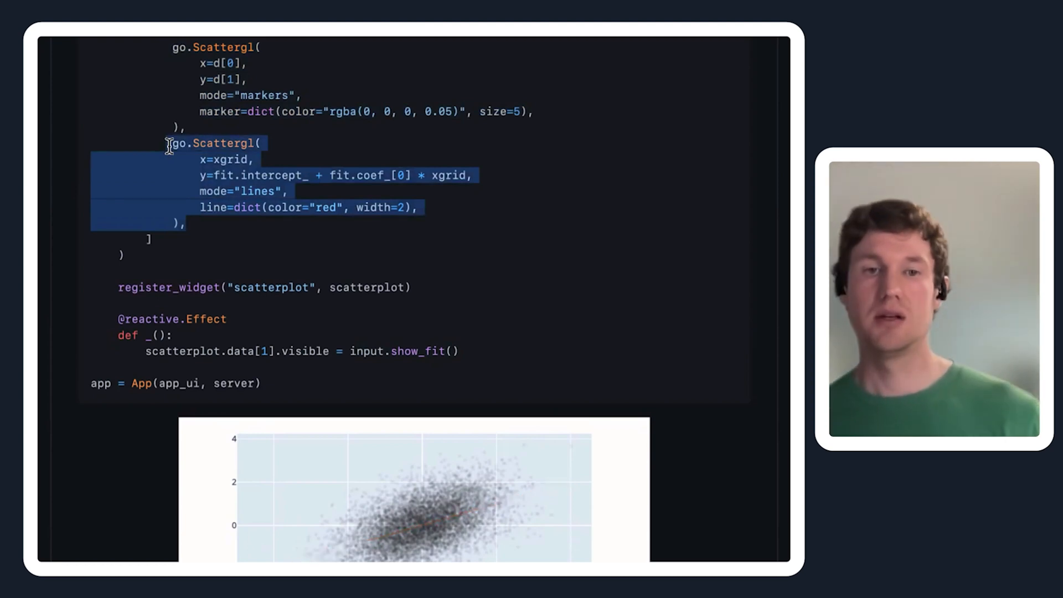
mouse_move(292, 282)
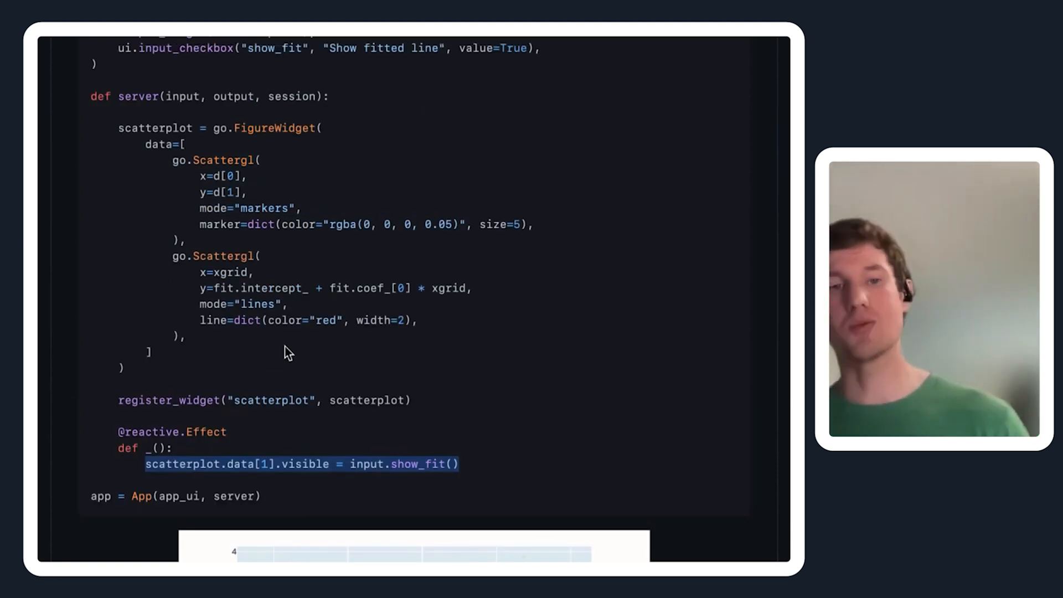
mouse_move(166, 360)
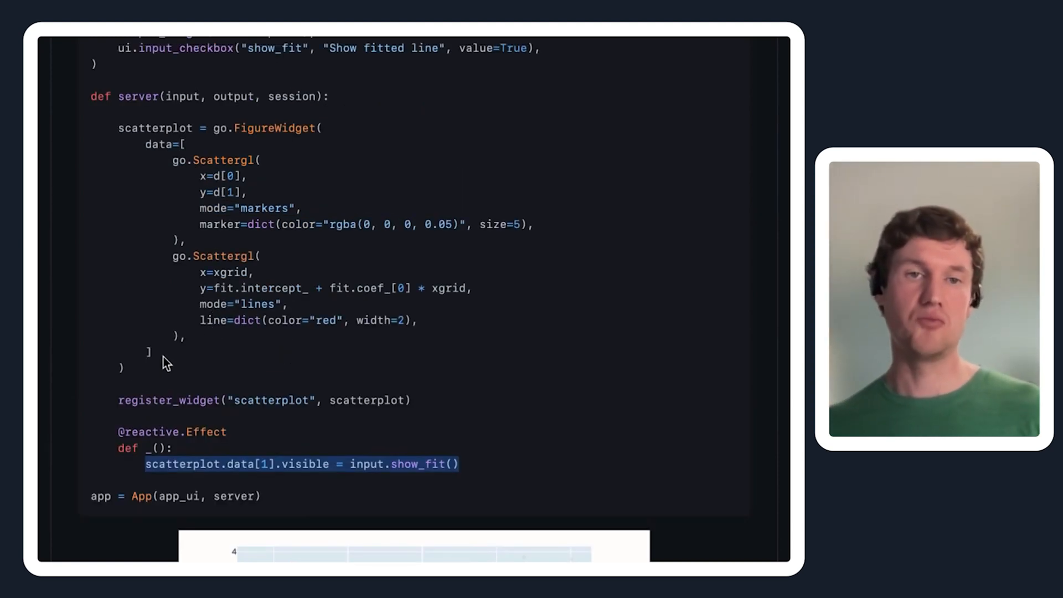
mouse_move(355, 180)
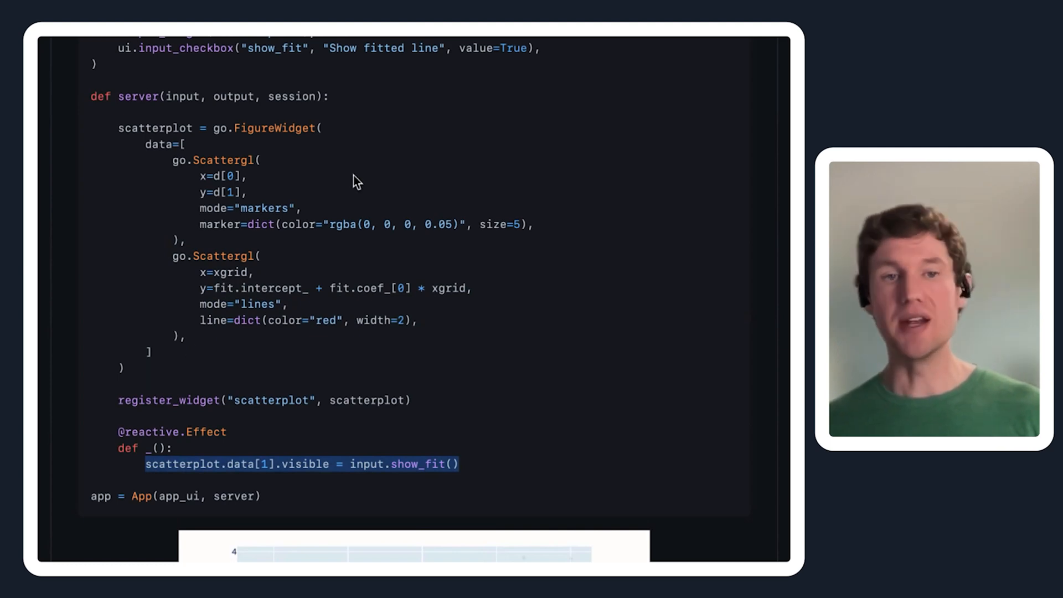
mouse_move(239, 400)
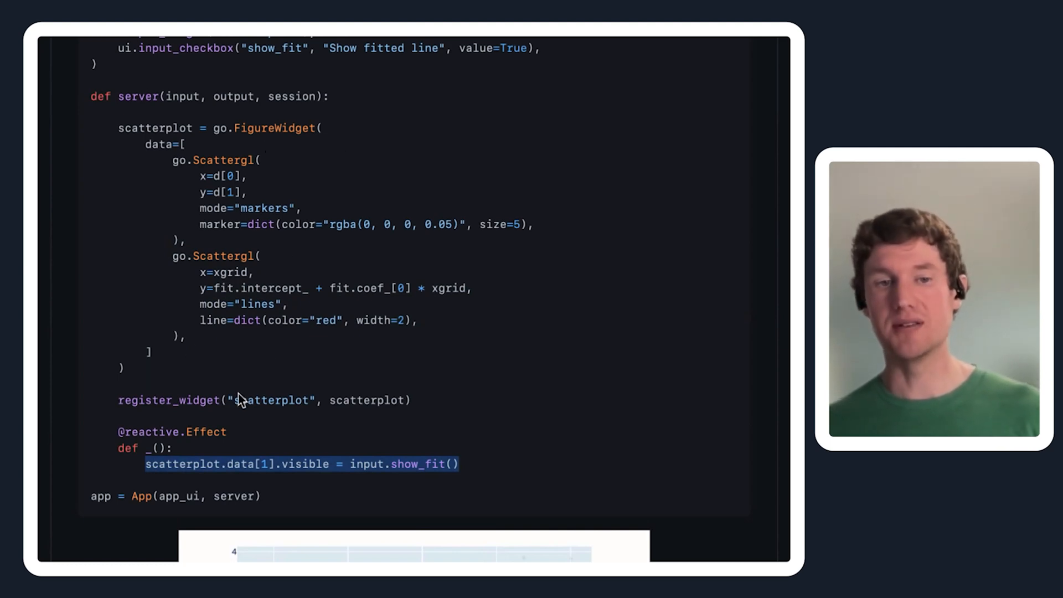
scroll(down, 3)
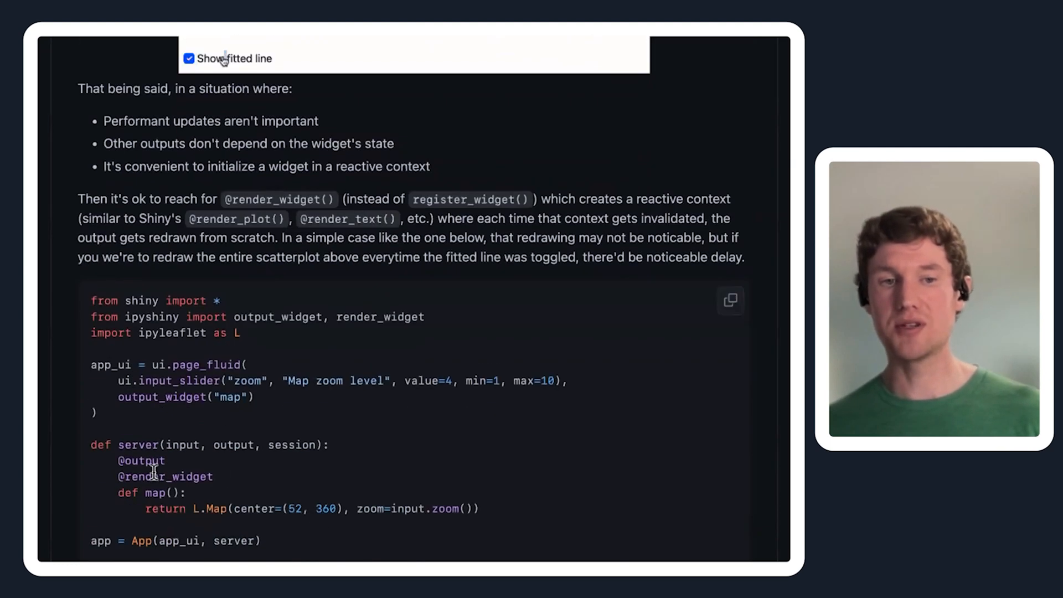
click(190, 58)
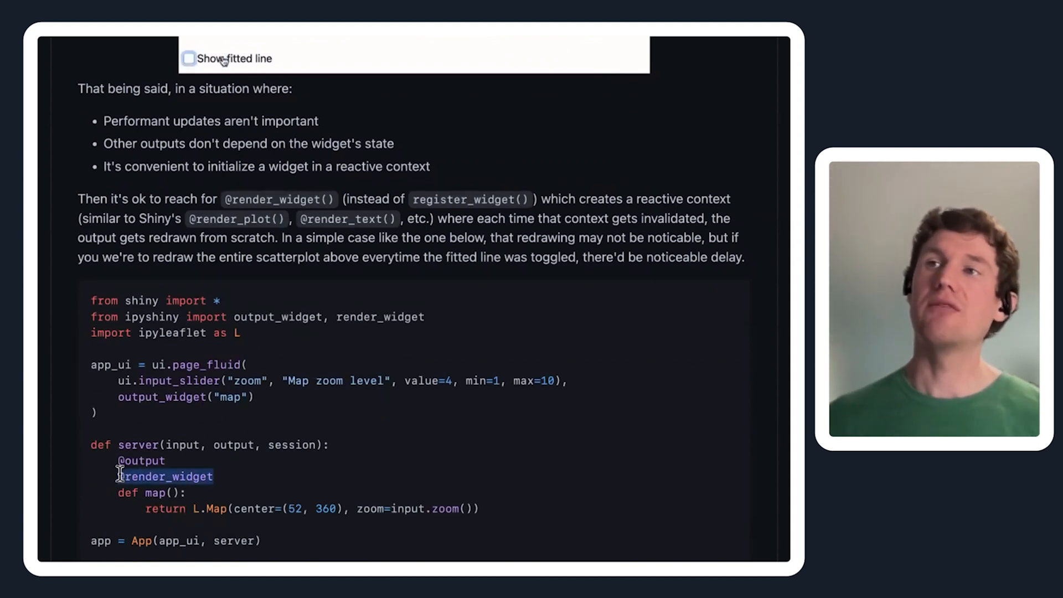
click(189, 58)
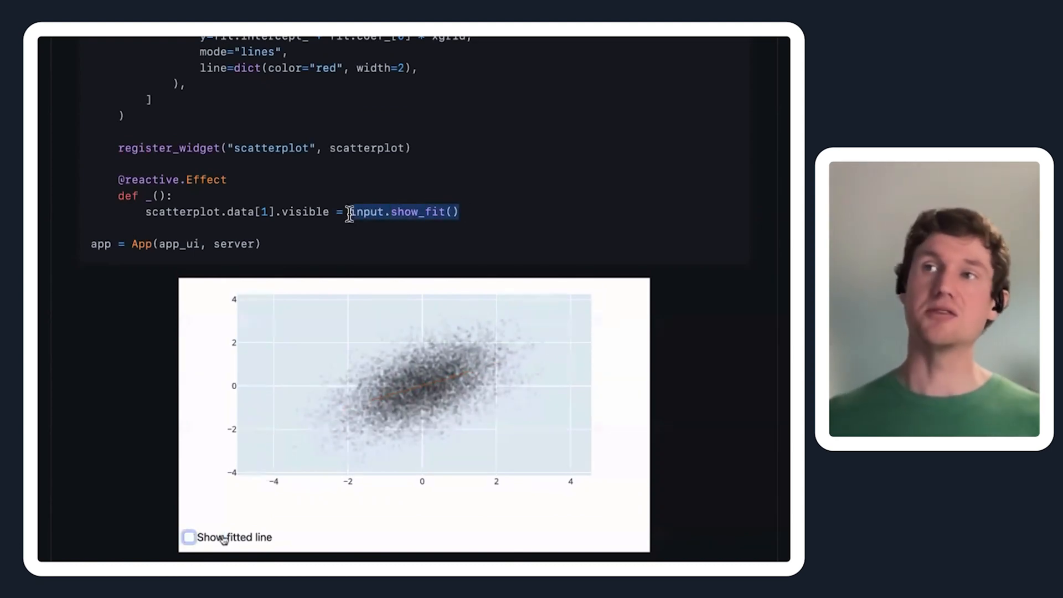
- Select the input.show_fit() call back in the scatterplot code
click(189, 537)
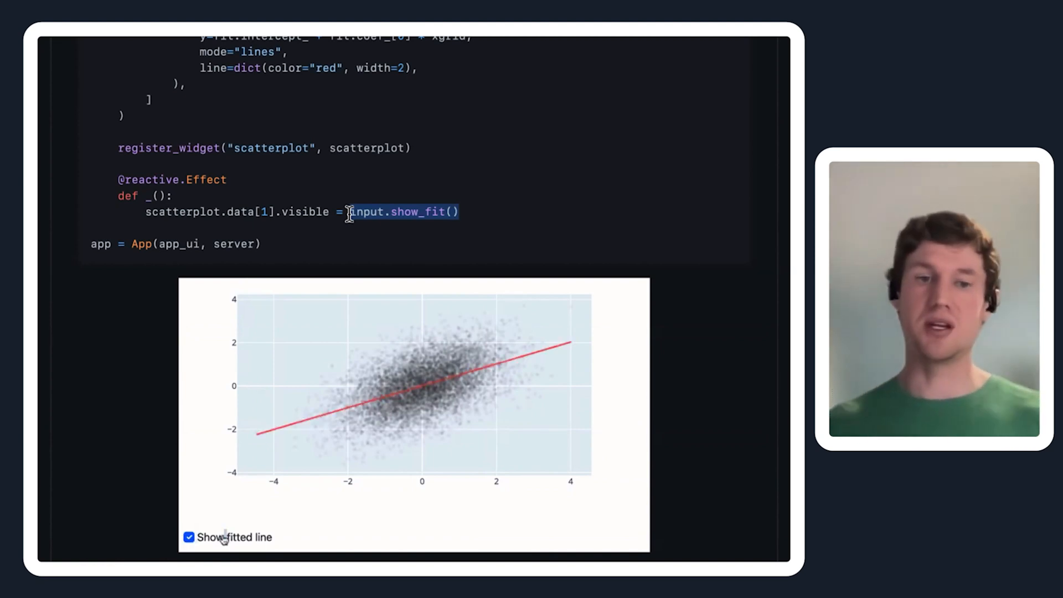
click(189, 537)
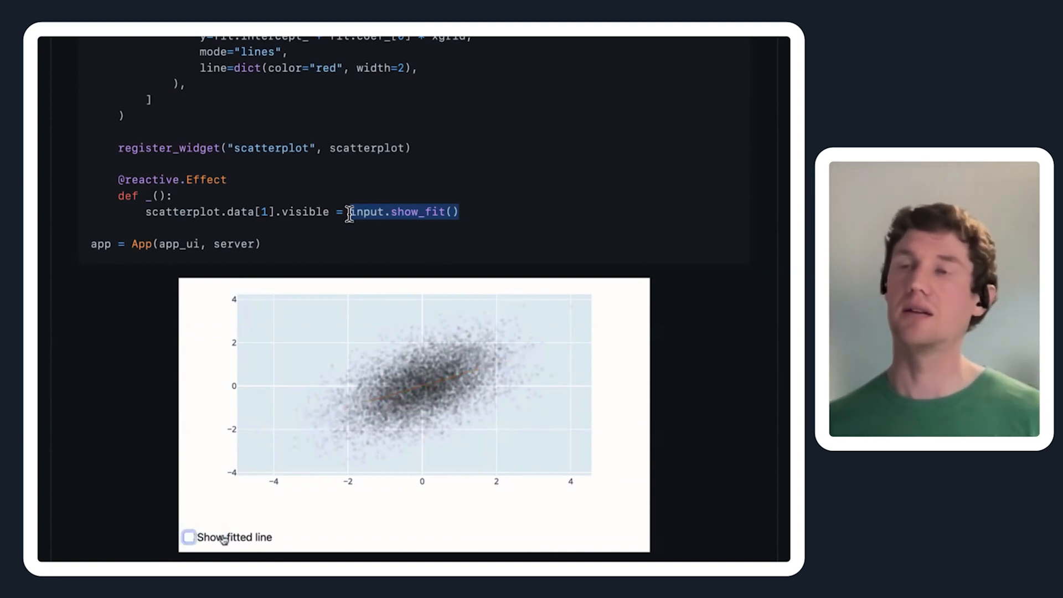
click(189, 537)
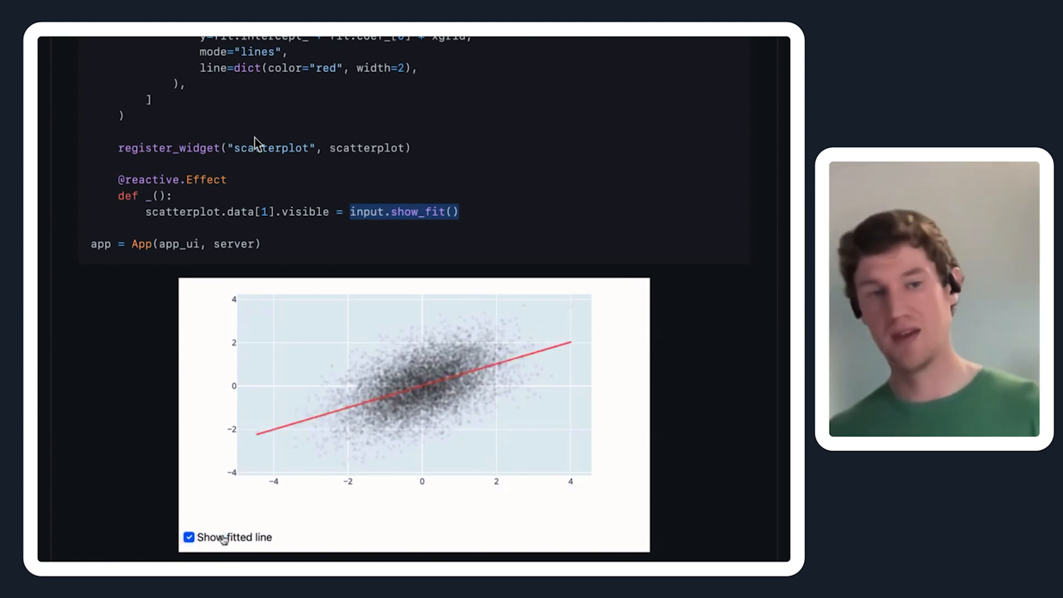
mouse_move(243, 188)
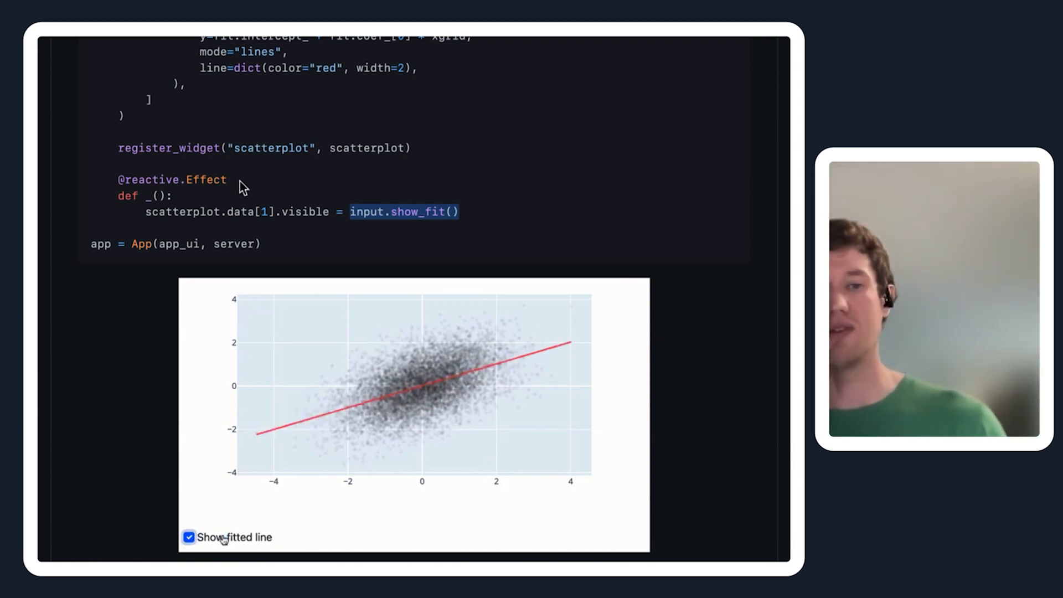
- Highlight the ipyleaflet map example's def server block that redraws the widget
scroll(down, 3)
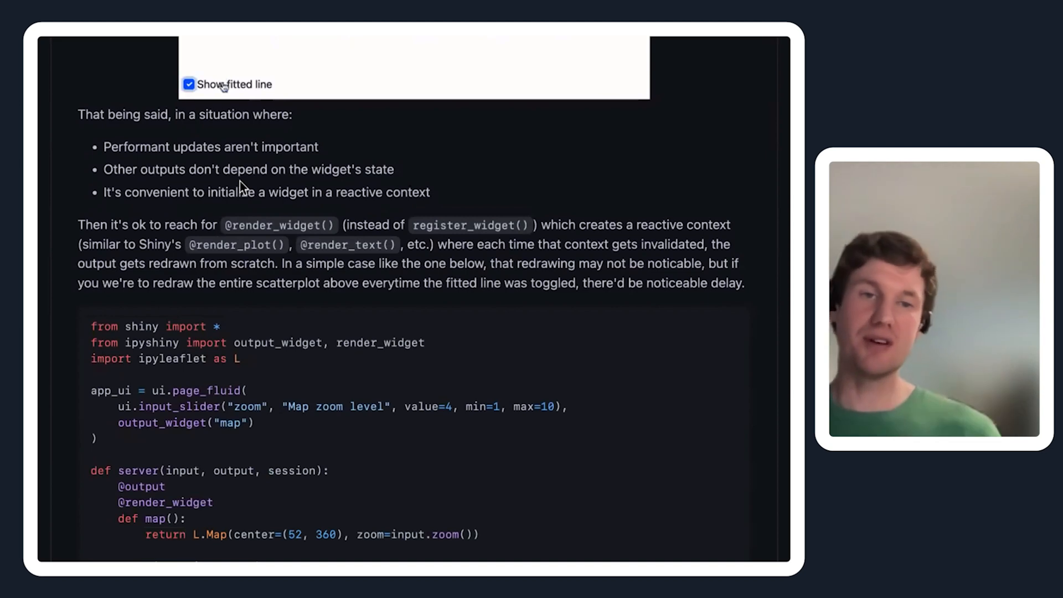
click(189, 84)
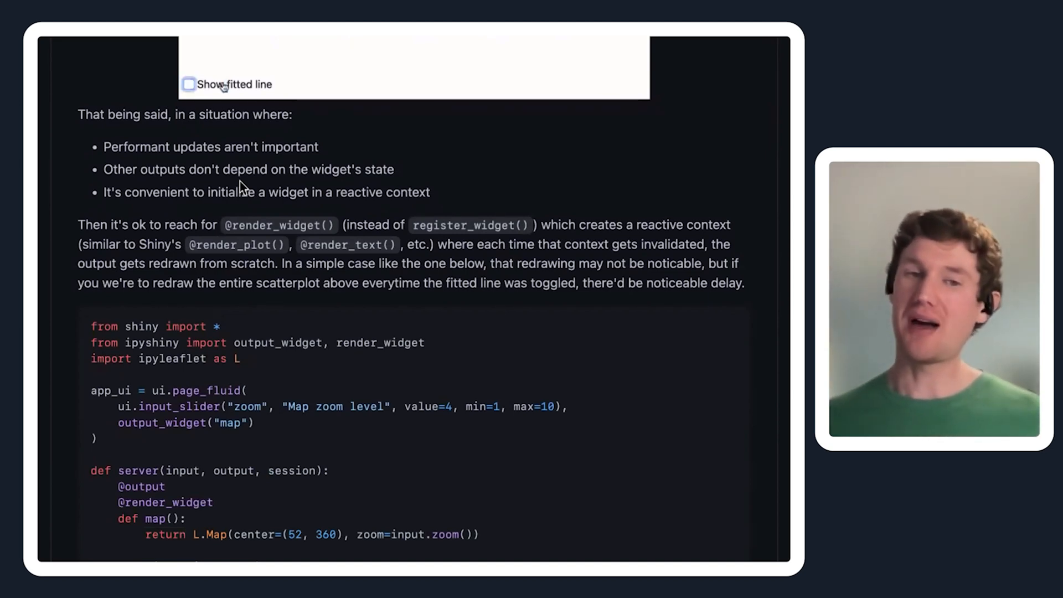
click(189, 84)
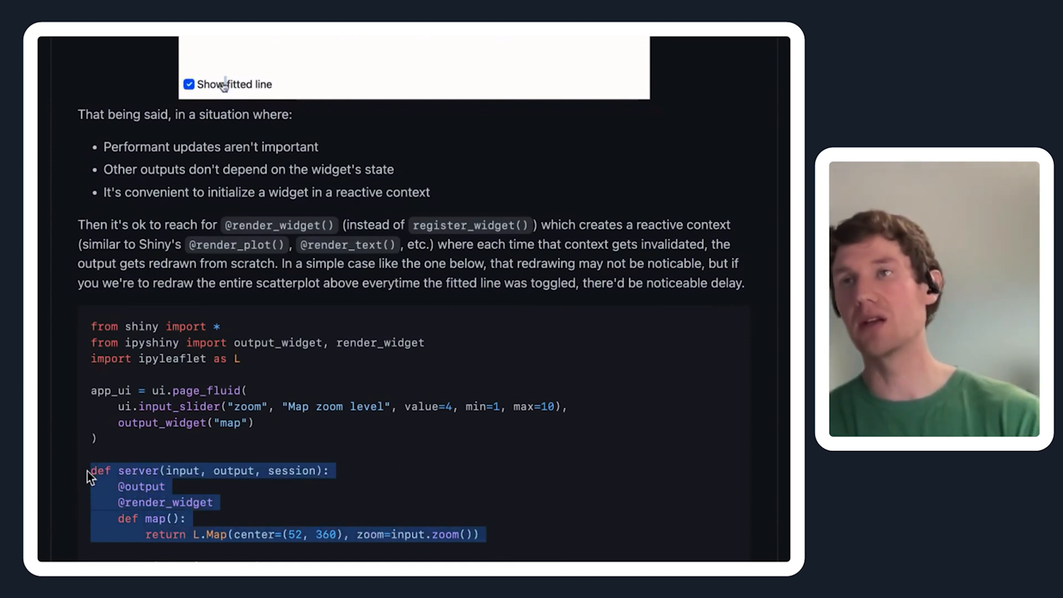
click(189, 84)
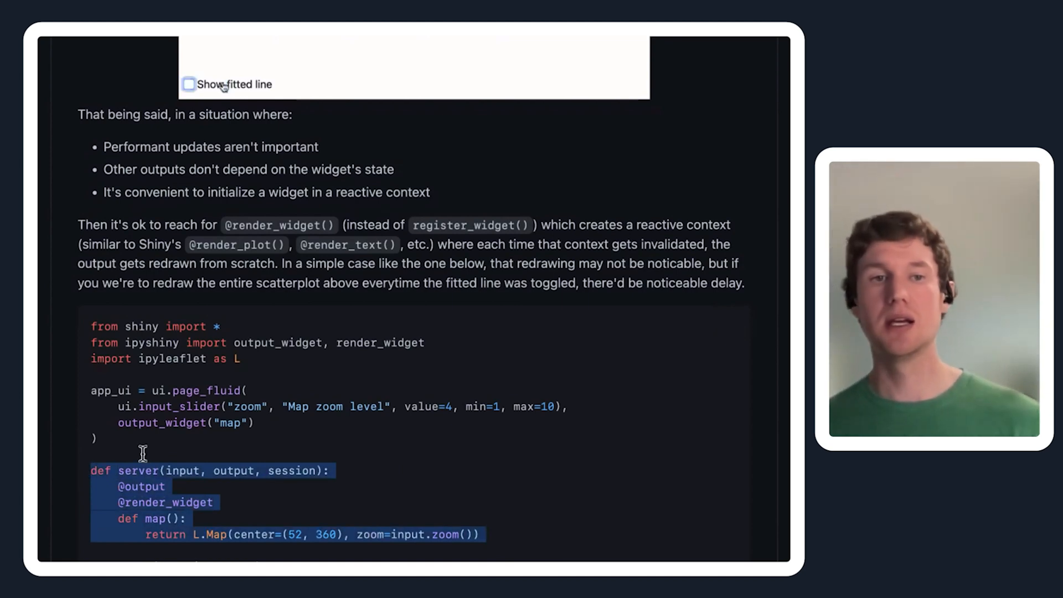
click(189, 84)
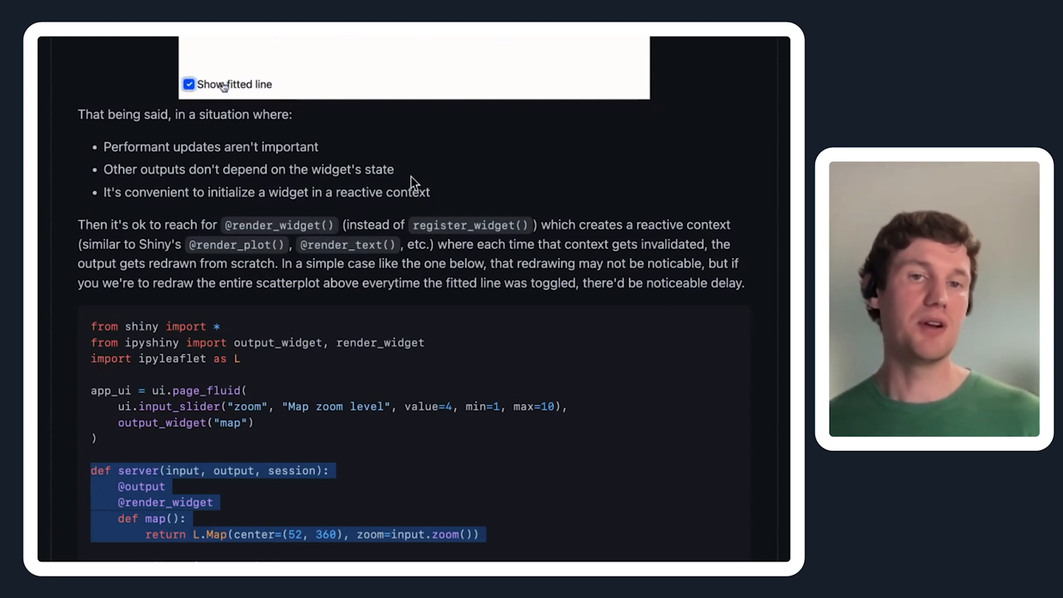
click(189, 84)
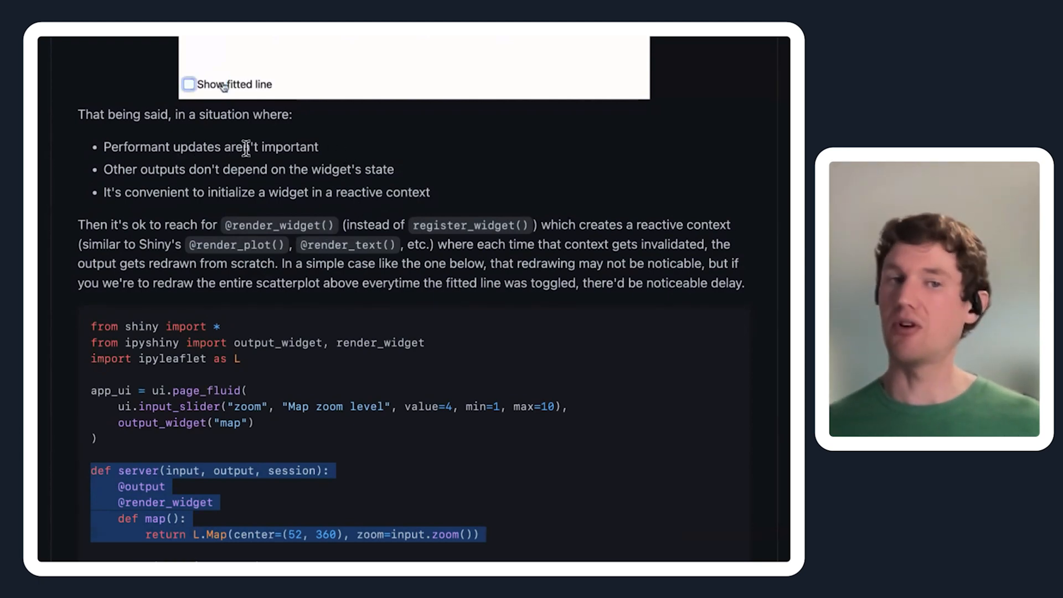
mouse_move(173, 169)
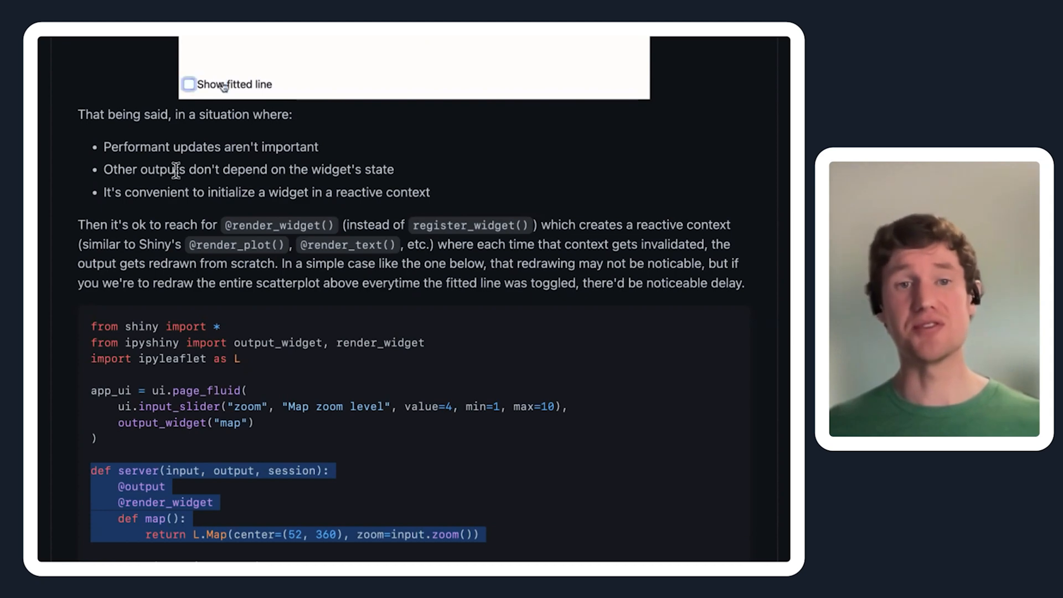
- Return to the scatterplot demo GIF and toggle the fitted line back on
click(189, 84)
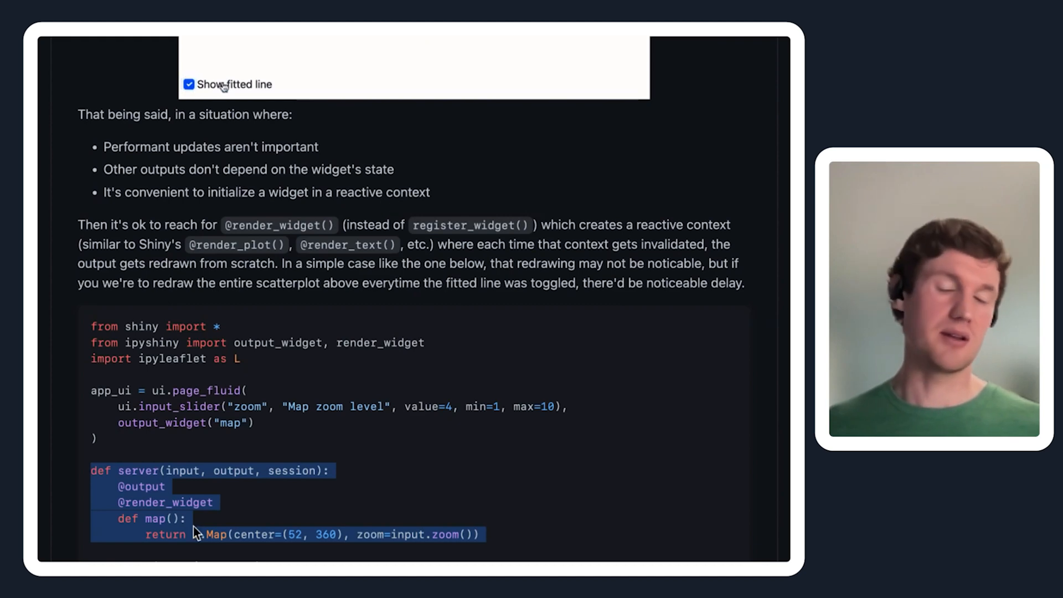
mouse_move(243, 527)
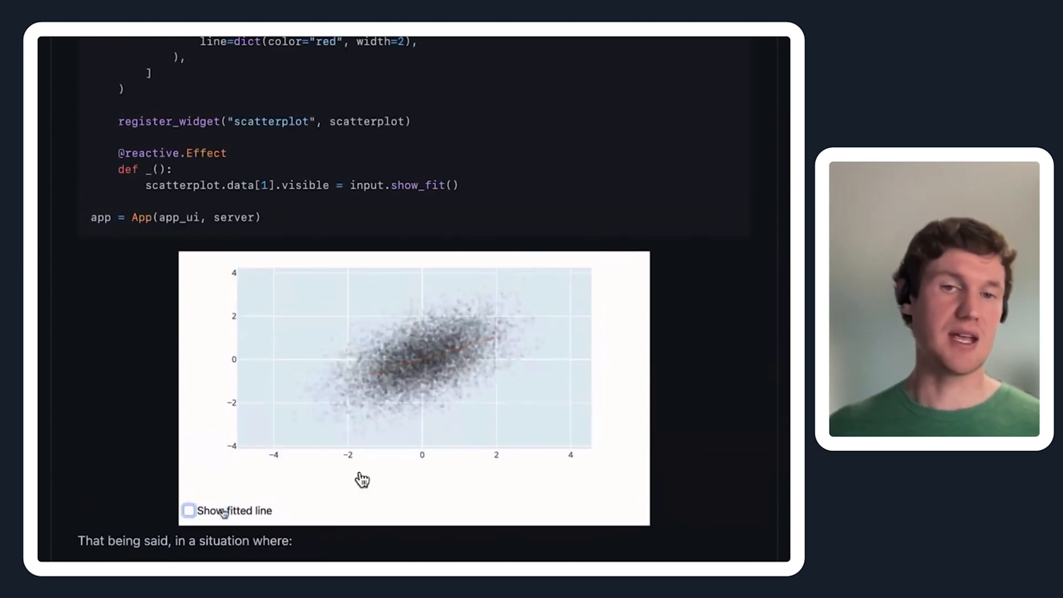
click(189, 510)
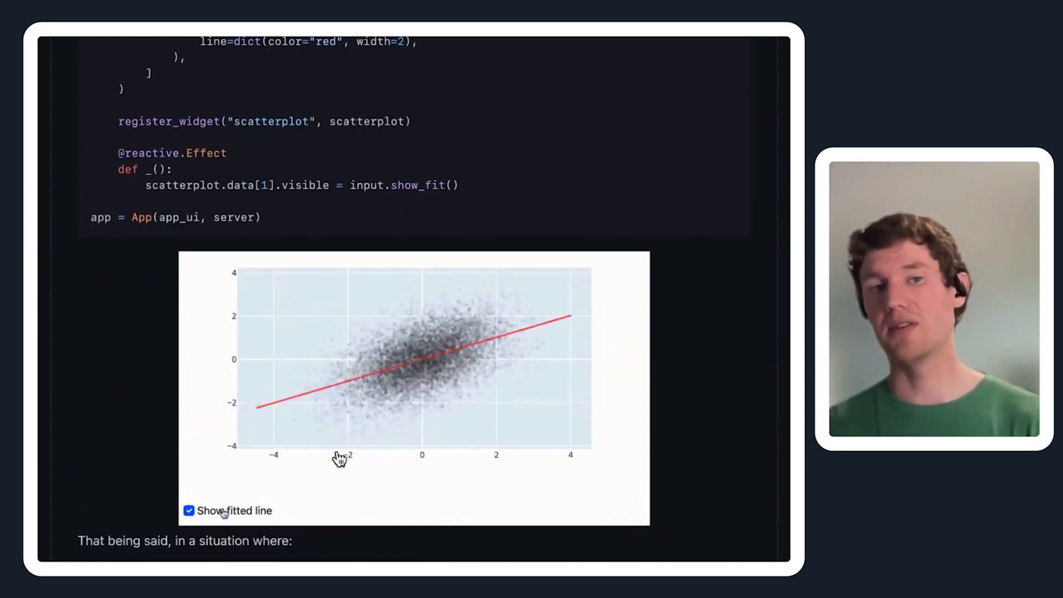